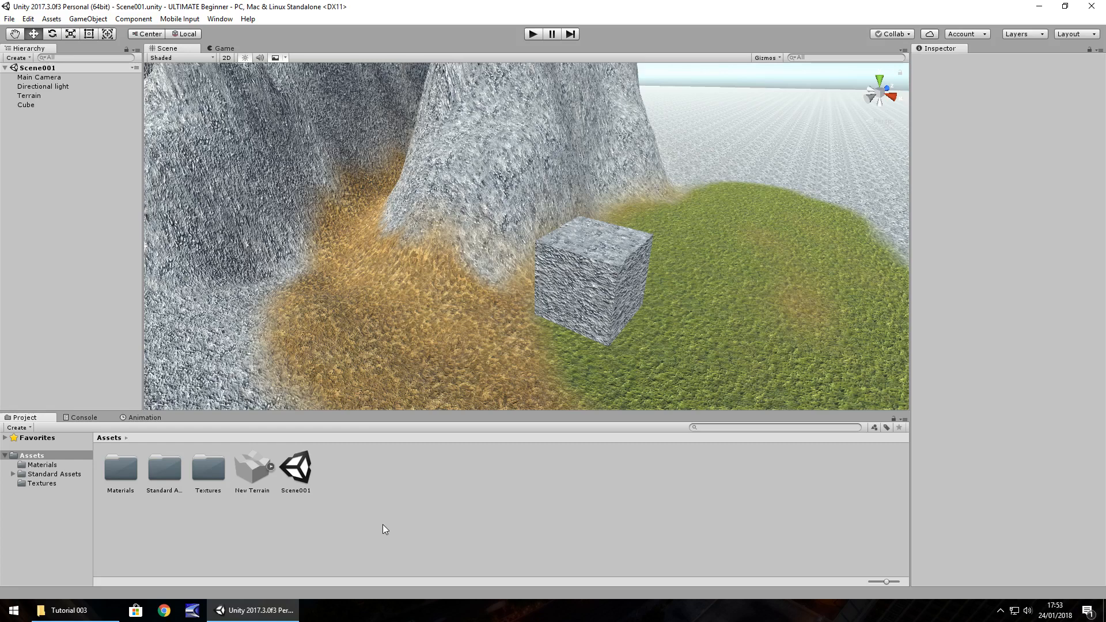
pyautogui.moveTo(373, 435)
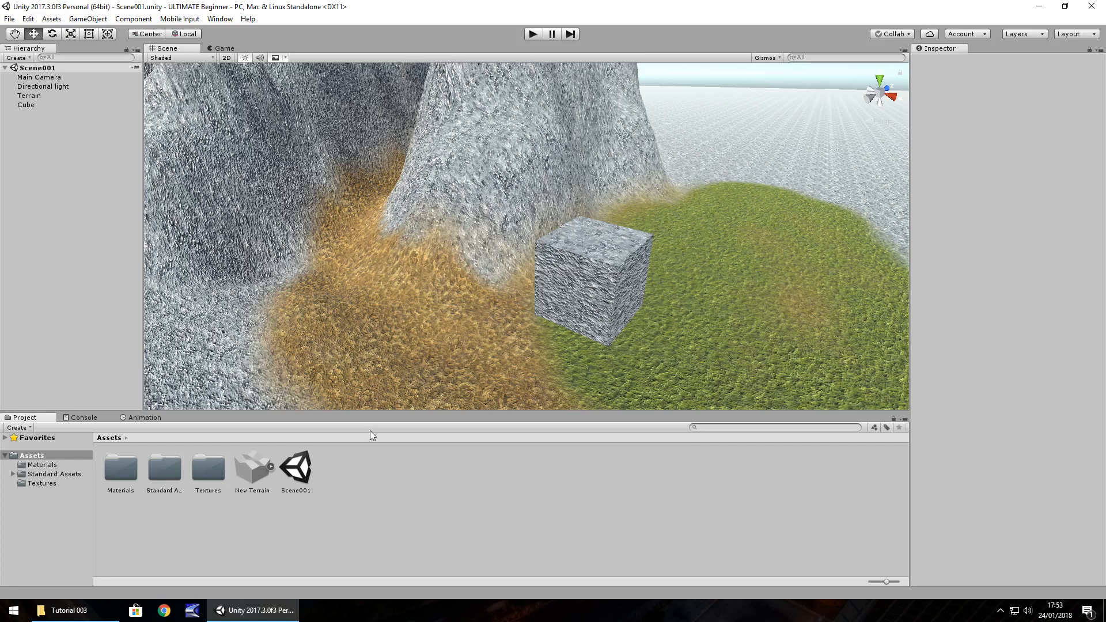
pyautogui.moveTo(393, 431)
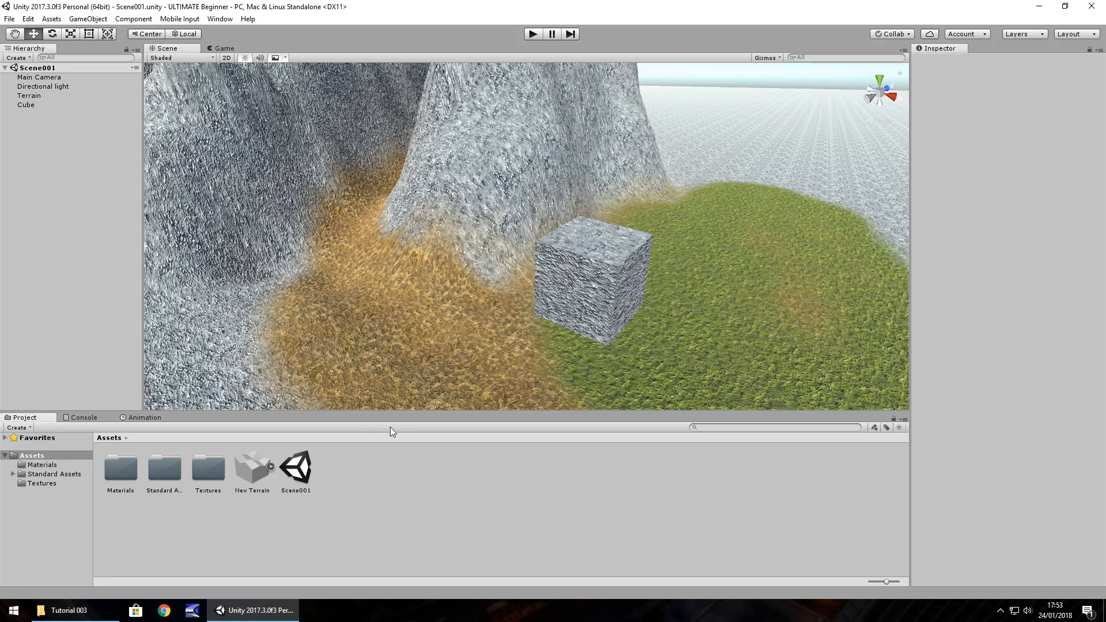
pyautogui.moveTo(349, 485)
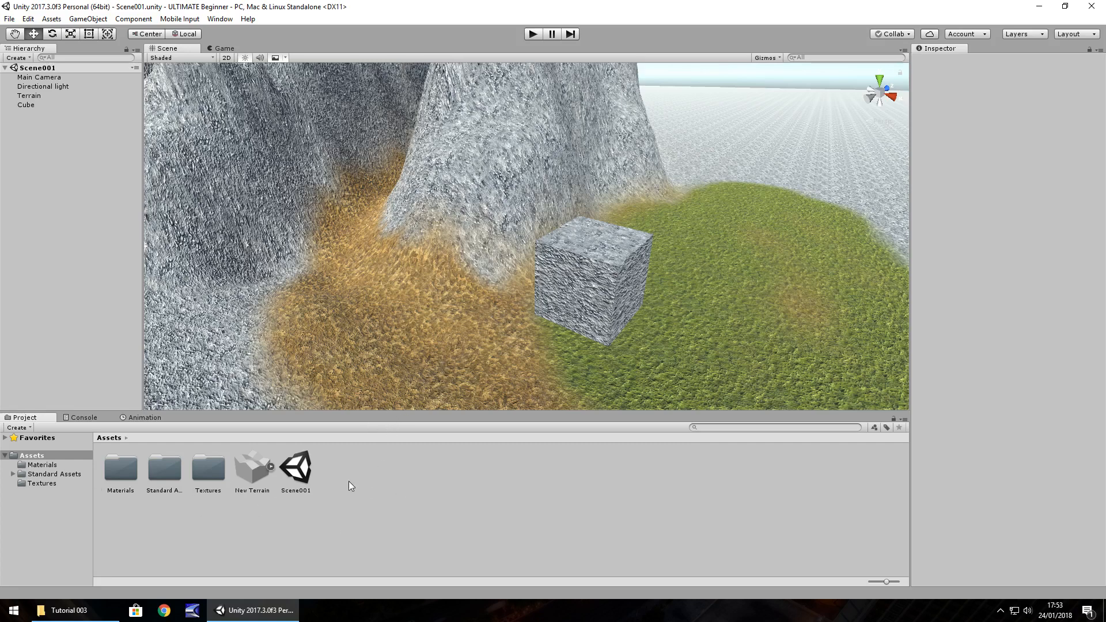
# Step: Open the Assets panel context menu to import a standard asset package
pyautogui.rightClick(348, 485)
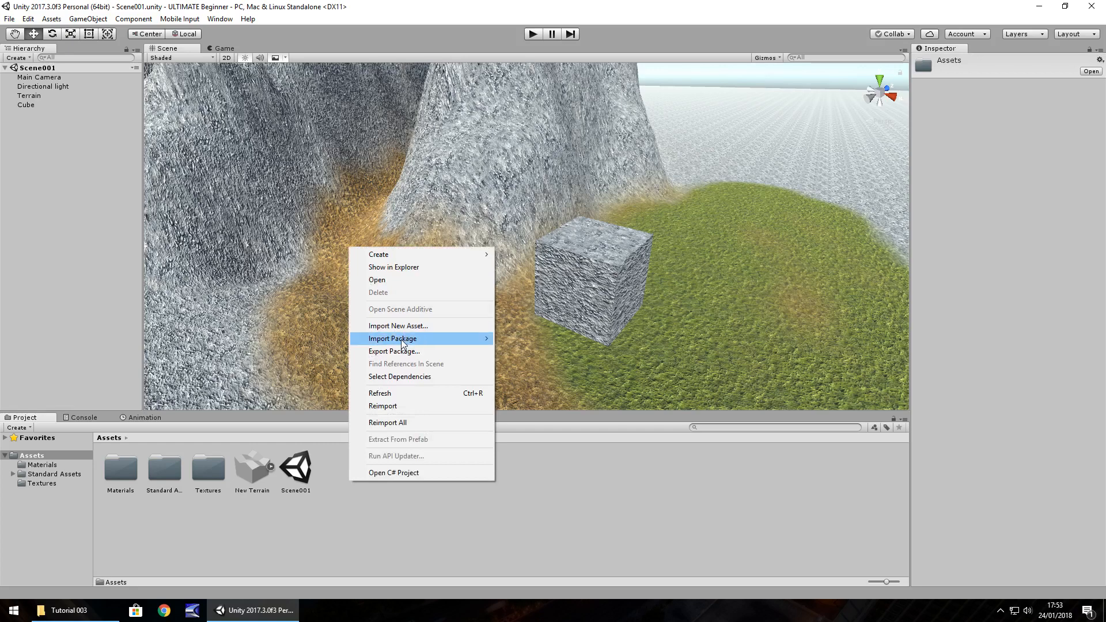
pyautogui.moveTo(393, 338)
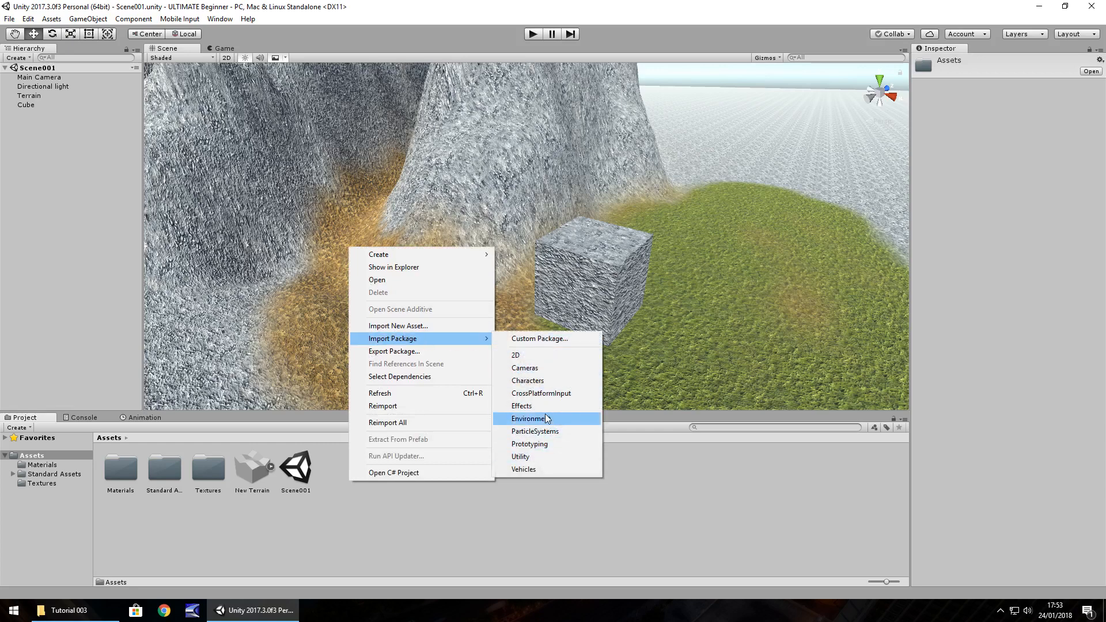
pyautogui.moveTo(543, 372)
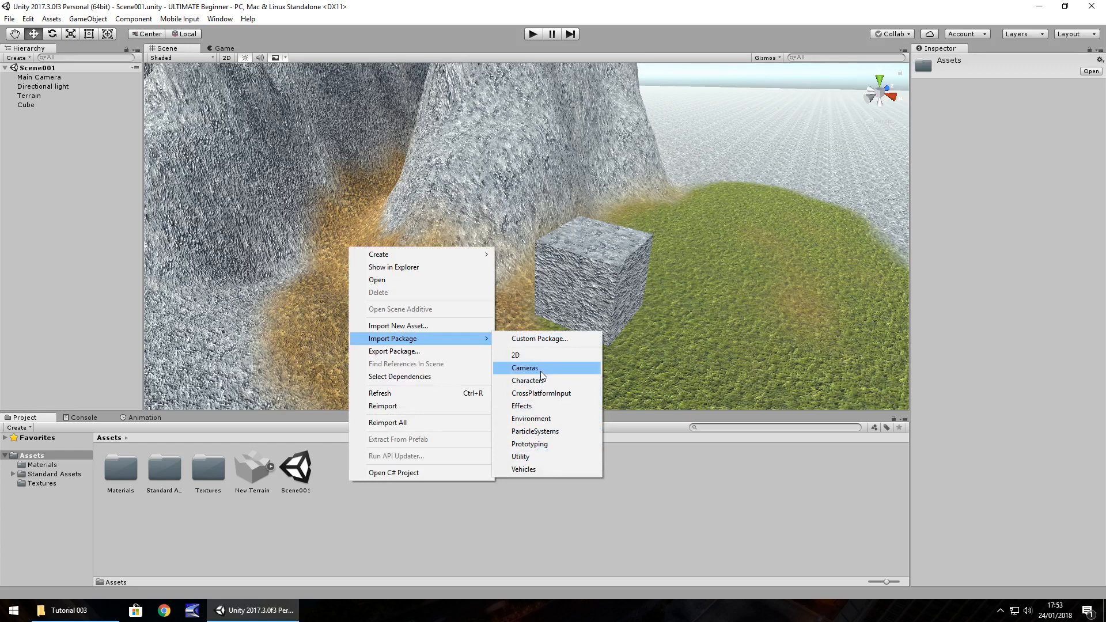
pyautogui.moveTo(529, 444)
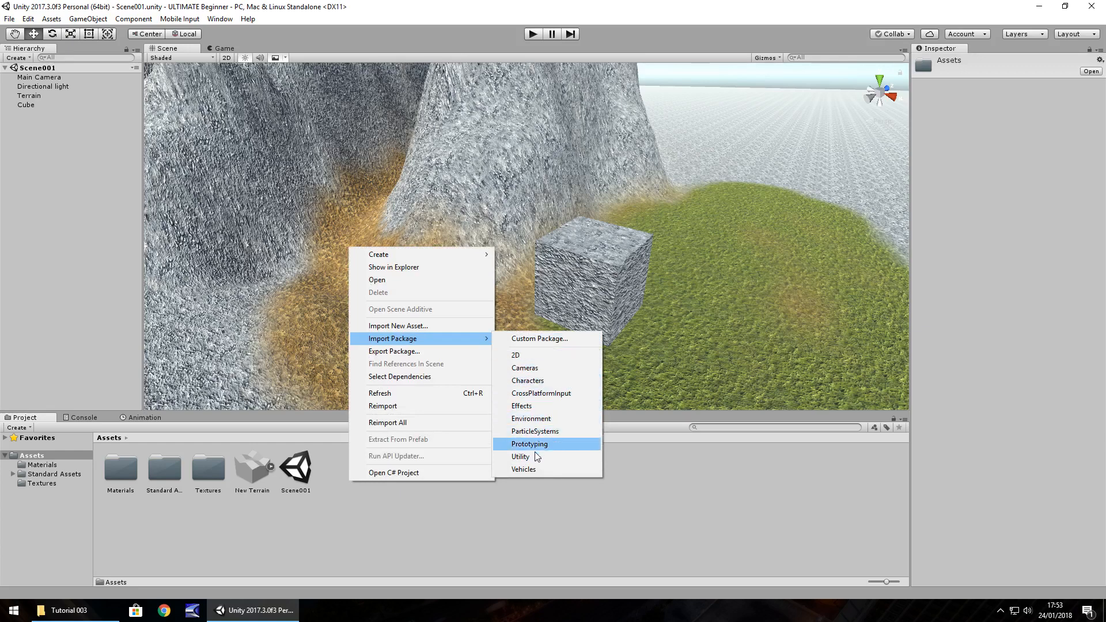
pyautogui.moveTo(546, 406)
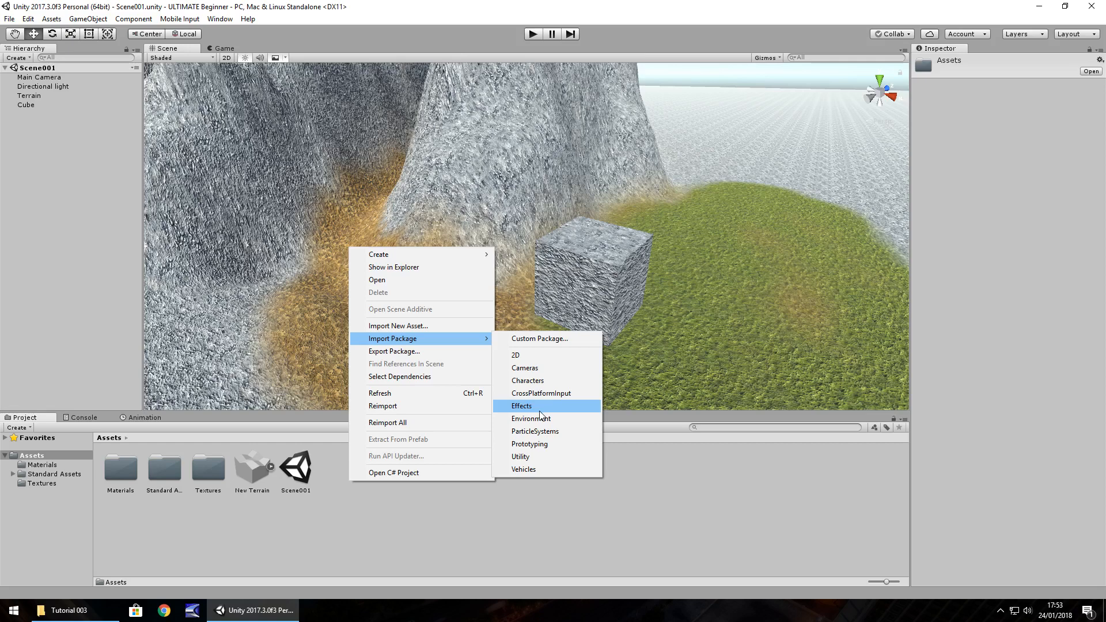
pyautogui.moveTo(527, 380)
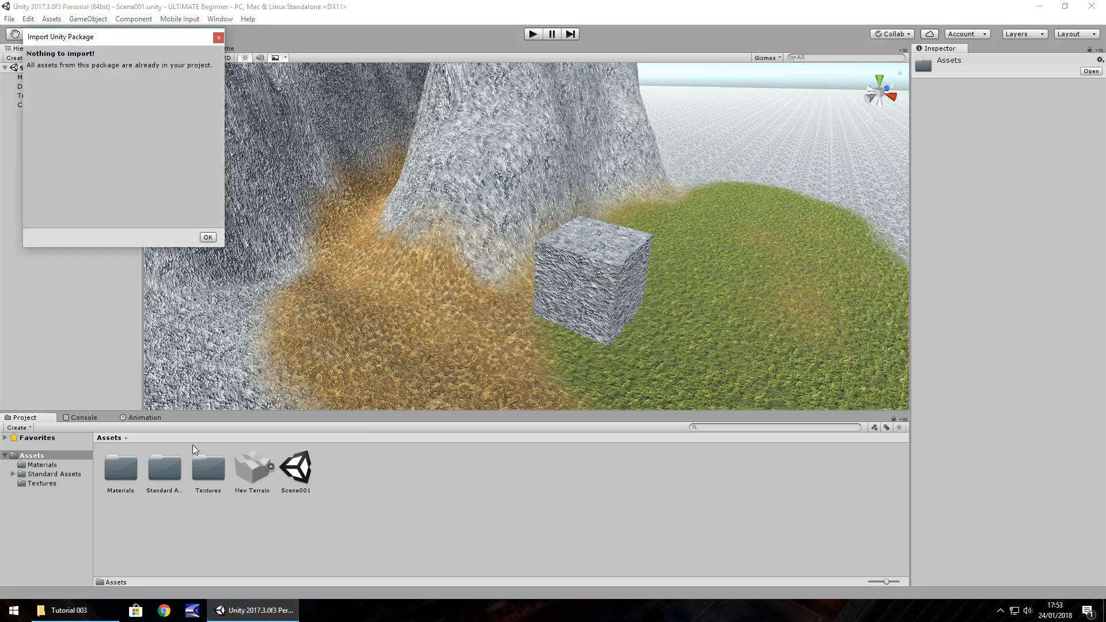
pyautogui.moveTo(182, 447)
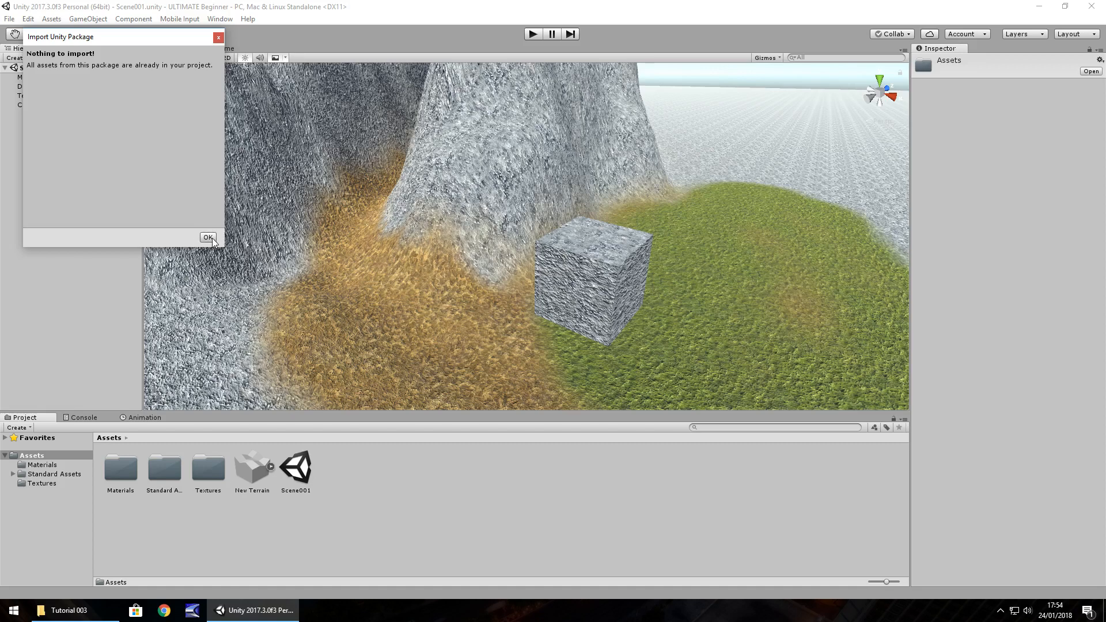
# Step: Dismiss the nothing-to-import notice and open Standard Assets > Characters > FirstPersonCharacter > Prefabs
pyautogui.click(207, 237)
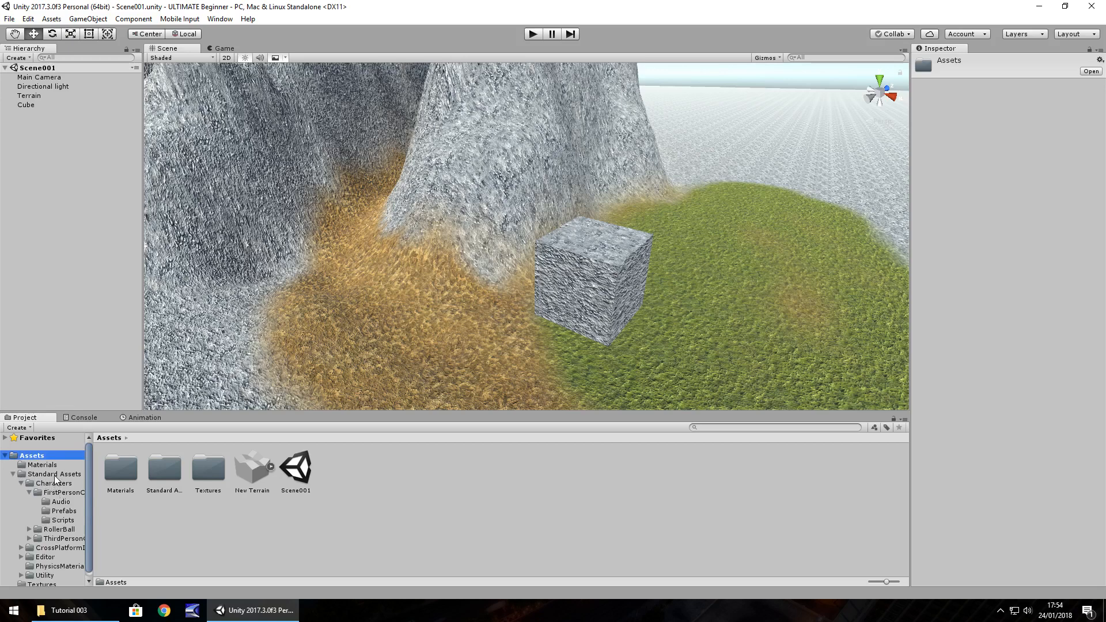
pyautogui.click(54, 484)
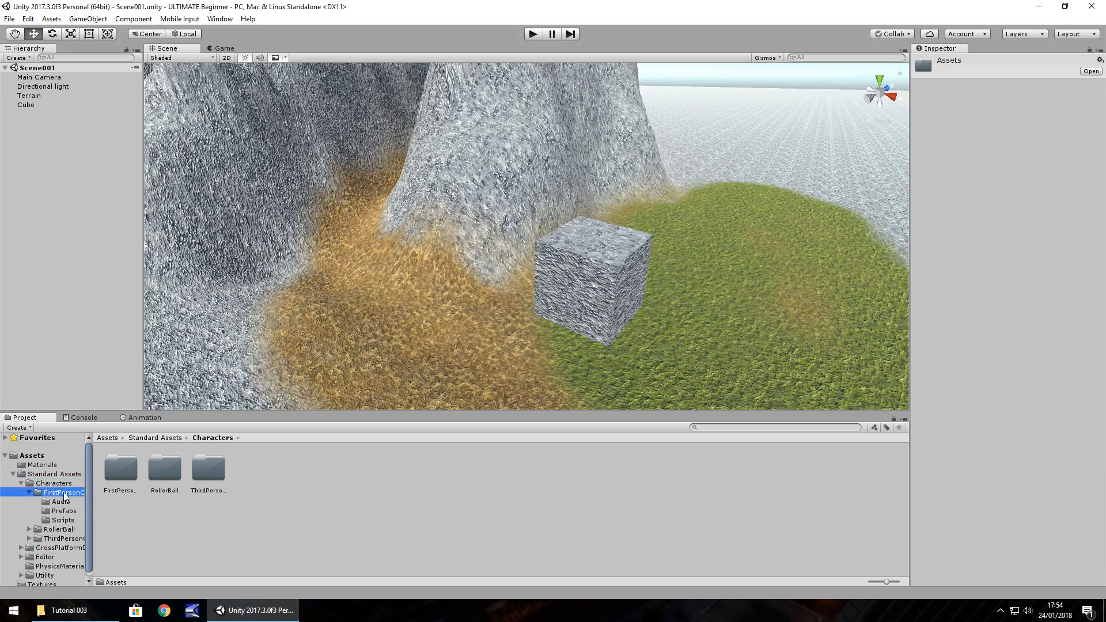
pyautogui.click(63, 511)
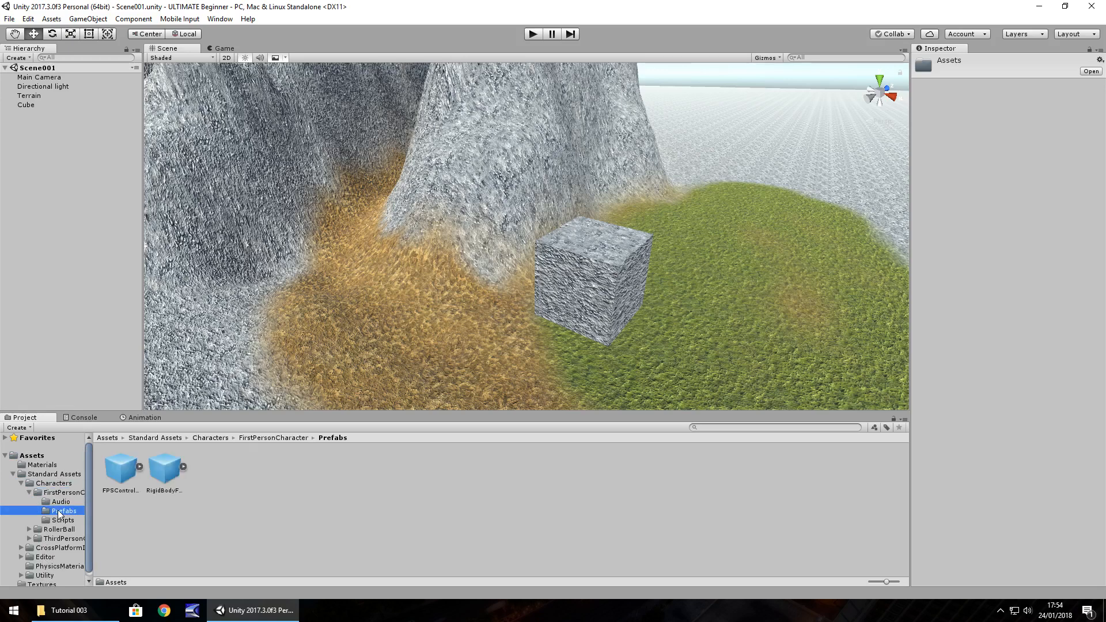
pyautogui.moveTo(155, 495)
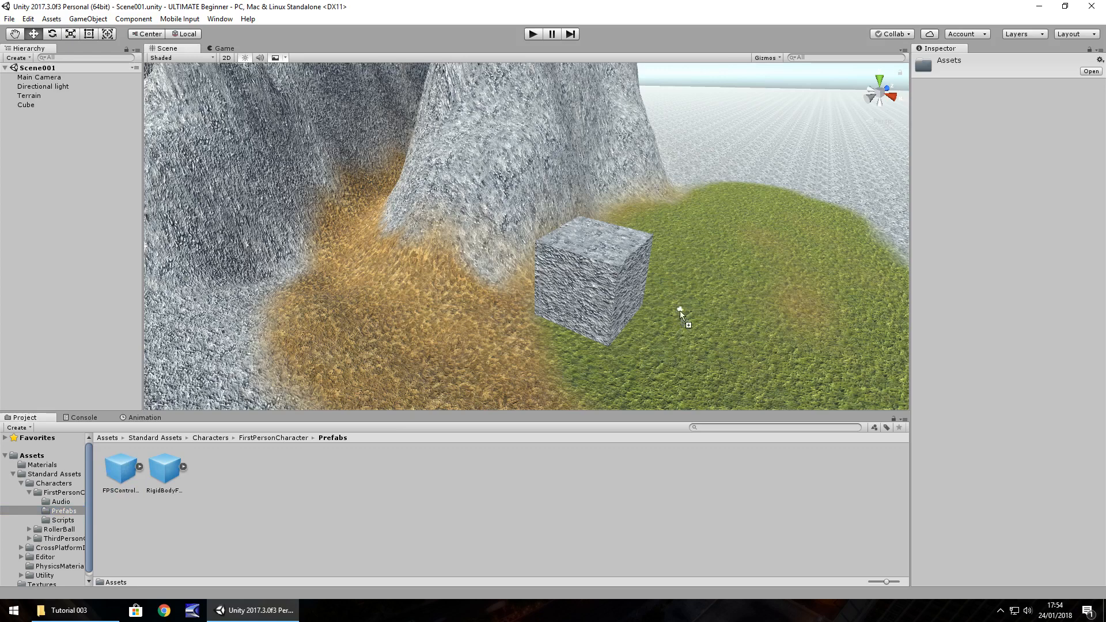
# Step: Place the FPSController prefab on the grassy terrain and inspect its FirstPersonCharacter camera child
pyautogui.moveTo(120, 469); pyautogui.dragTo(691, 289)
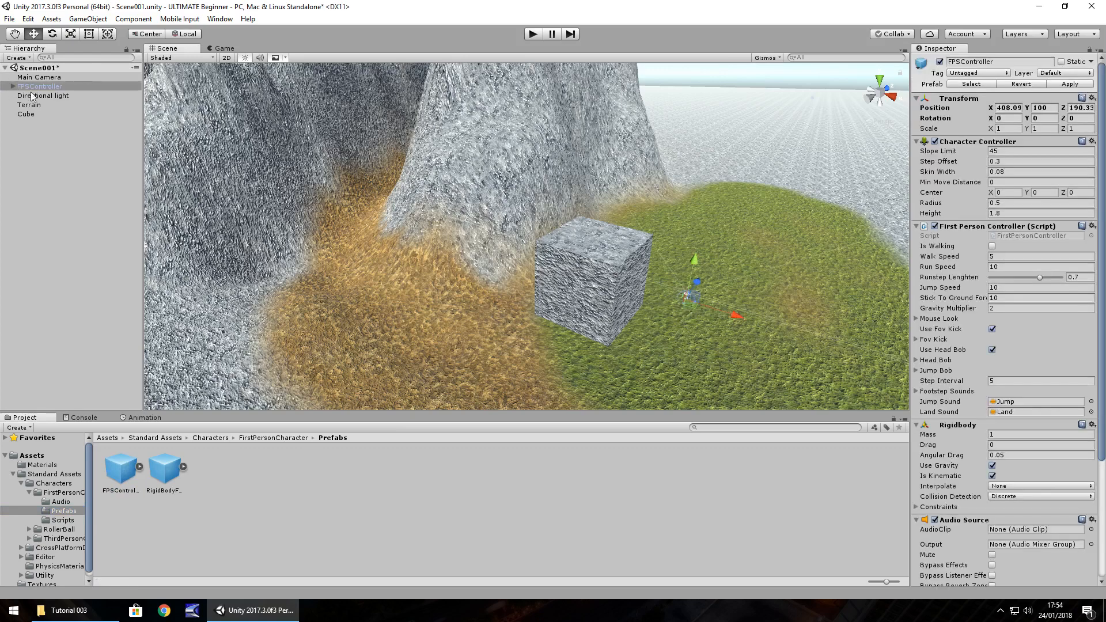
pyautogui.click(5, 86)
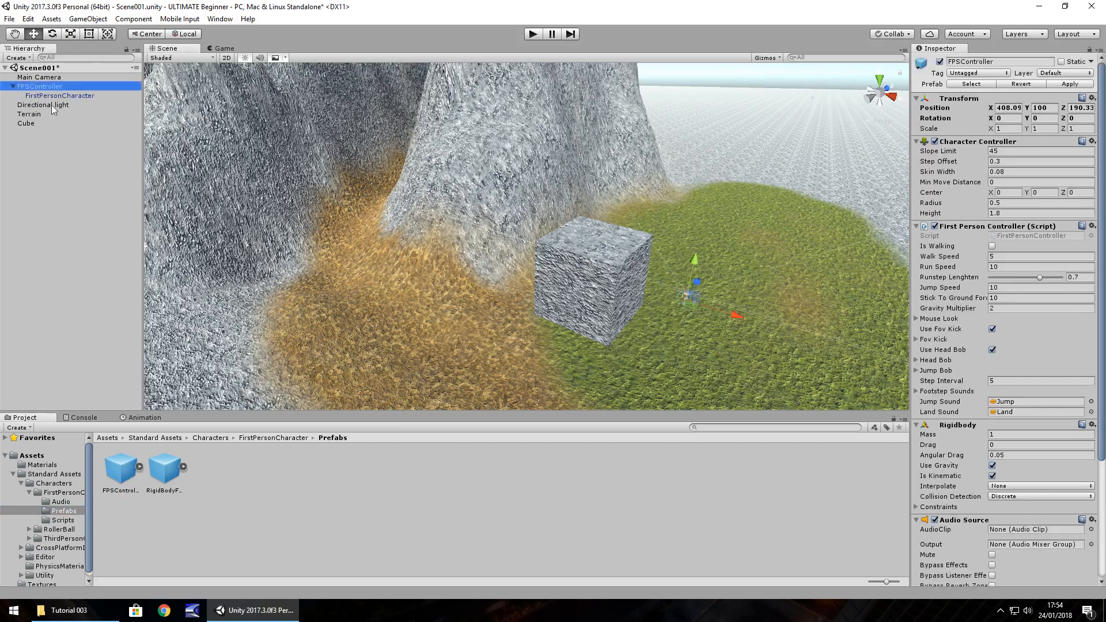
pyautogui.click(59, 95)
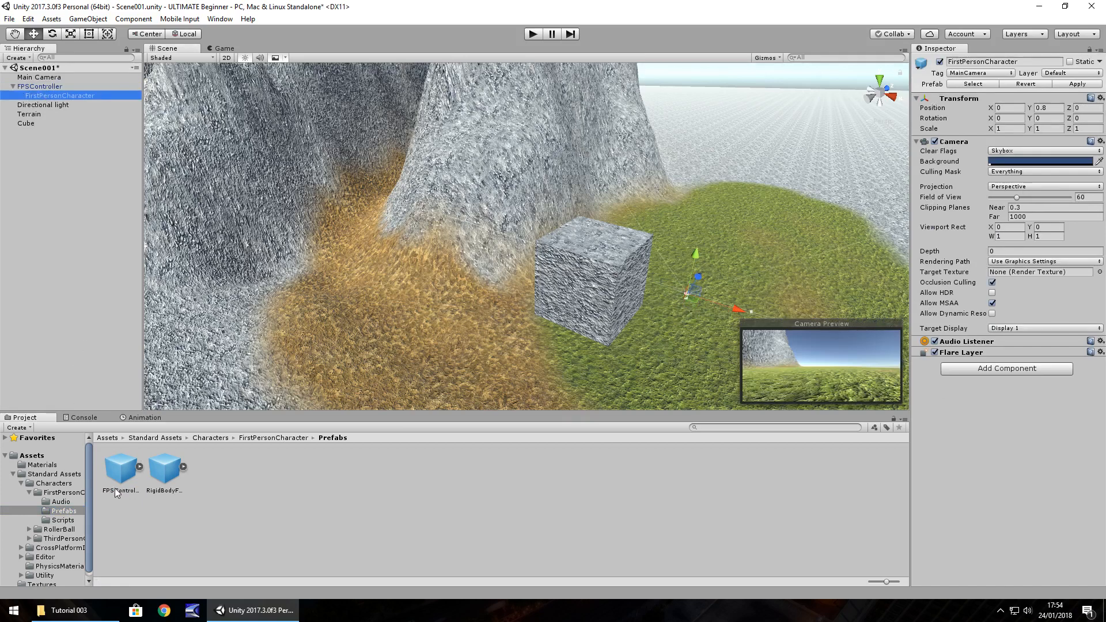
pyautogui.moveTo(155, 450)
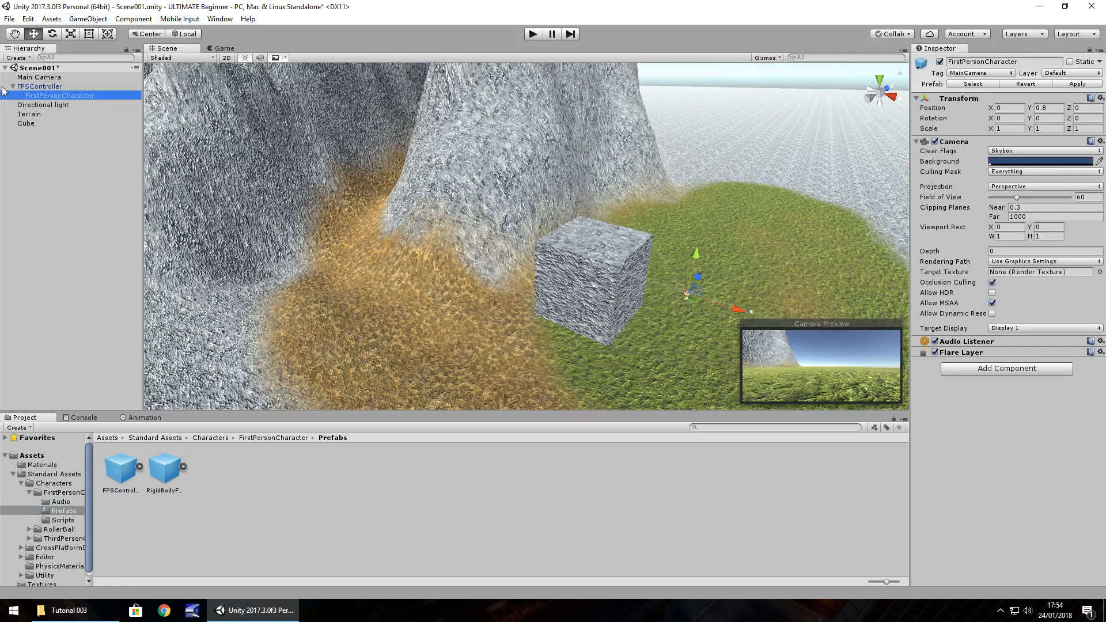
pyautogui.click(41, 86)
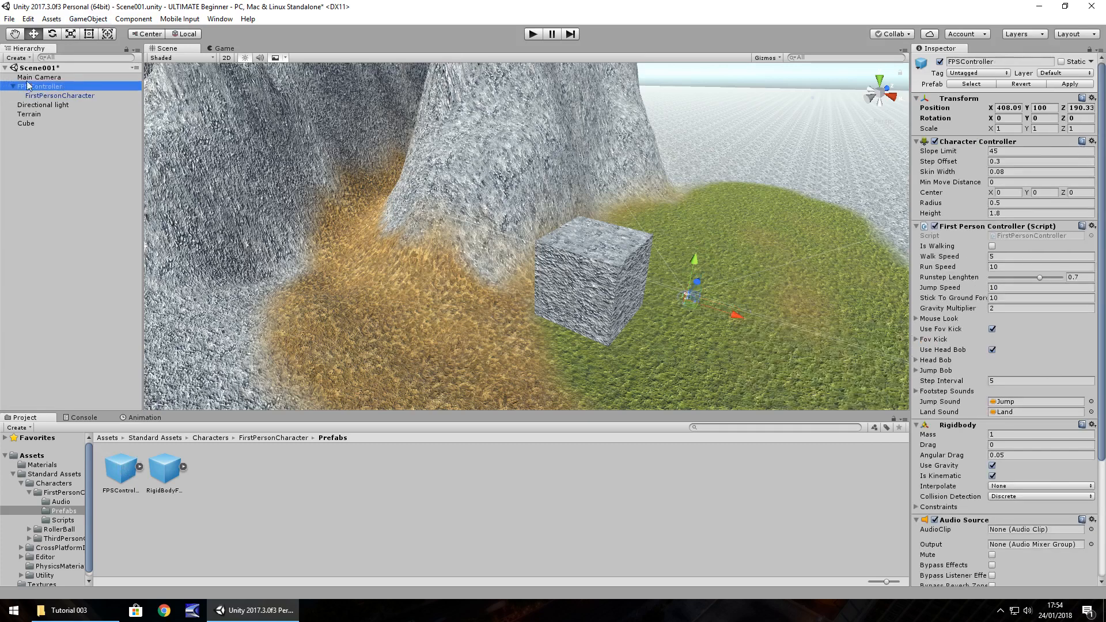
pyautogui.click(60, 95)
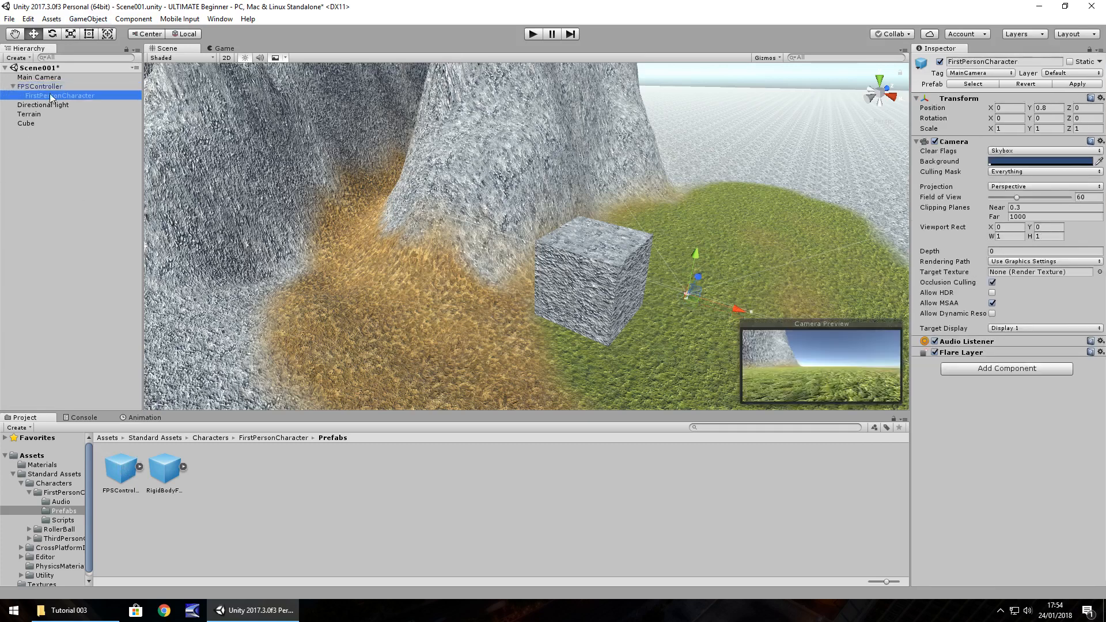
pyautogui.click(40, 85)
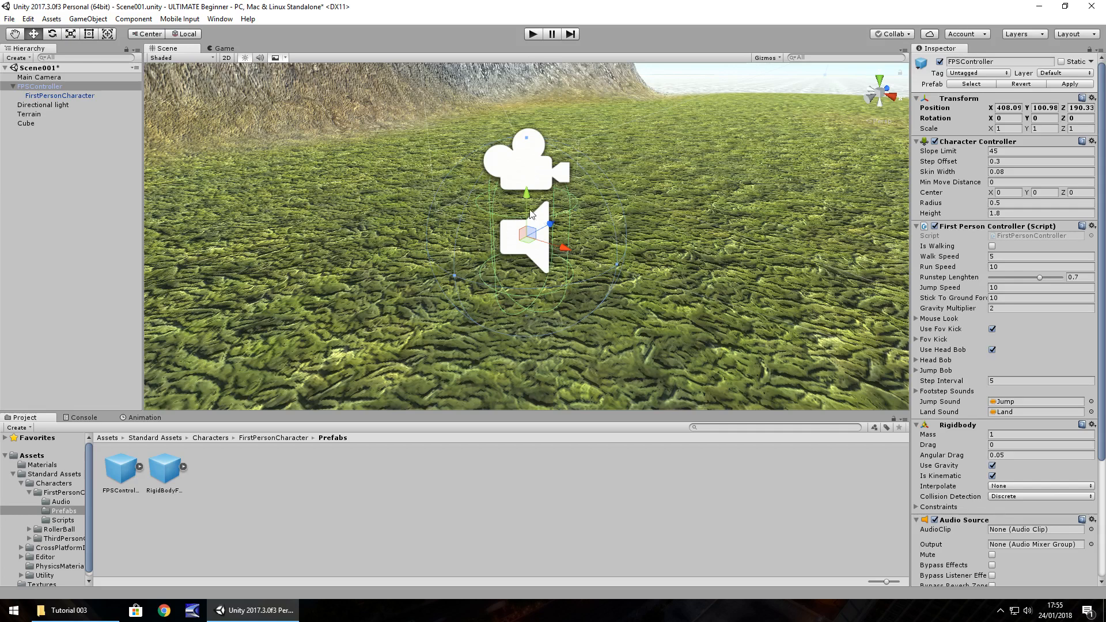
pyautogui.moveTo(553, 206)
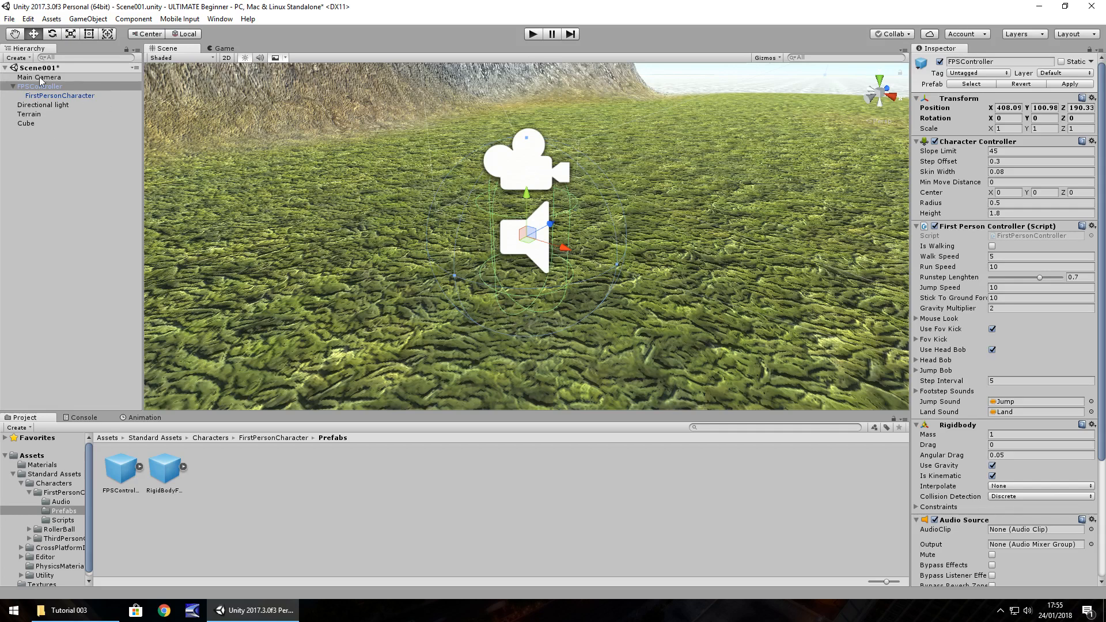
# Step: Deactivate Main Camera, then run and stop a Play-mode walking test
pyautogui.click(38, 77)
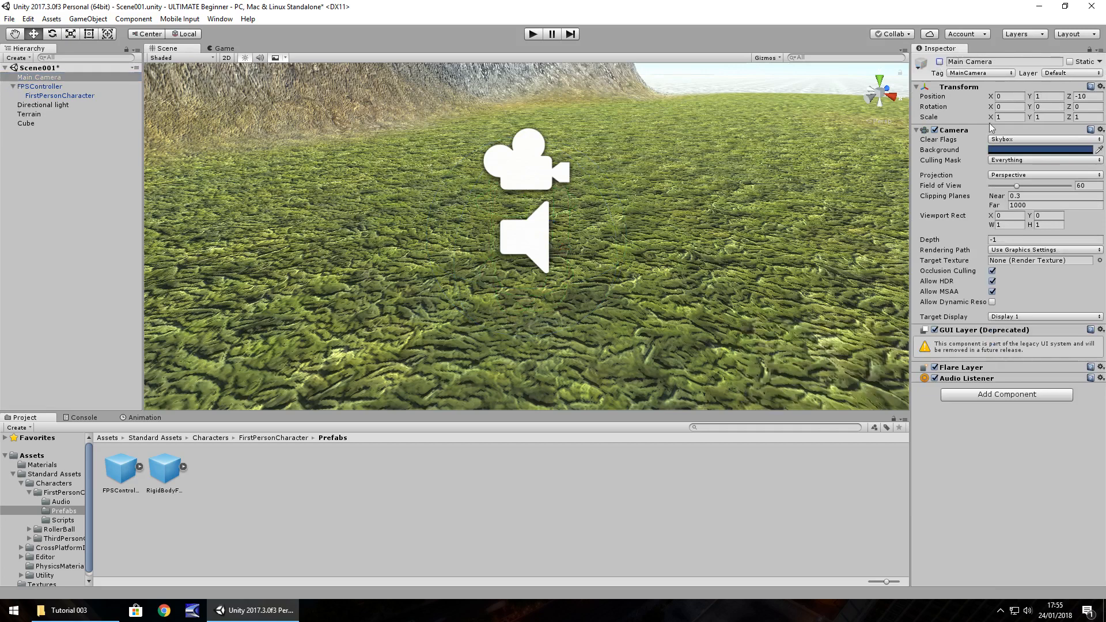
pyautogui.moveTo(504, 42)
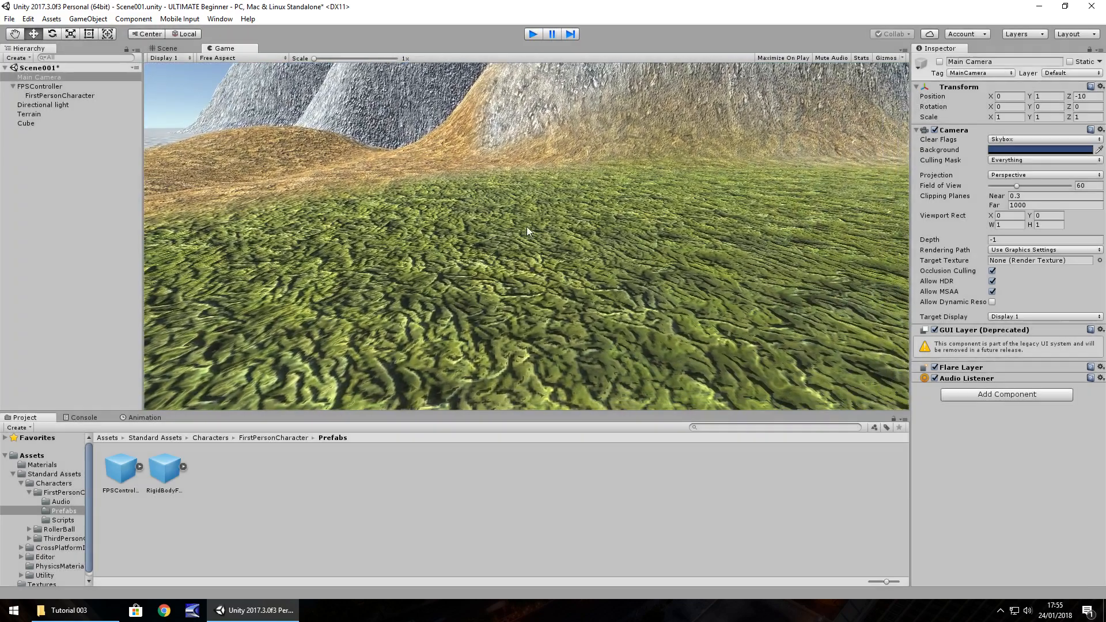
pyautogui.click(167, 48)
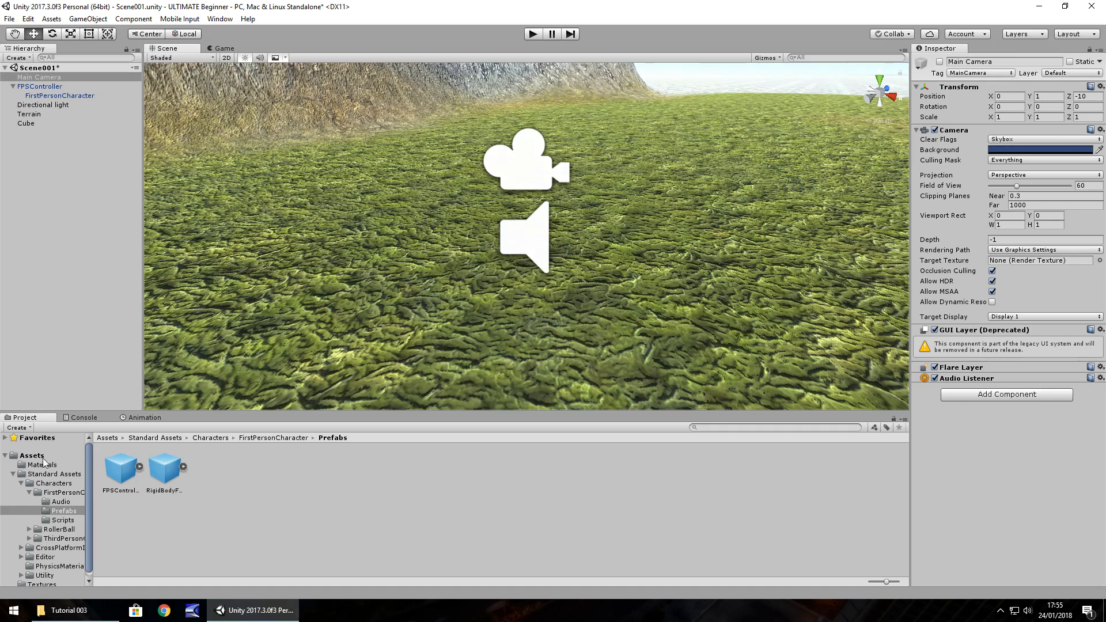
# Step: Reveal the Assets folder in File Explorer and open the new Terrain Assets folder
pyautogui.click(31, 455)
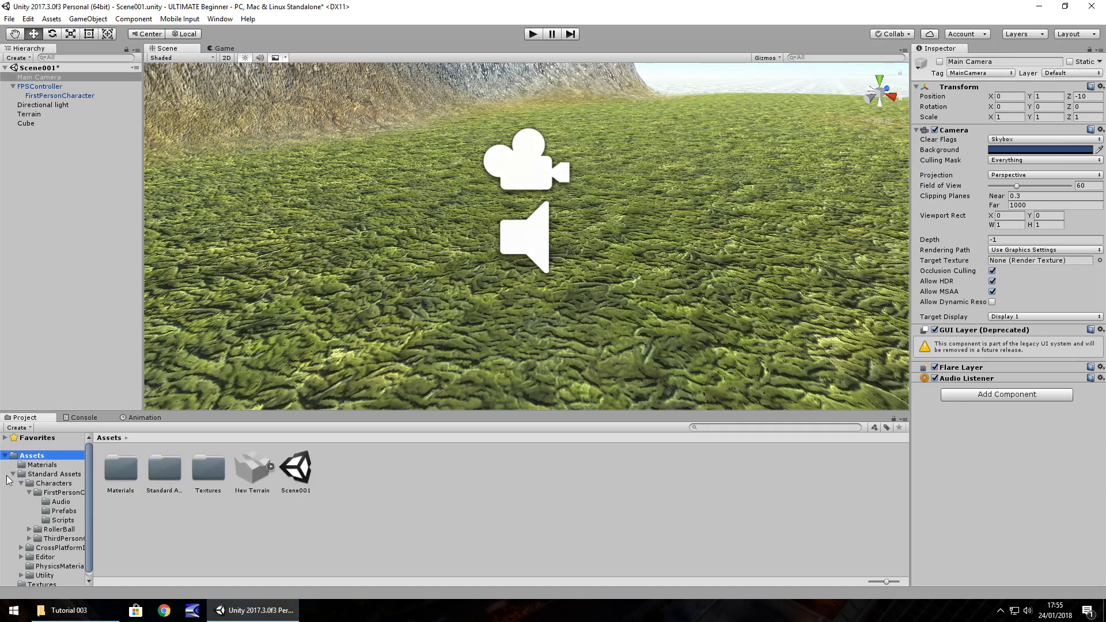
pyautogui.click(12, 473)
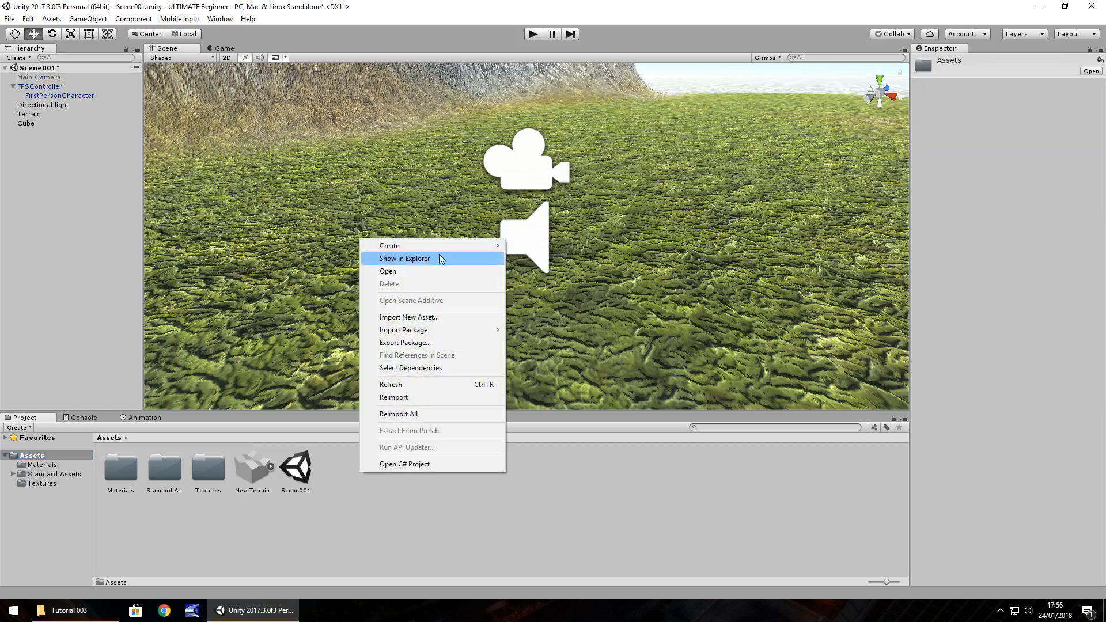
pyautogui.click(389, 246)
pyautogui.write('Terrain Ass')
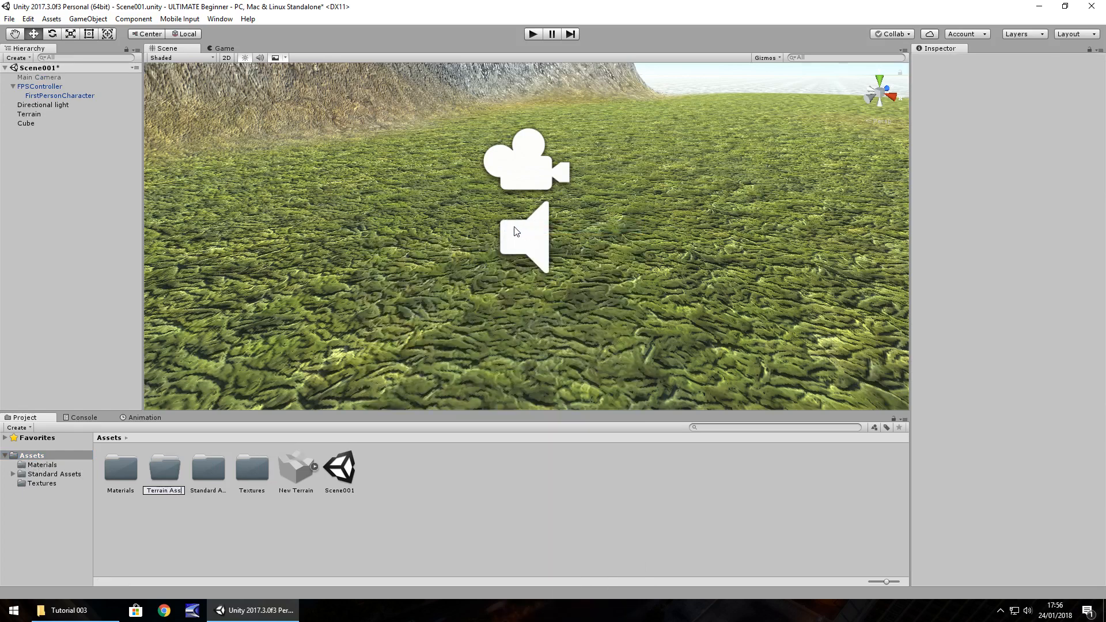
pyautogui.click(207, 467)
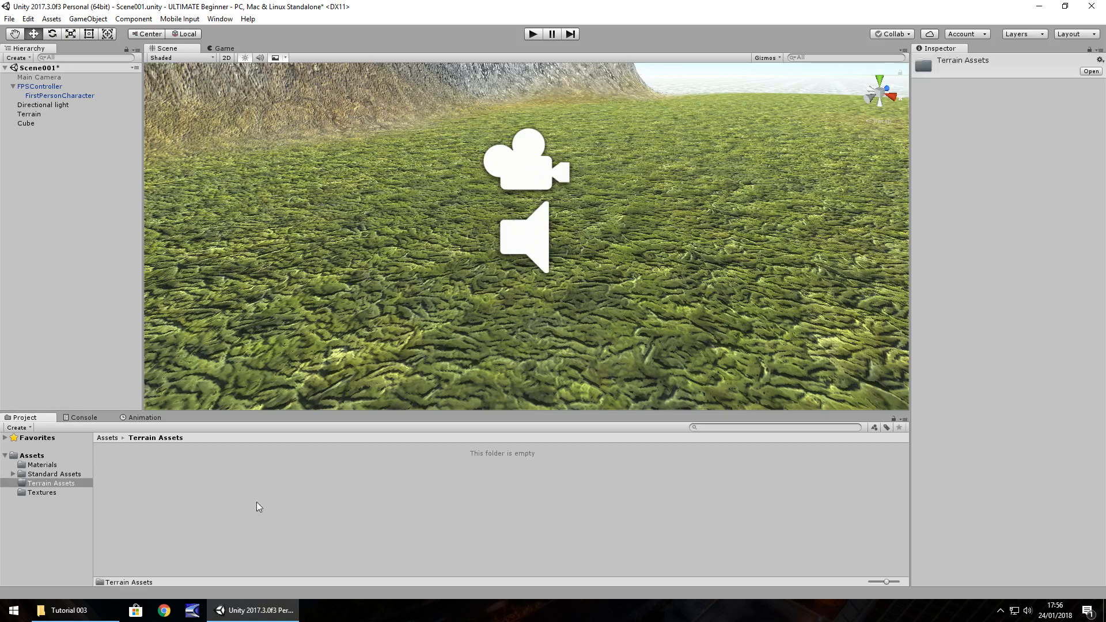
# Step: Select Tree01 and GrassFlow001 in Tutorial 003 and drag them over to Unity
pyautogui.click(59, 609)
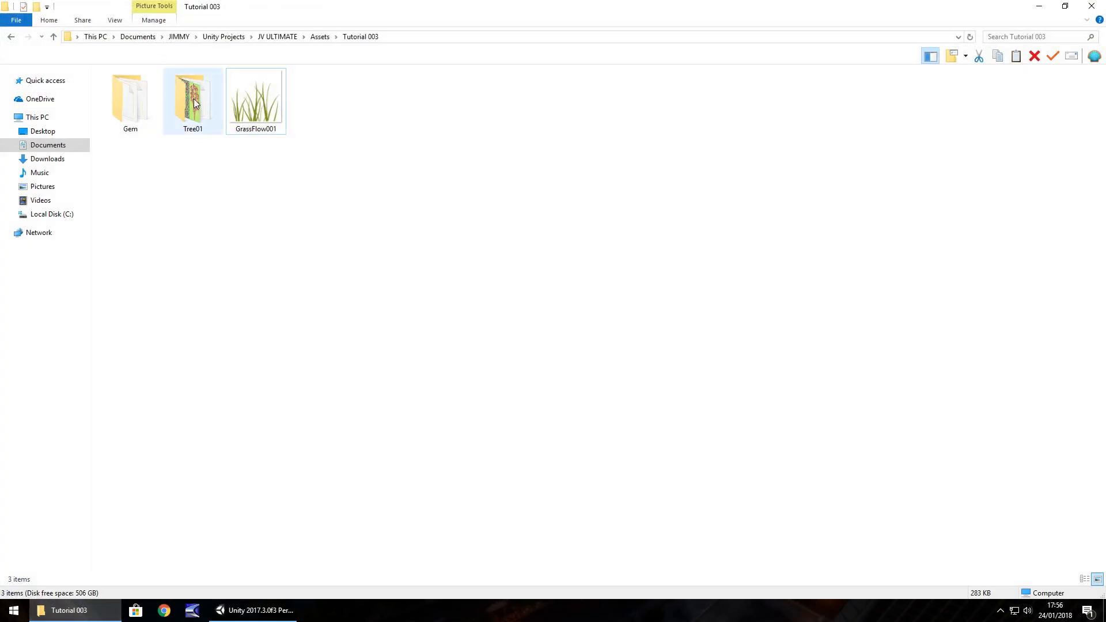
pyautogui.click(254, 98)
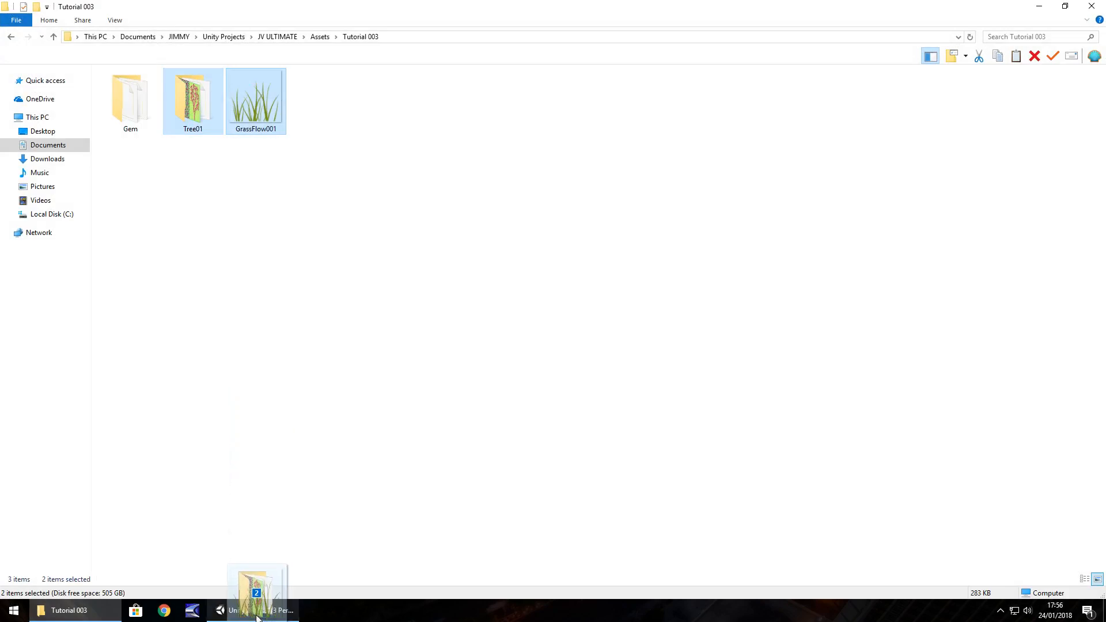
pyautogui.click(254, 610)
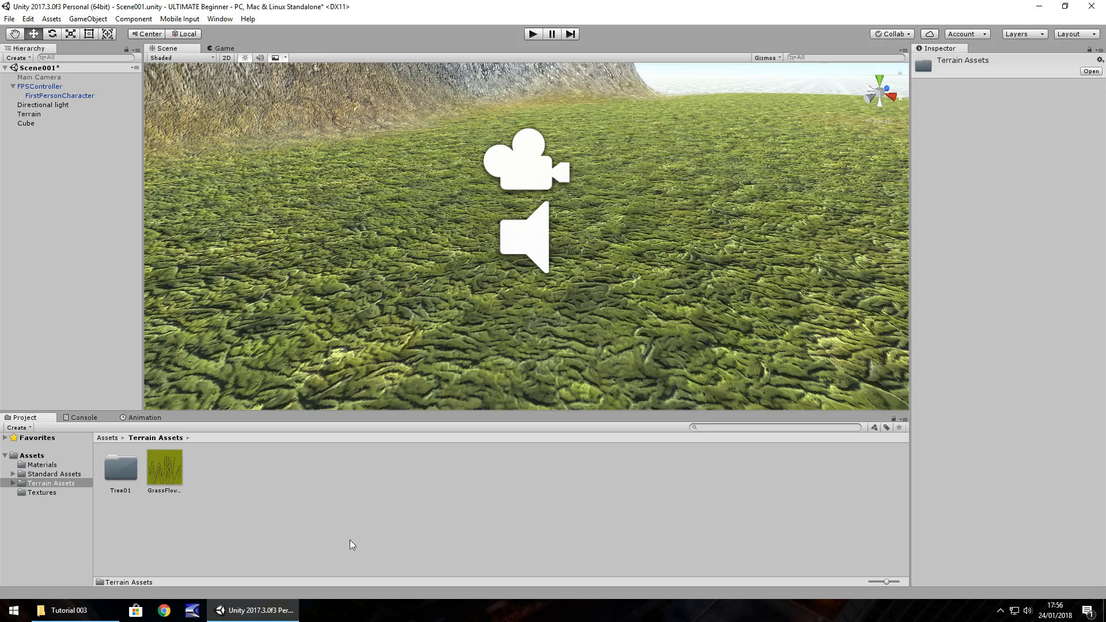
pyautogui.moveTo(248, 505)
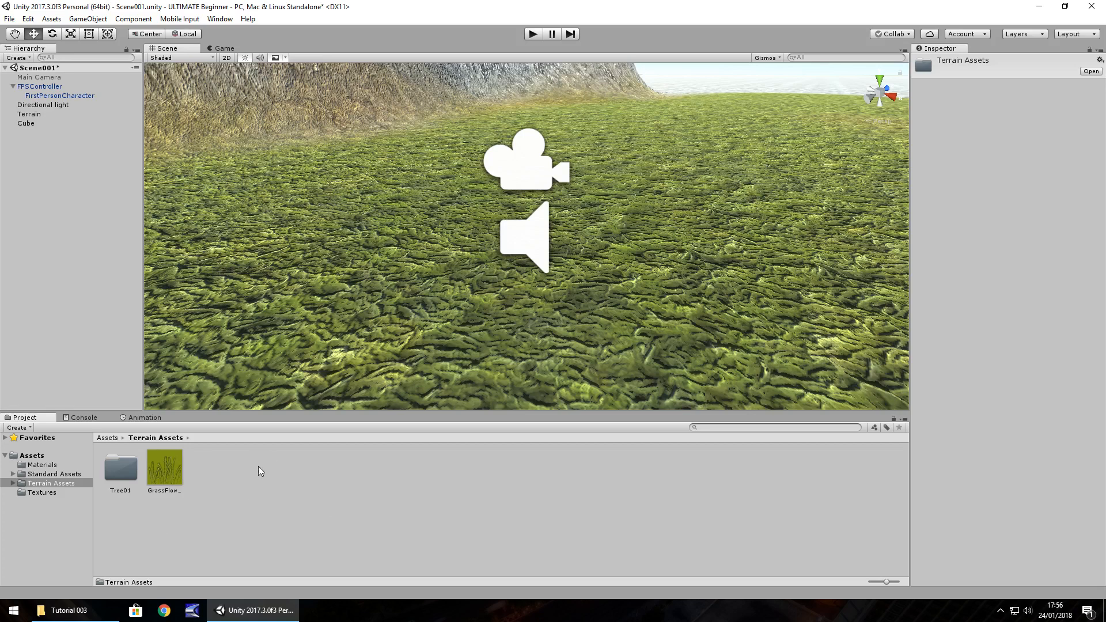
pyautogui.moveTo(203, 421)
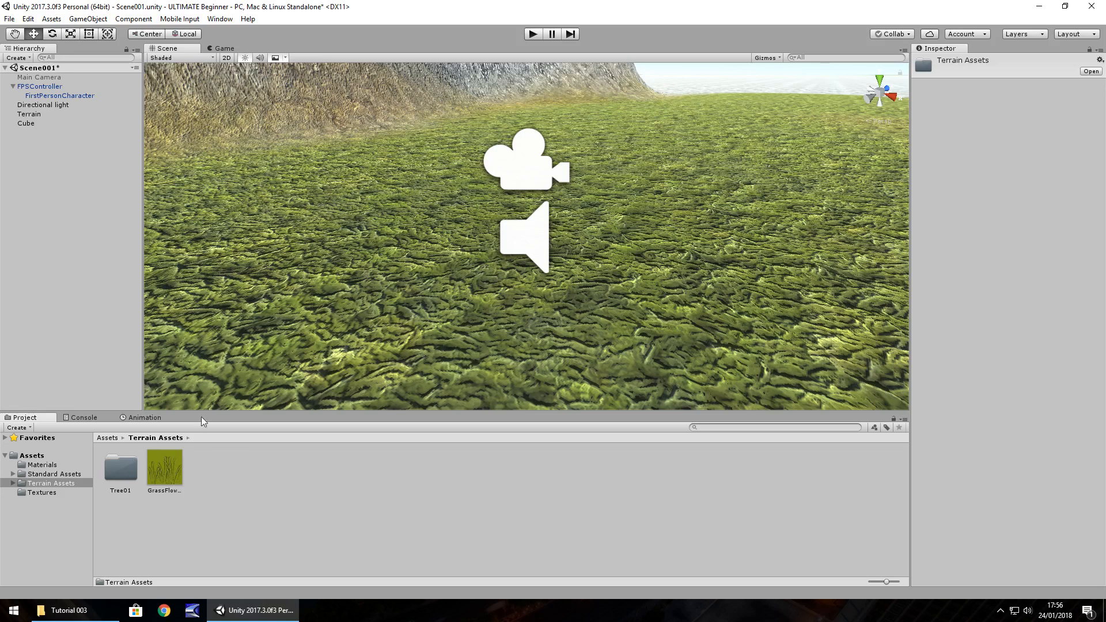
pyautogui.moveTo(394, 251)
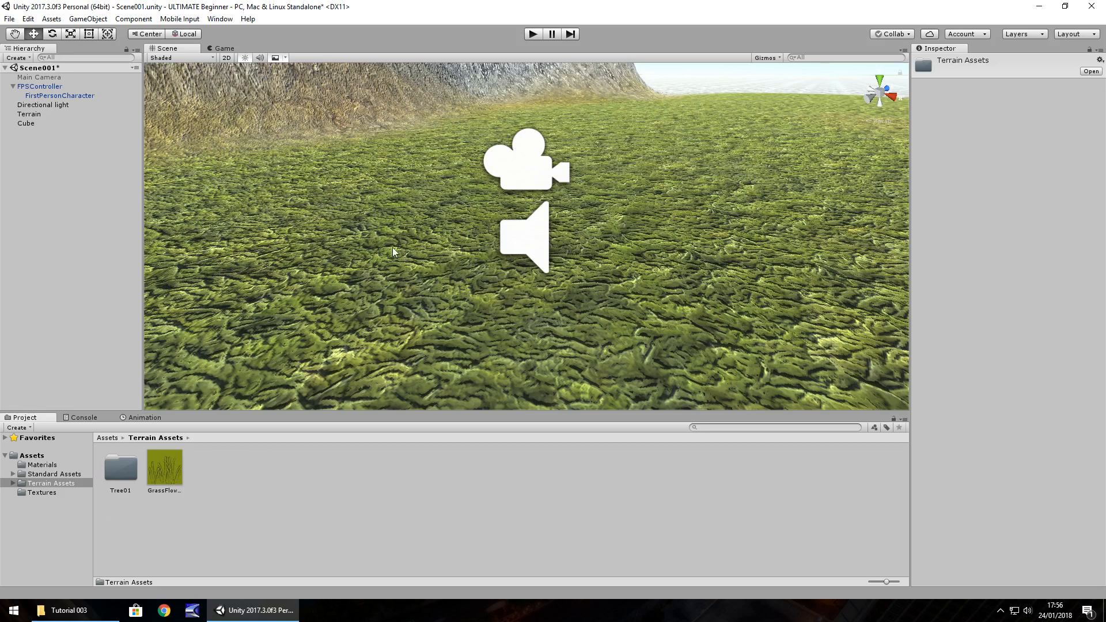
# Step: Select the Terrain object in the Hierarchy to edit it
pyautogui.click(29, 113)
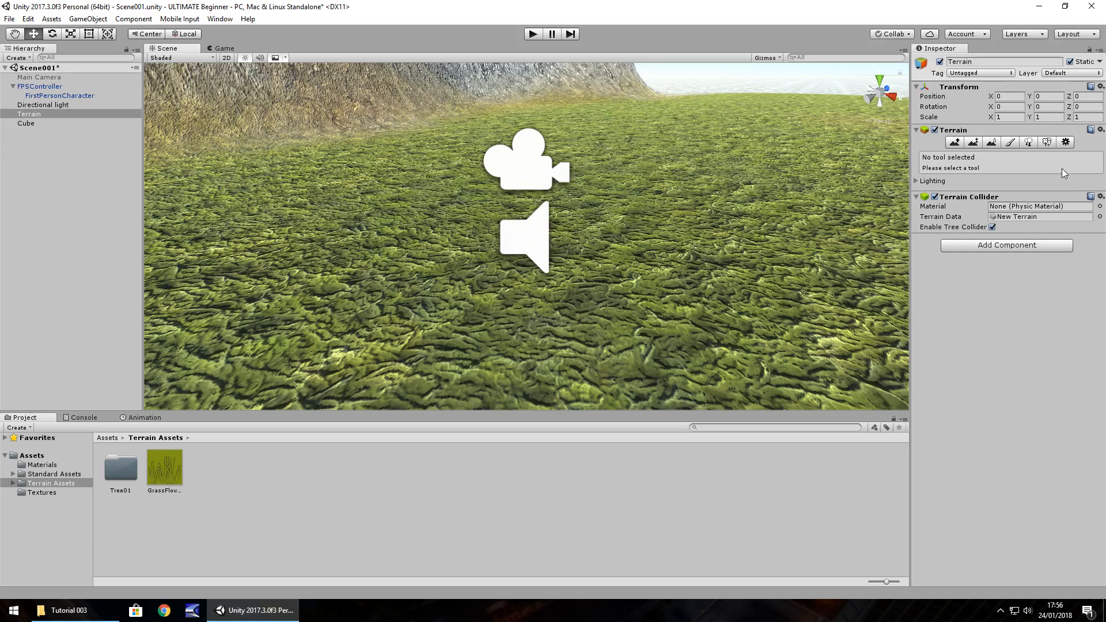
pyautogui.moveTo(1029, 141)
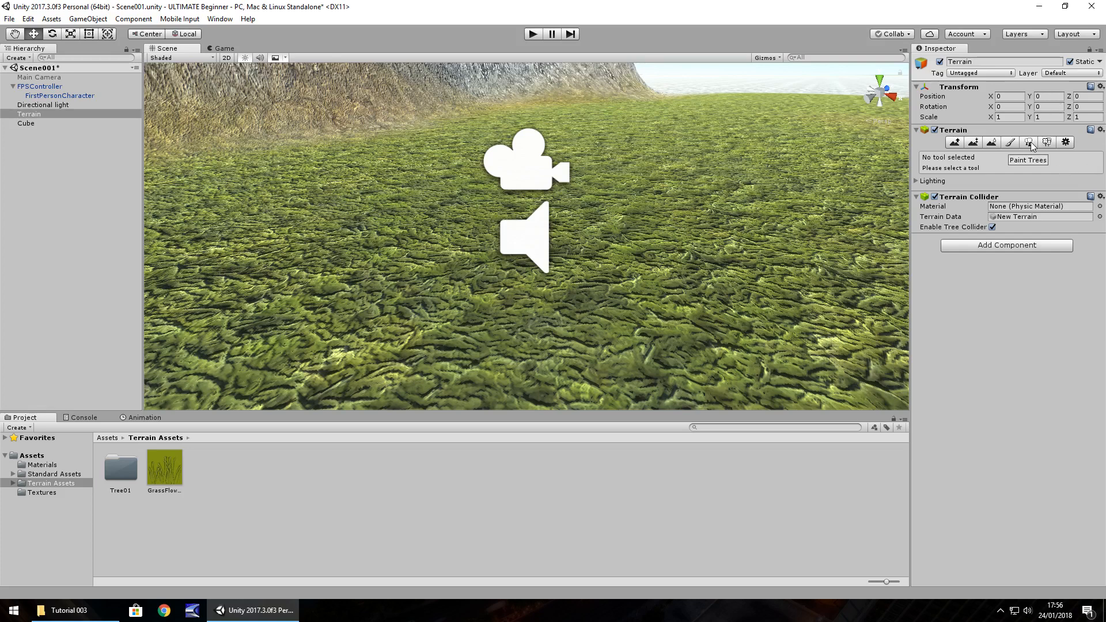
# Step: Start adding a tree type under Paint Trees and open the Tree01 folder for its model
pyautogui.click(1028, 142)
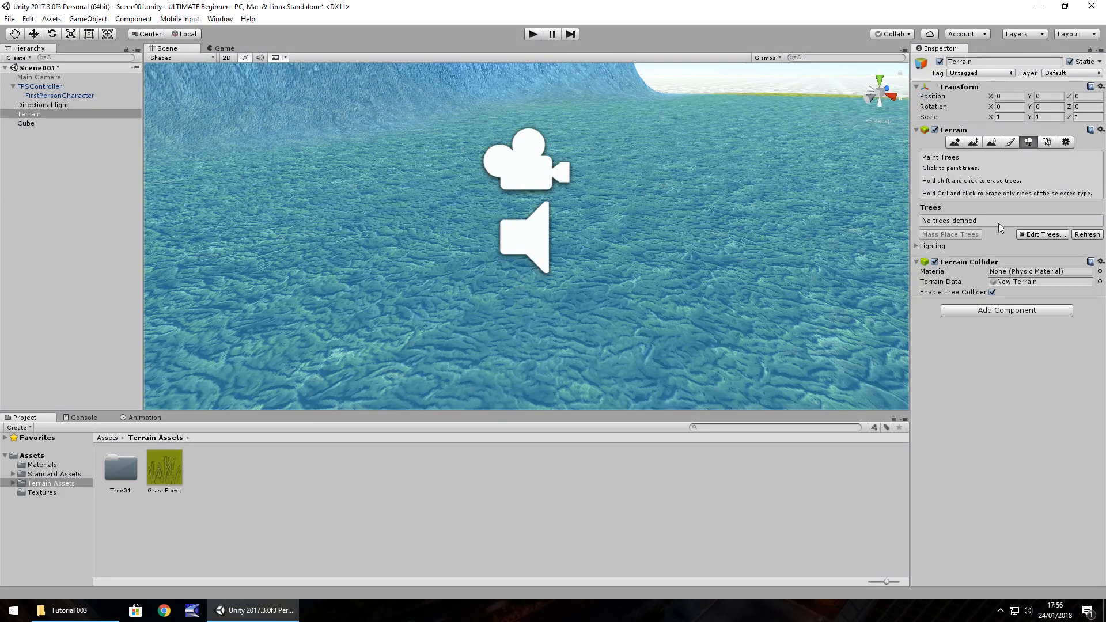
pyautogui.click(1042, 234)
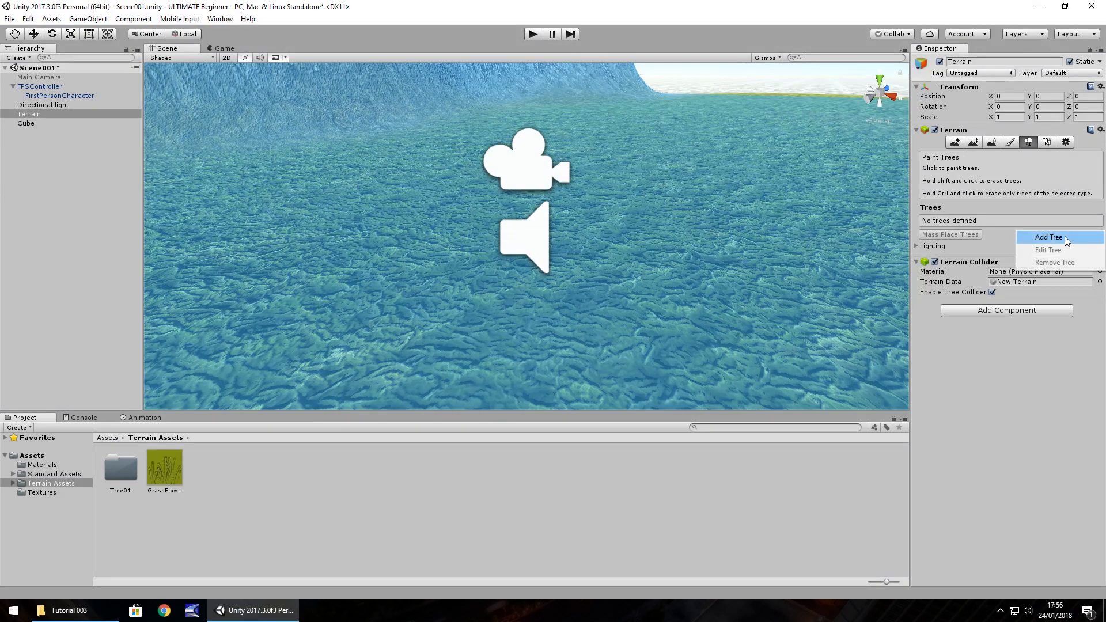
pyautogui.click(1049, 236)
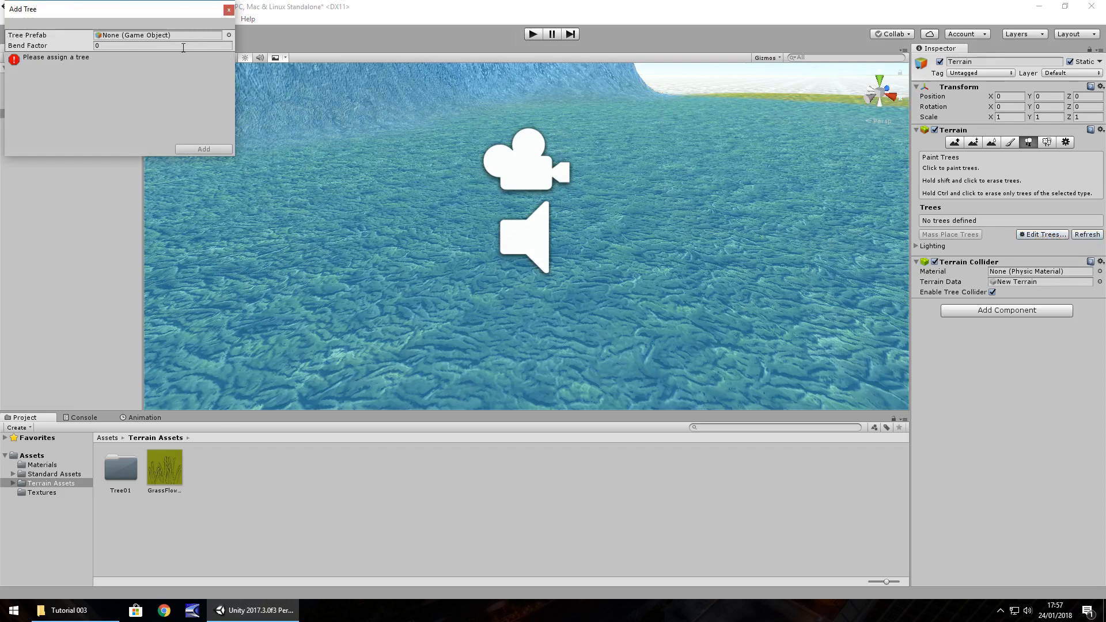
pyautogui.moveTo(109, 474)
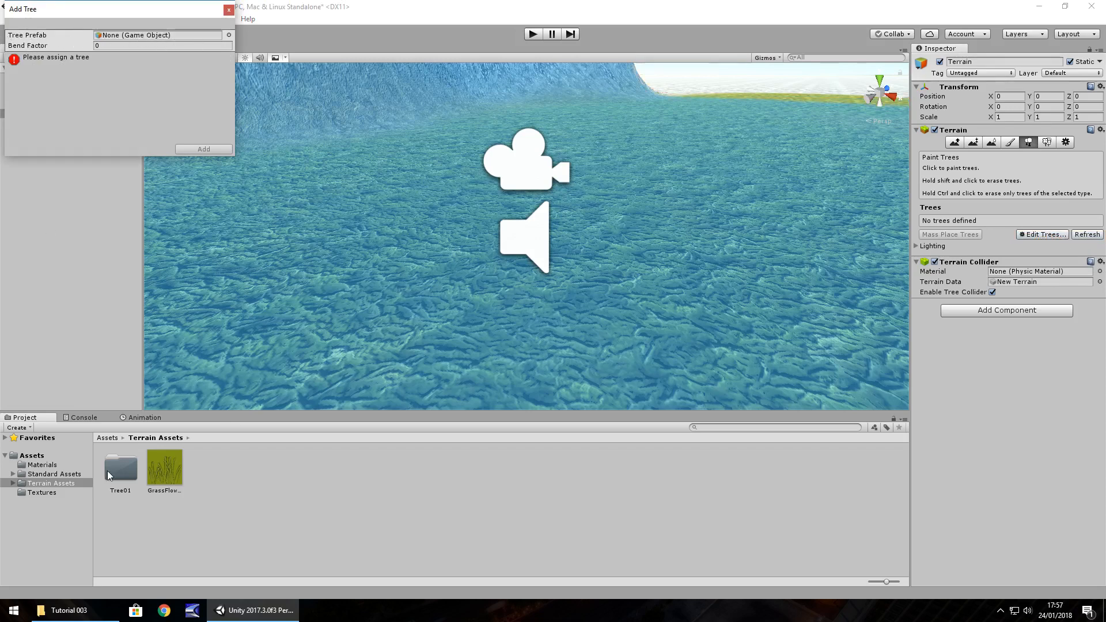
pyautogui.doubleClick(120, 467)
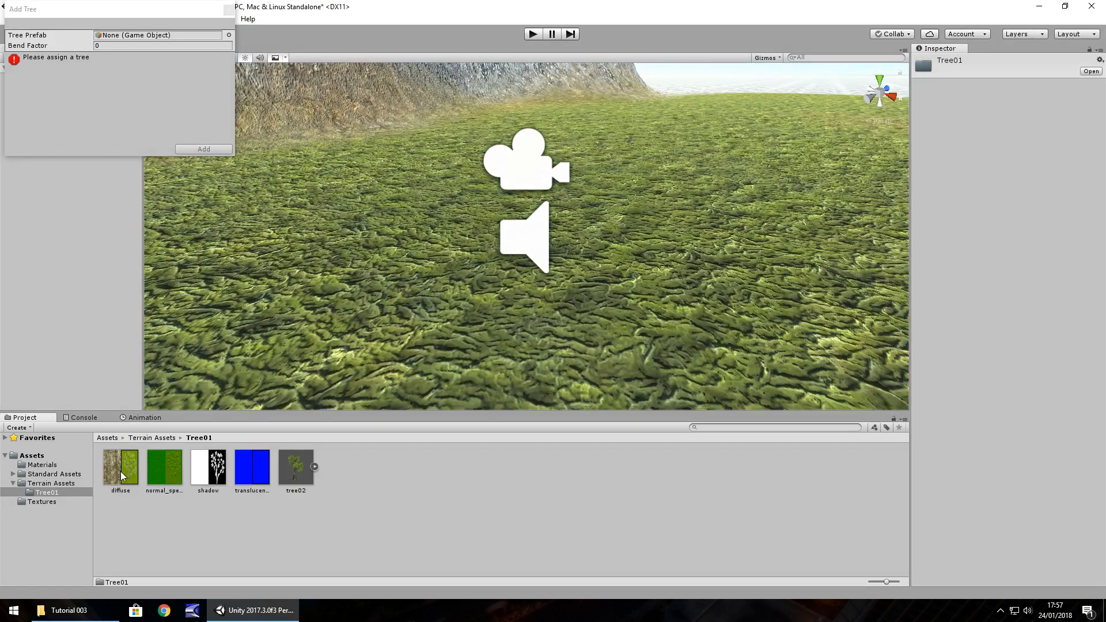
pyautogui.moveTo(302, 471)
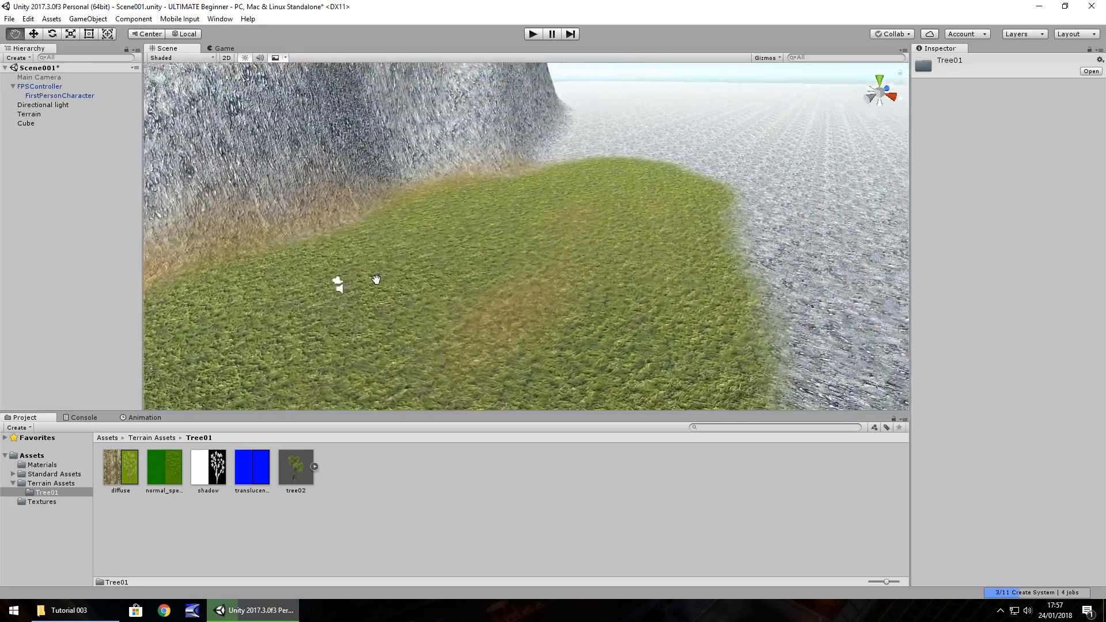
# Step: Reselect Terrain and set tree Brush Size to about 14.9 and Tree Density to 88
pyautogui.click(29, 113)
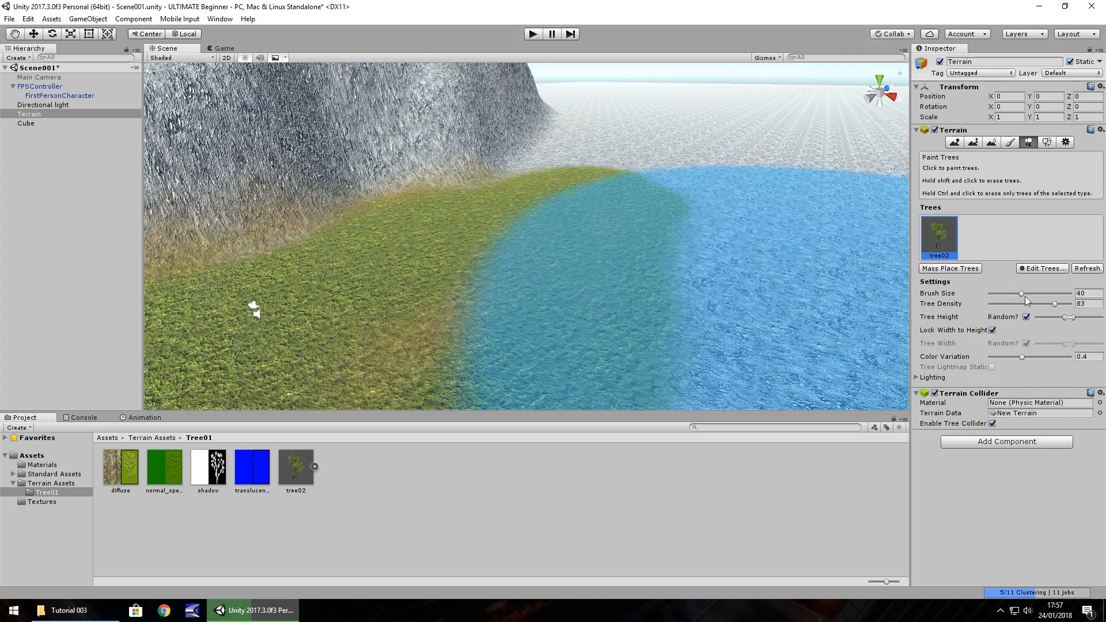
pyautogui.moveTo(1021, 293); pyautogui.dragTo(999, 293)
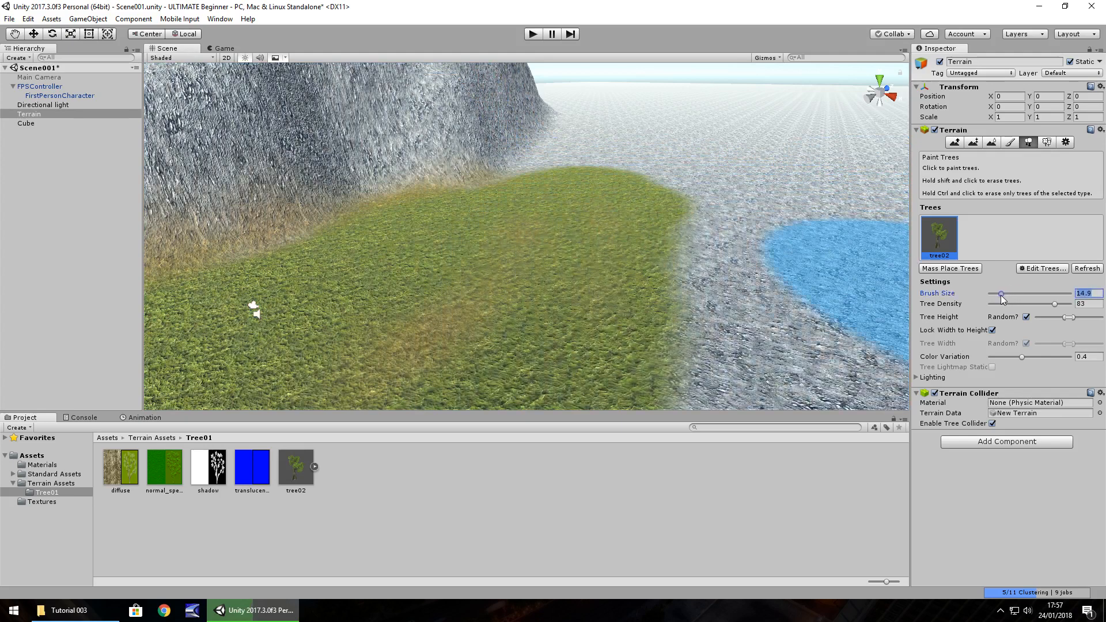
pyautogui.moveTo(1050, 304); pyautogui.dragTo(1057, 304)
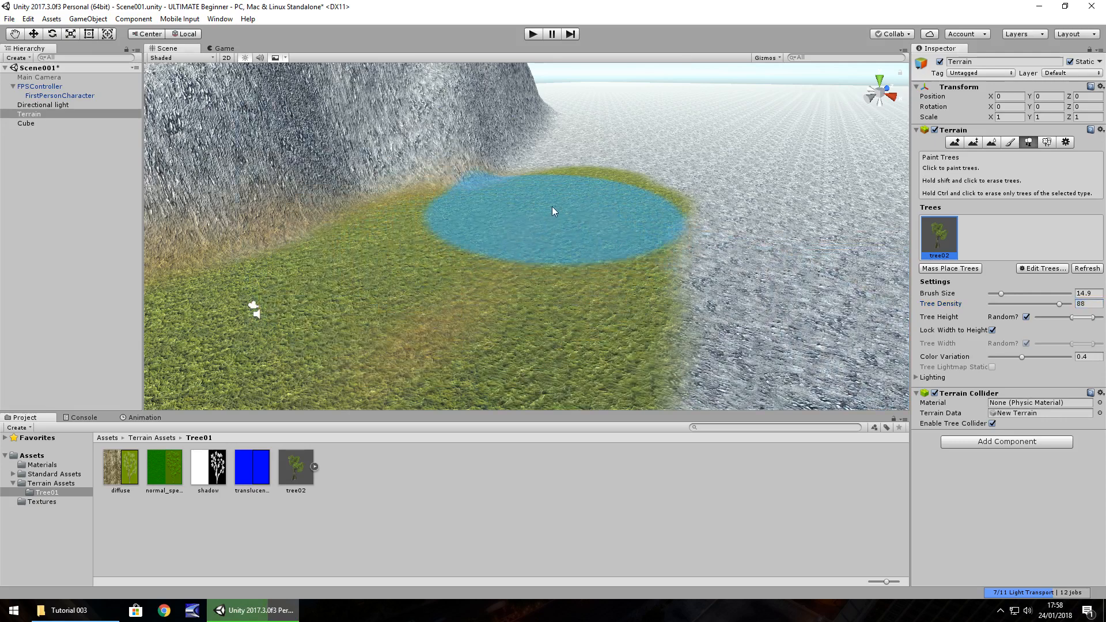
# Step: Paint dense tree02 trees across the grassy area, then switch to Paint Details
pyautogui.click(554, 211)
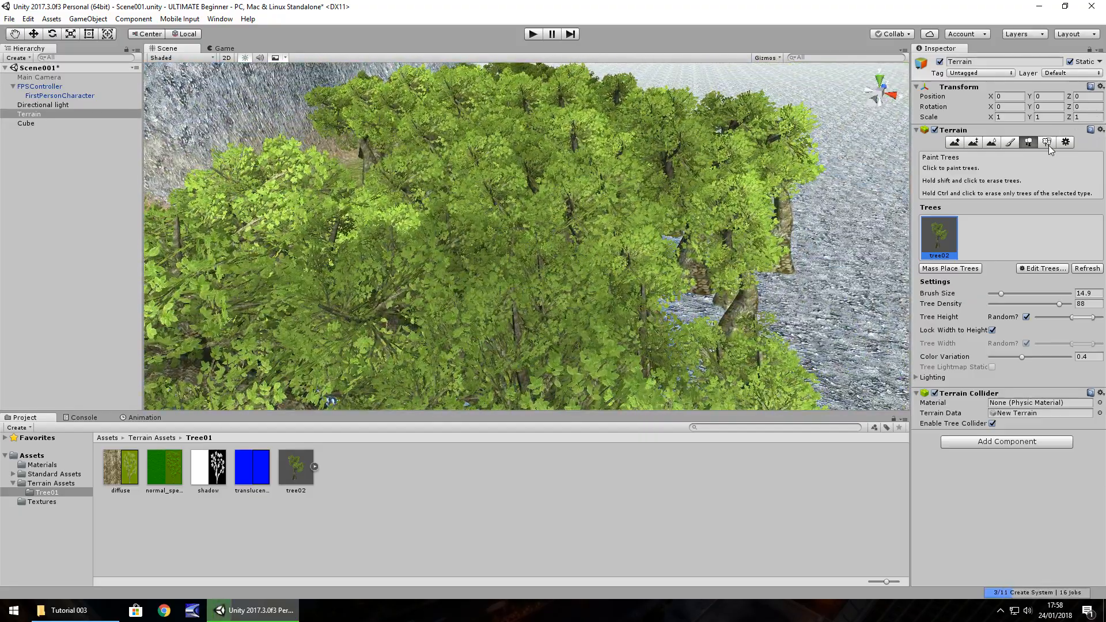
pyautogui.click(1046, 142)
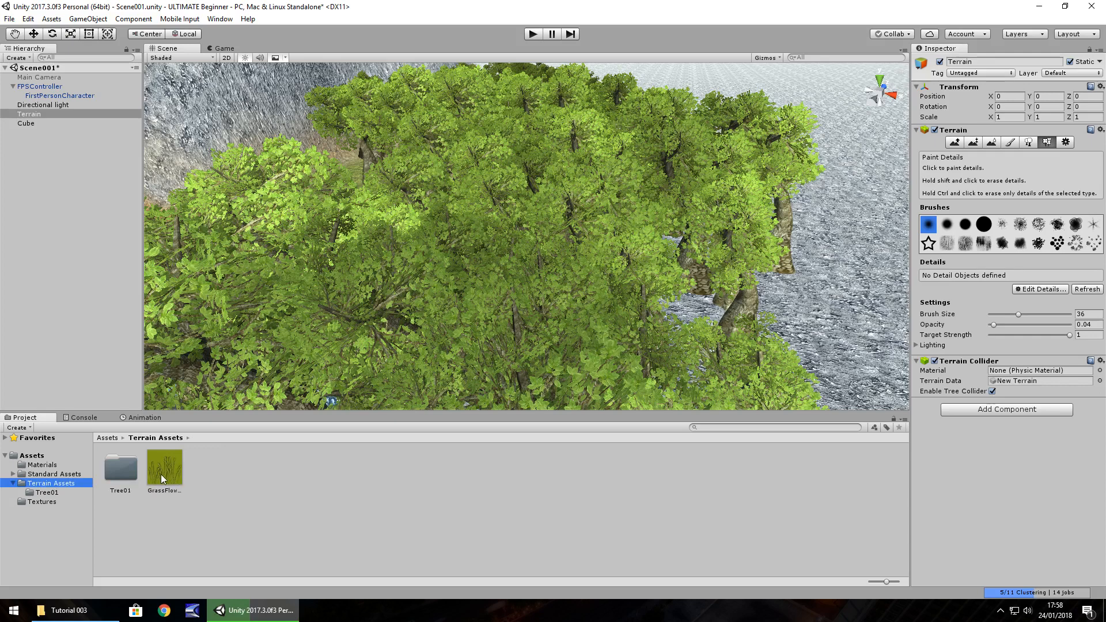
# Step: Add GrassFlow001 as a grass detail texture through Edit Details > Add Grass Texture
pyautogui.click(1040, 288)
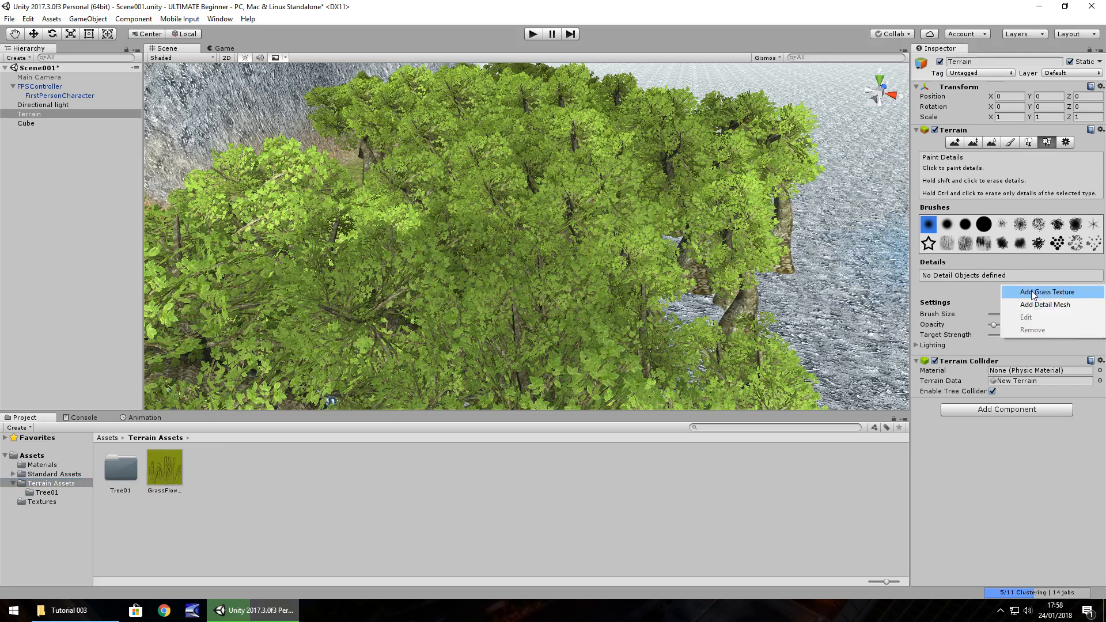
pyautogui.click(1046, 291)
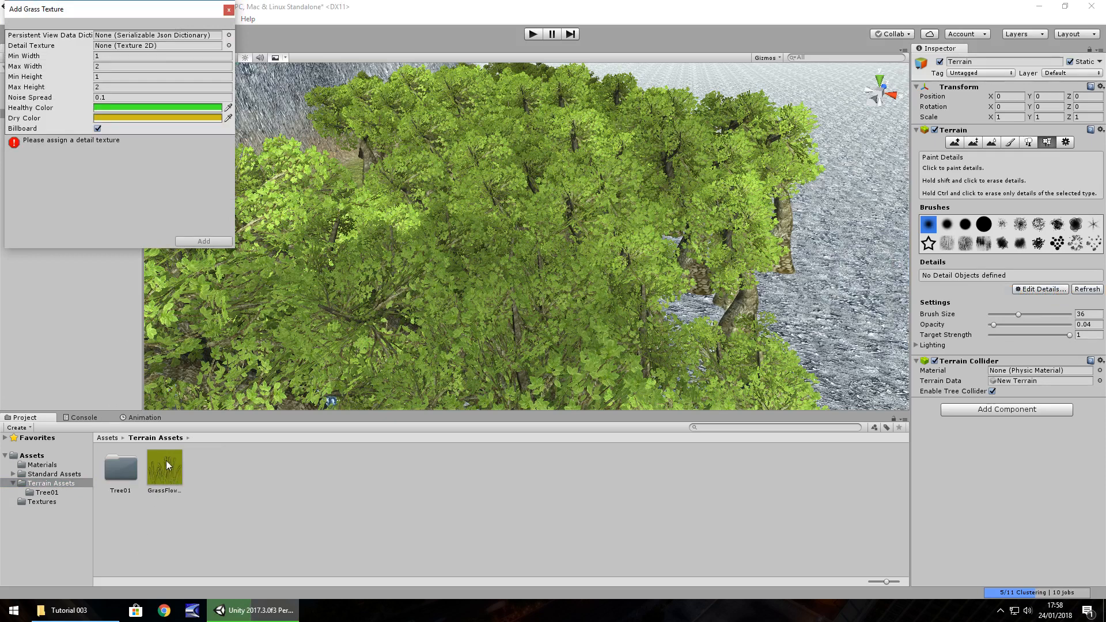
pyautogui.click(159, 45)
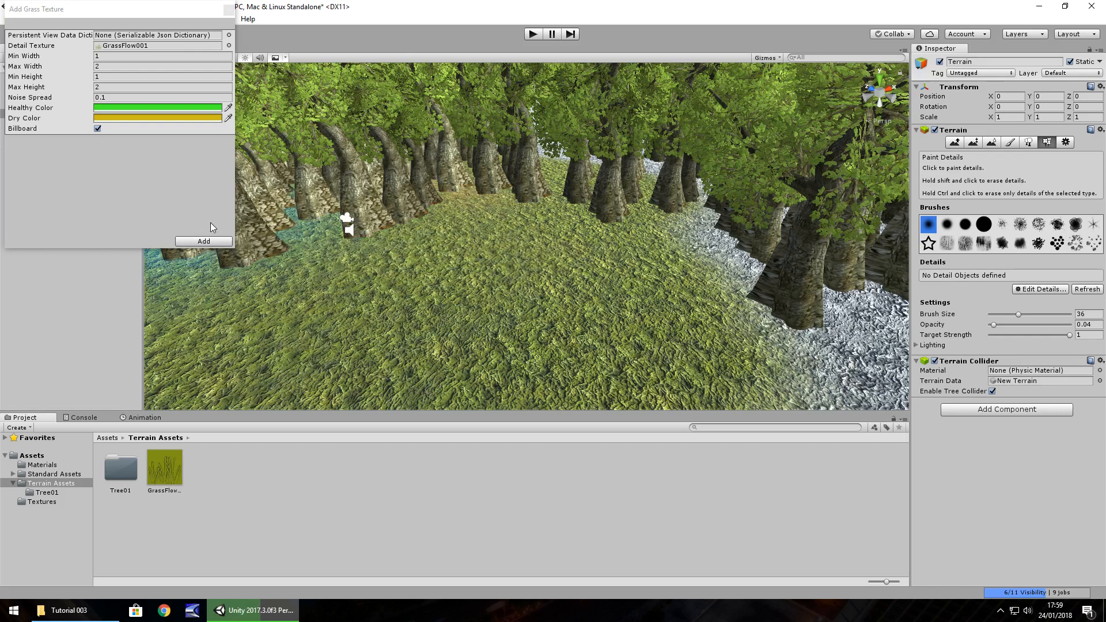
pyautogui.click(203, 241)
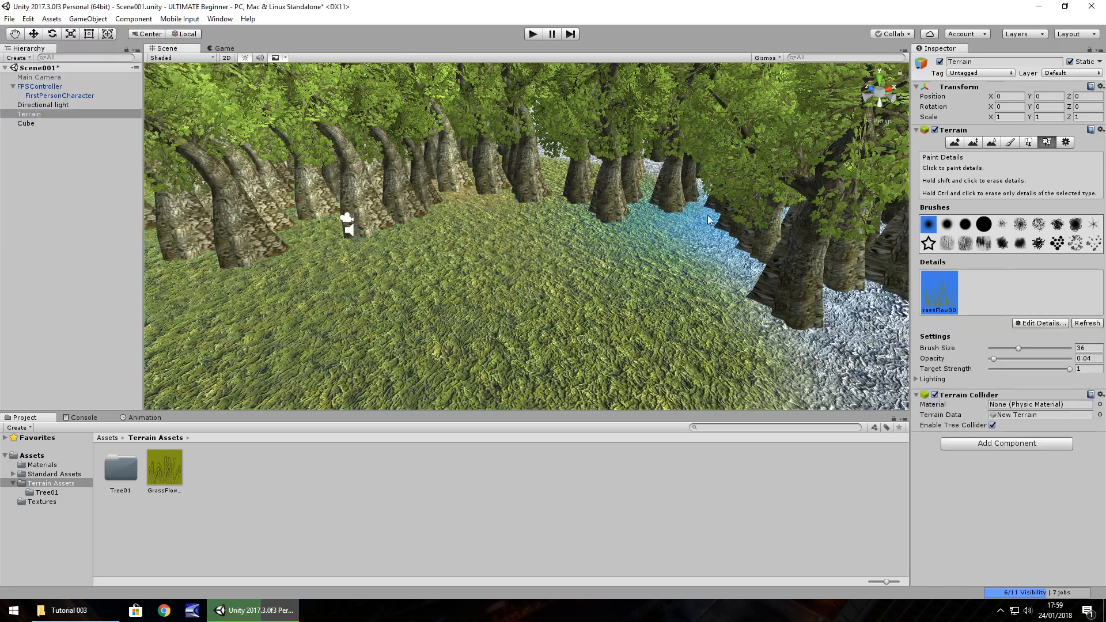
# Step: Paint GrassFlow001 grass at opacity 1 over the ground between the trees
pyautogui.click(709, 221)
pyautogui.write('1')
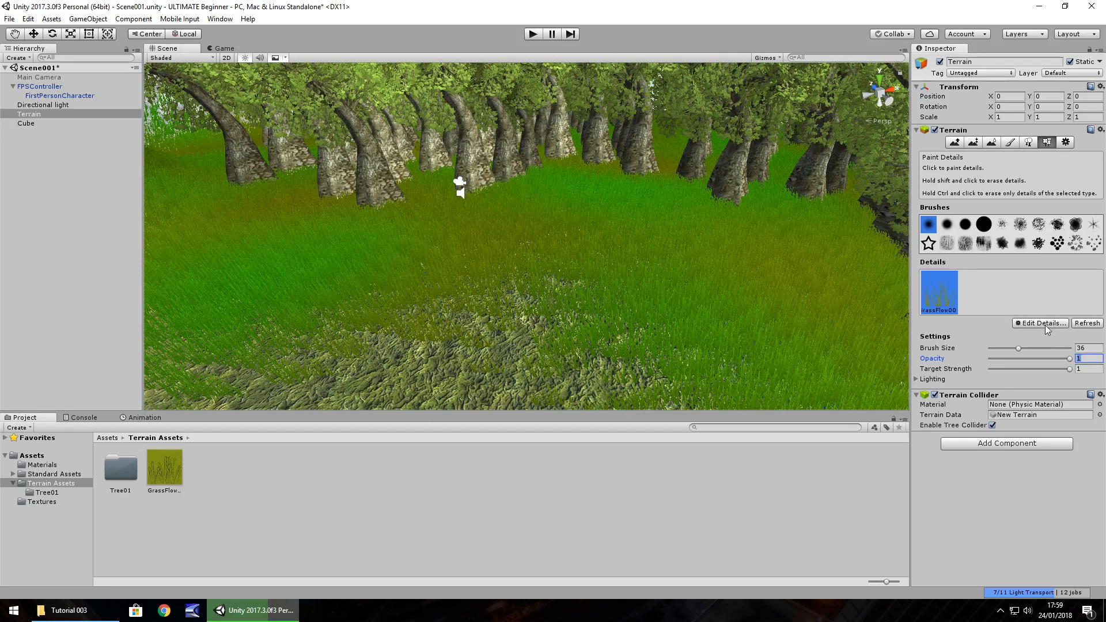
# Step: Edit the grass texture and set its Healthy Color to bright green 93FF00
pyautogui.click(1039, 323)
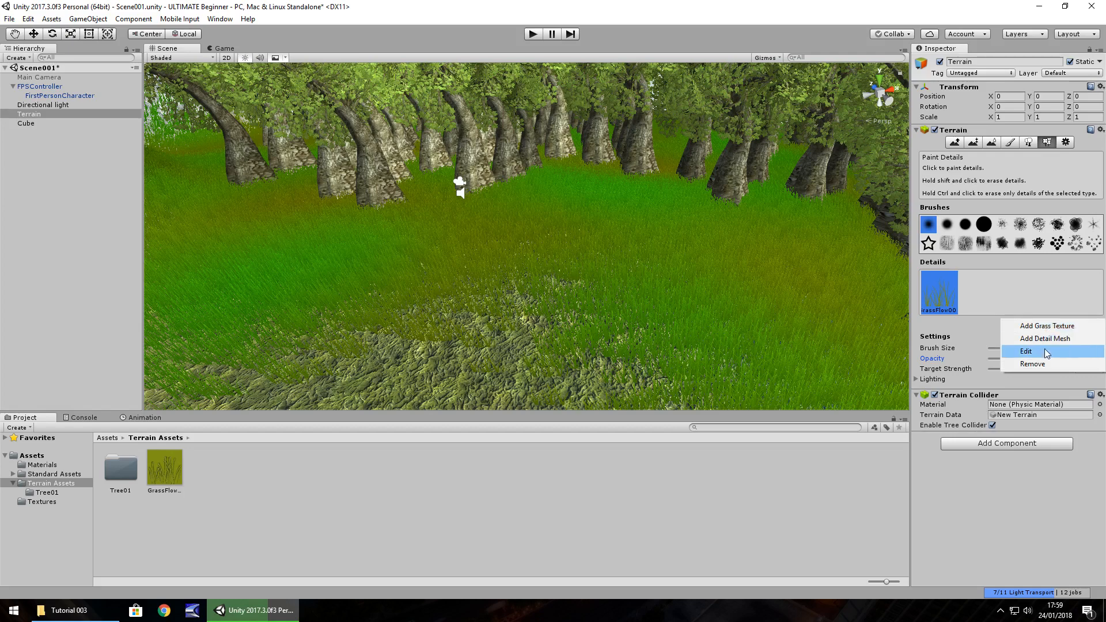
pyautogui.click(1024, 351)
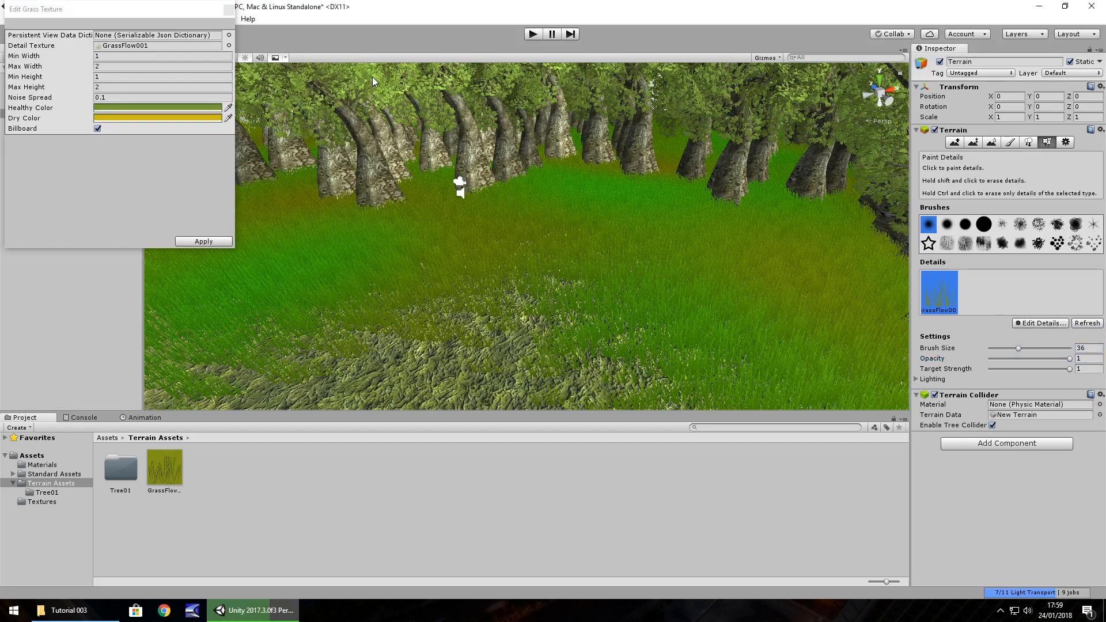
pyautogui.click(508, 270)
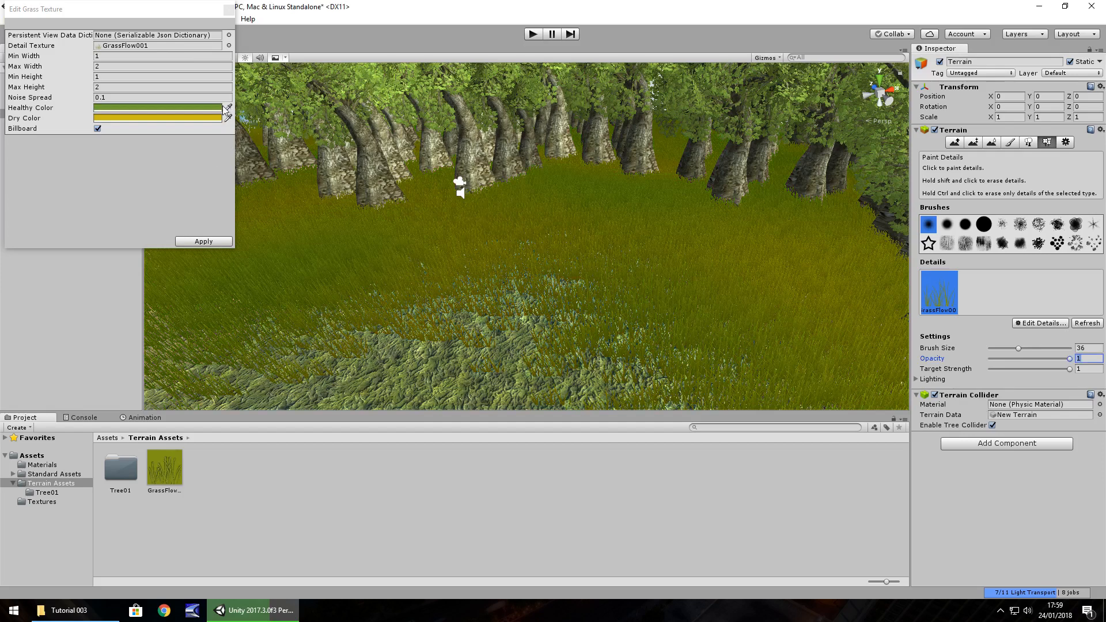
pyautogui.click(225, 107)
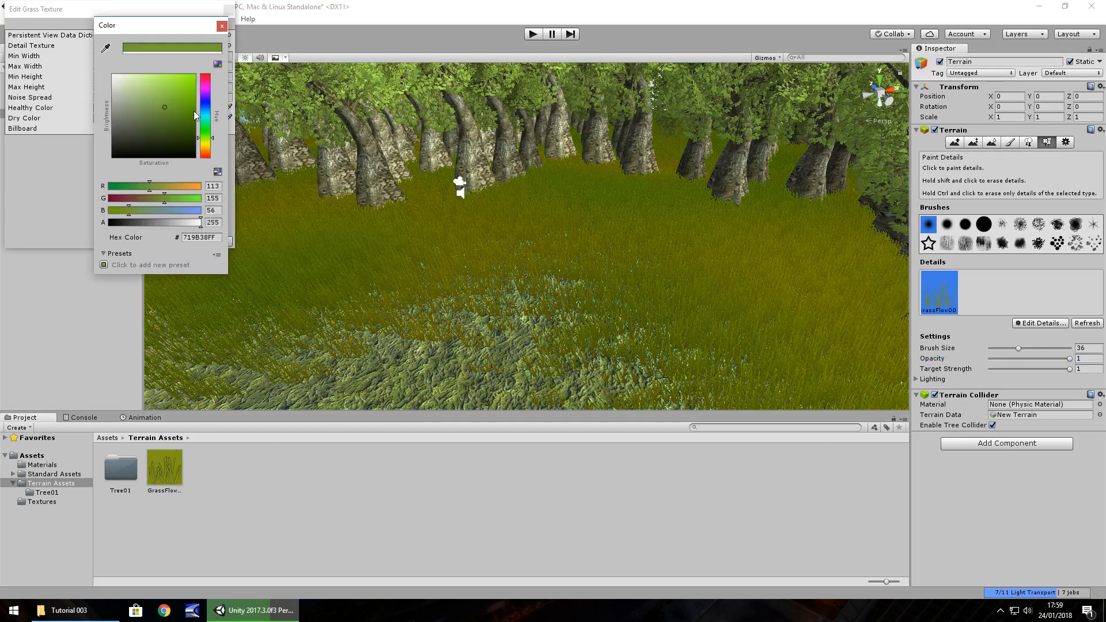
pyautogui.click(183, 92)
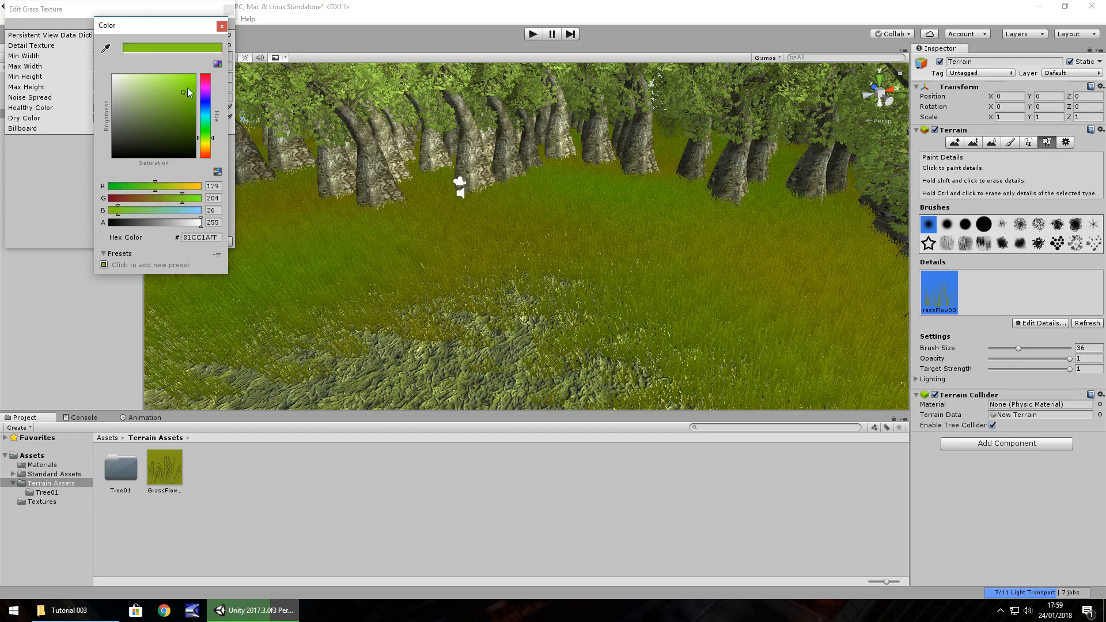
pyautogui.moveTo(188, 92); pyautogui.dragTo(202, 99)
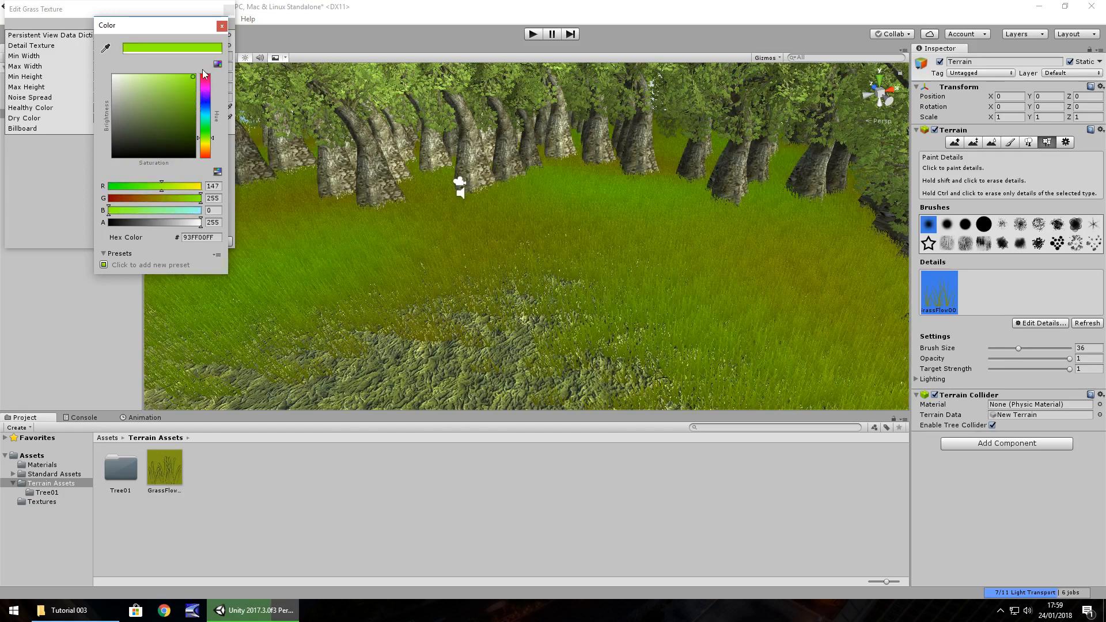
pyautogui.click(221, 26)
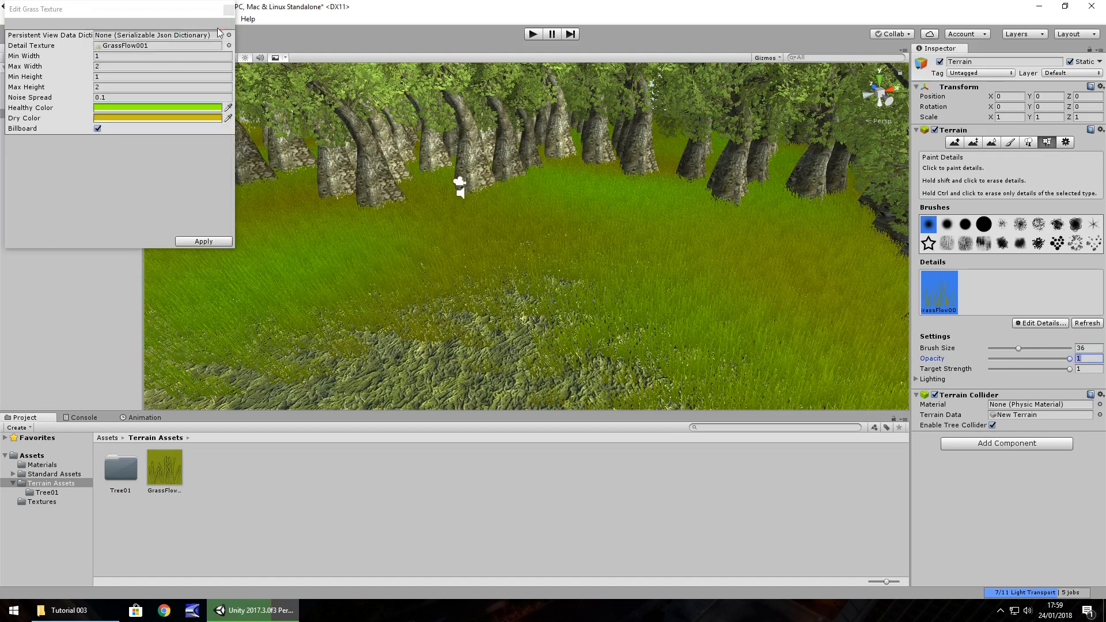
# Step: Set the grass Dry Color to dark green 004901 and apply
pyautogui.click(157, 108)
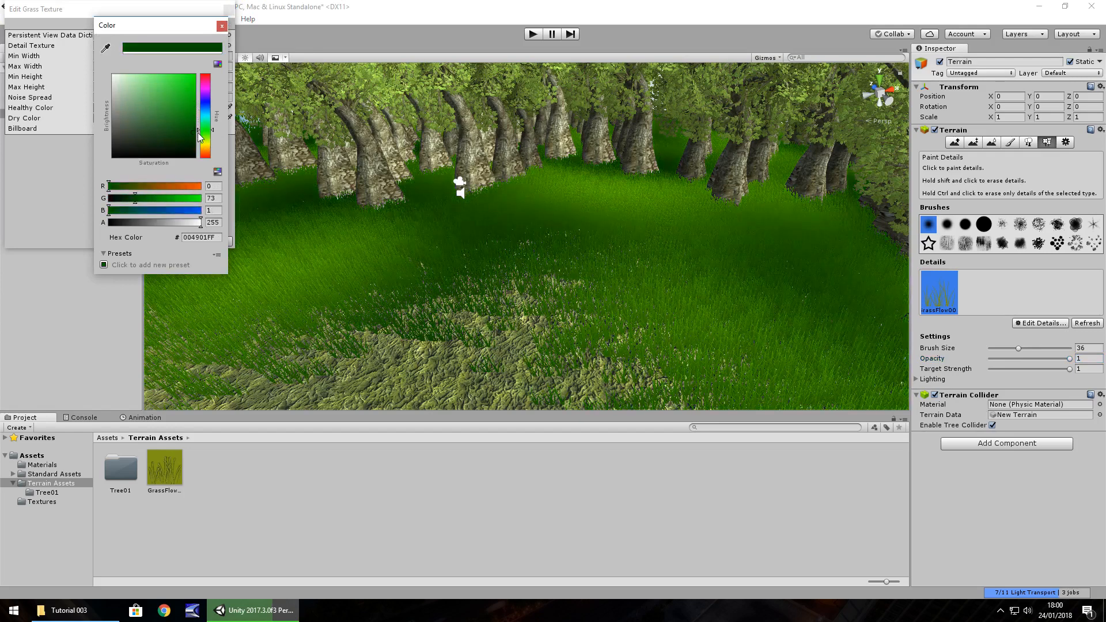
pyautogui.click(198, 123)
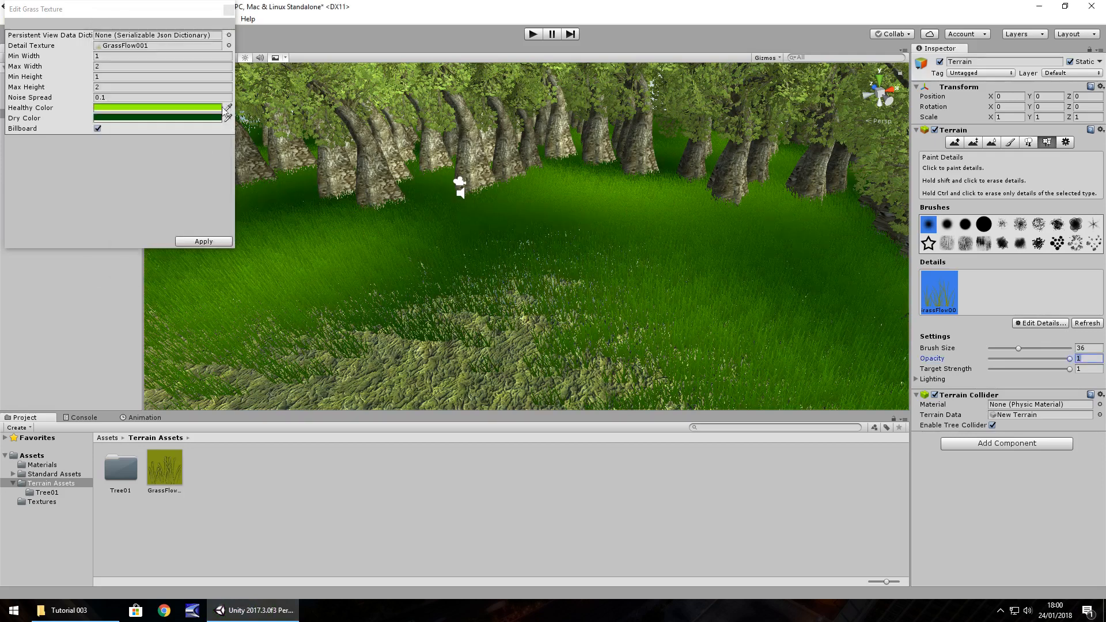
pyautogui.click(202, 241)
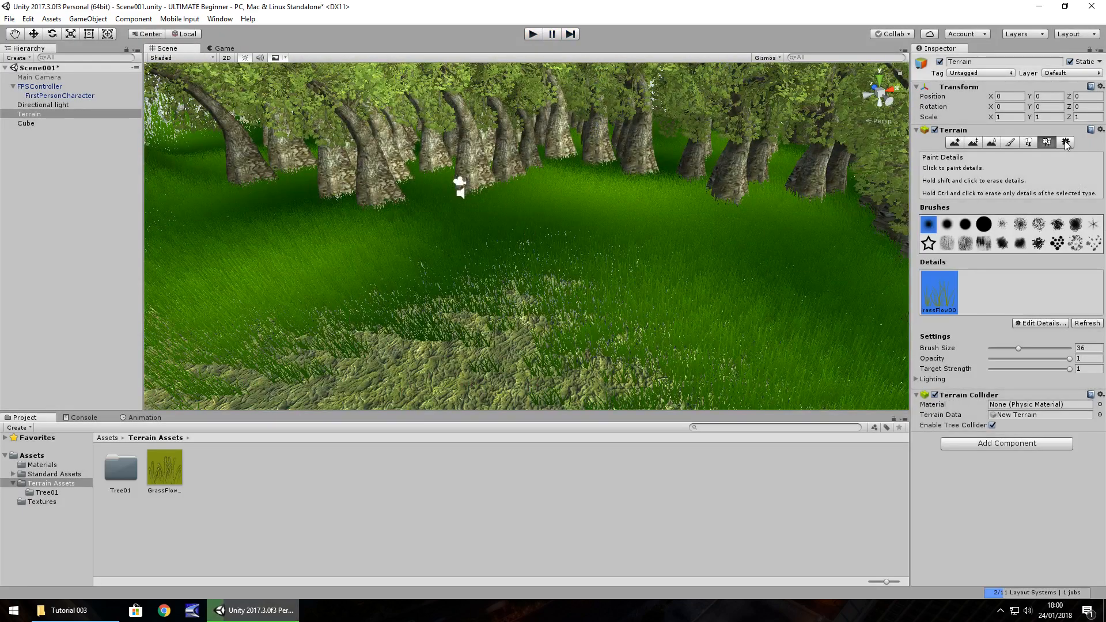
# Step: In Terrain Settings, set grass wind Speed to 0.1 and Size to 0.2
pyautogui.click(1062, 143)
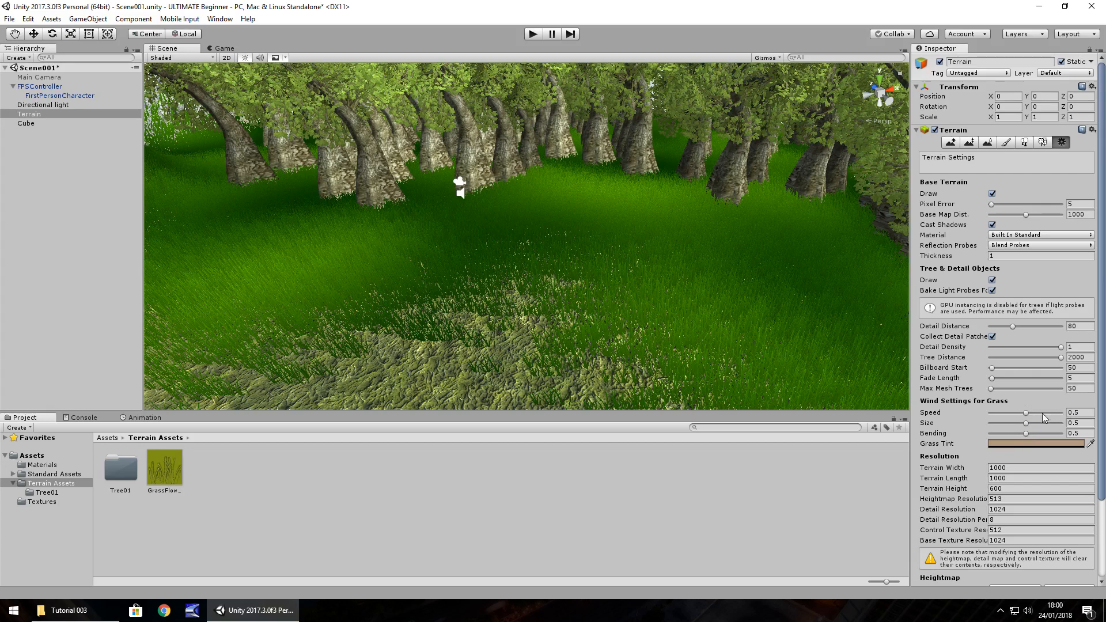
pyautogui.click(1072, 412)
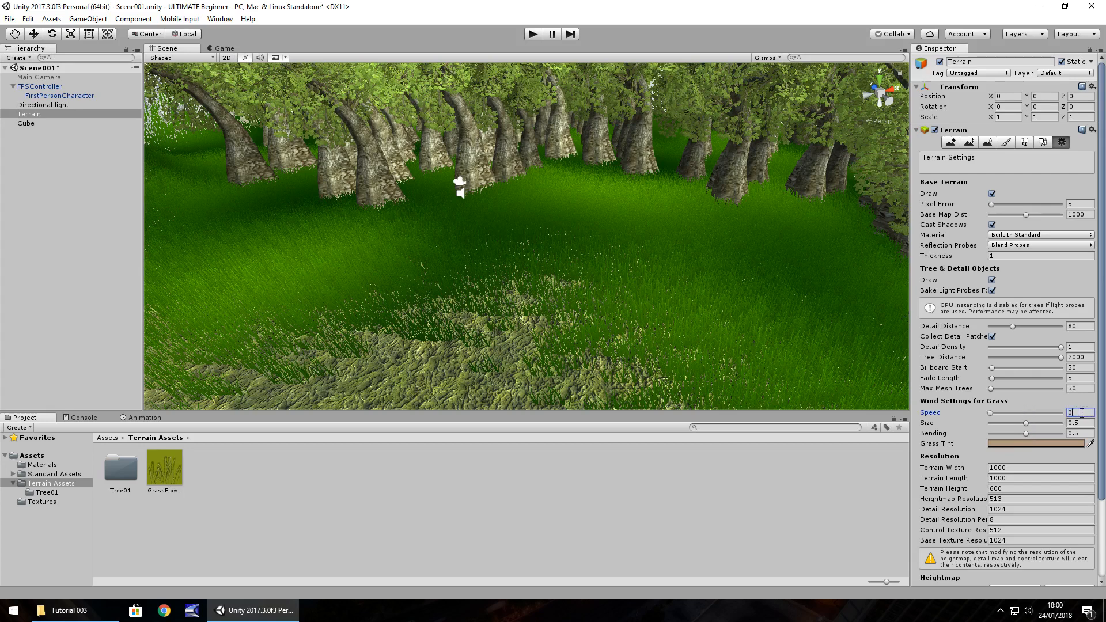
pyautogui.click(1073, 422)
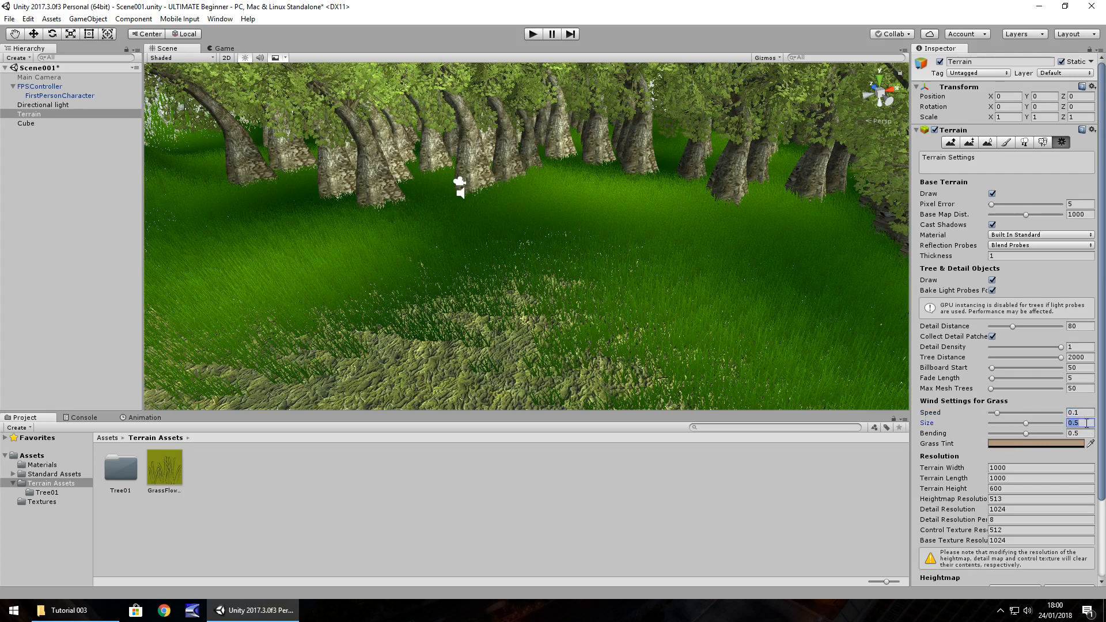
pyautogui.write('1.2')
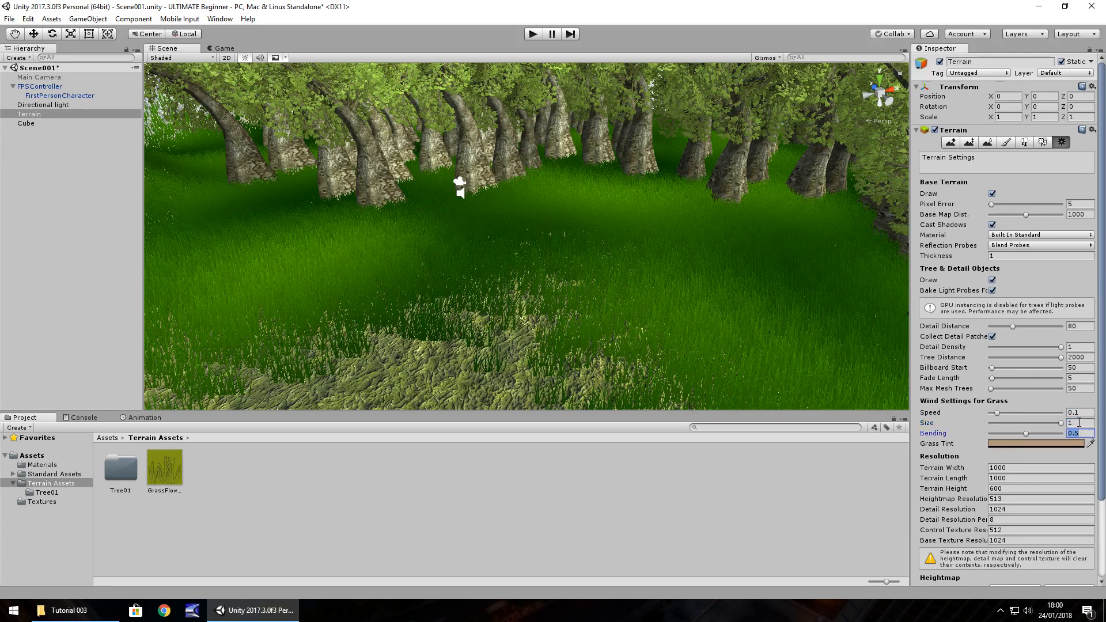
pyautogui.write('0.2')
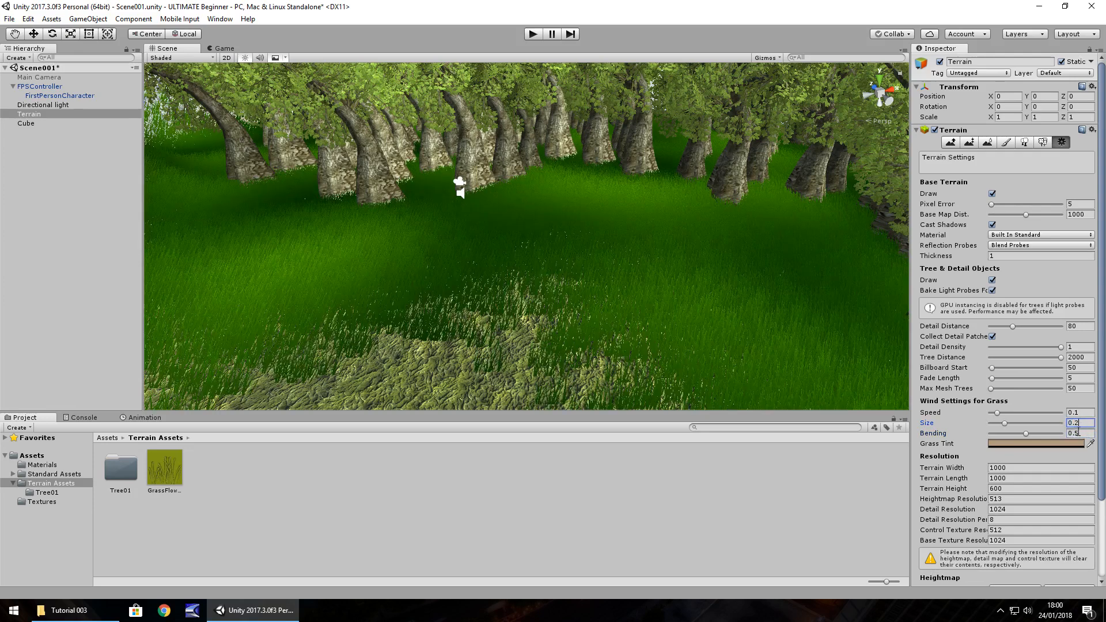
pyautogui.moveTo(487, 344)
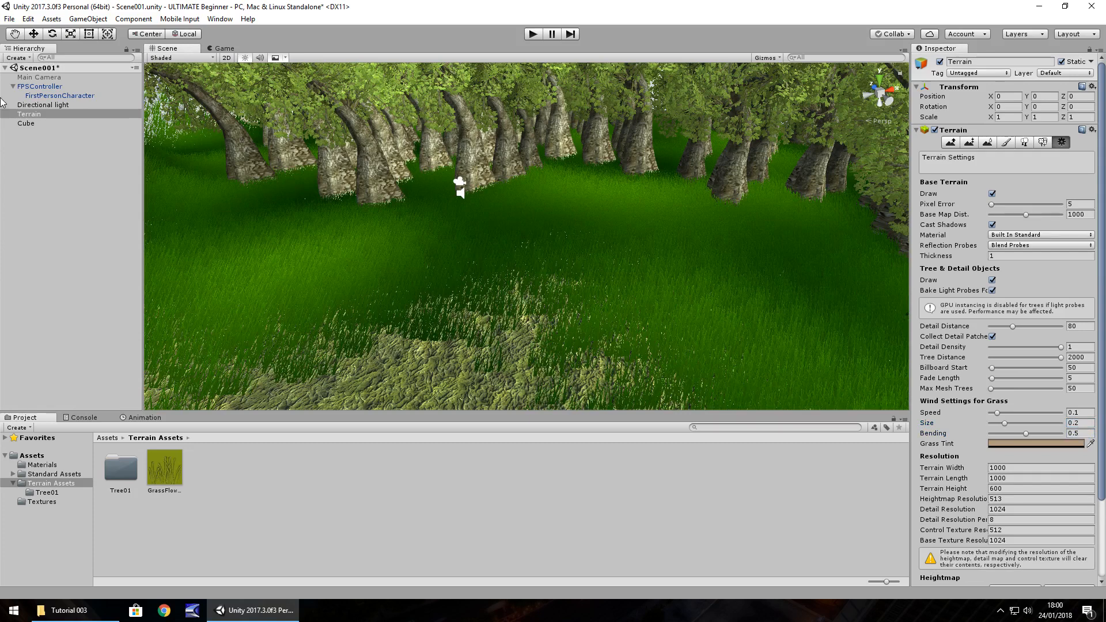
# Step: Set the GrassFlow001 detail to Min Height 0.5 and Max Height 1, then apply
pyautogui.click(1046, 142)
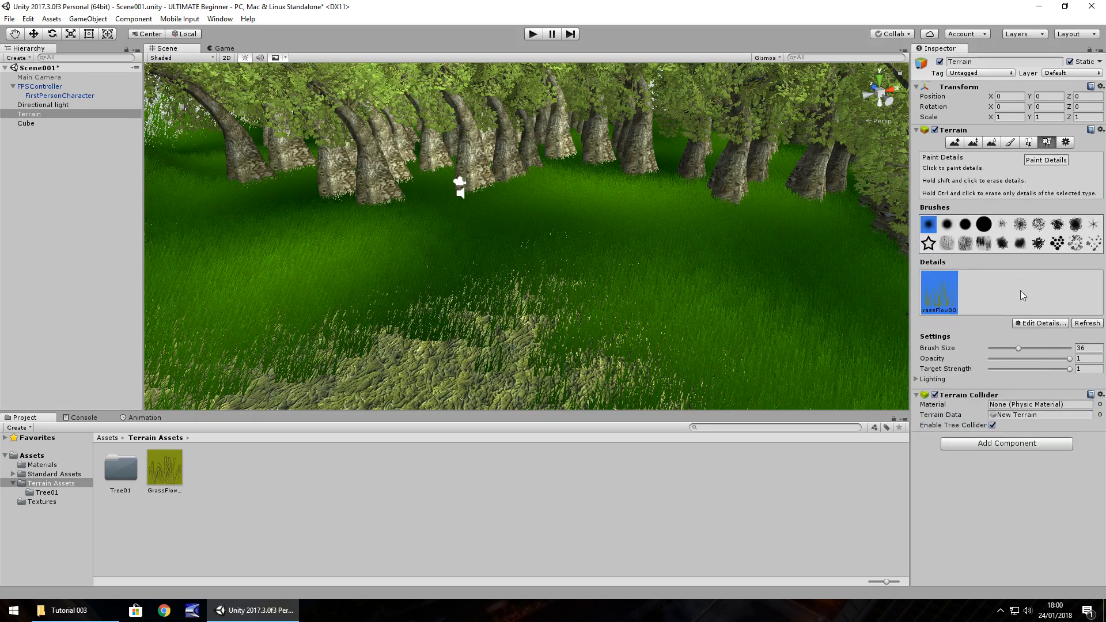
pyautogui.click(1038, 323)
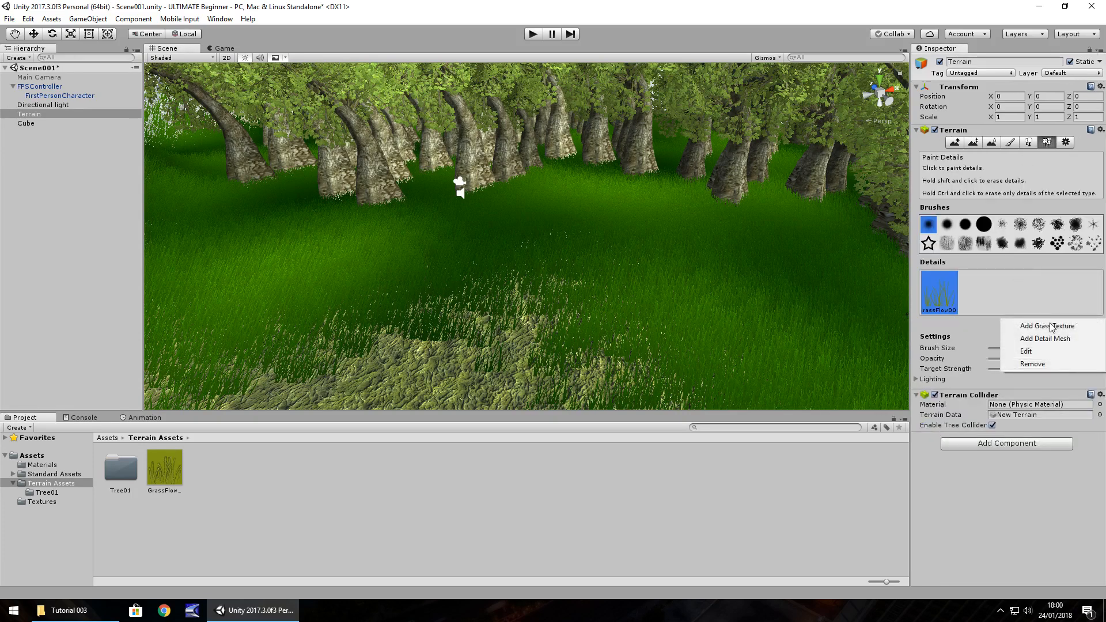
pyautogui.click(1025, 351)
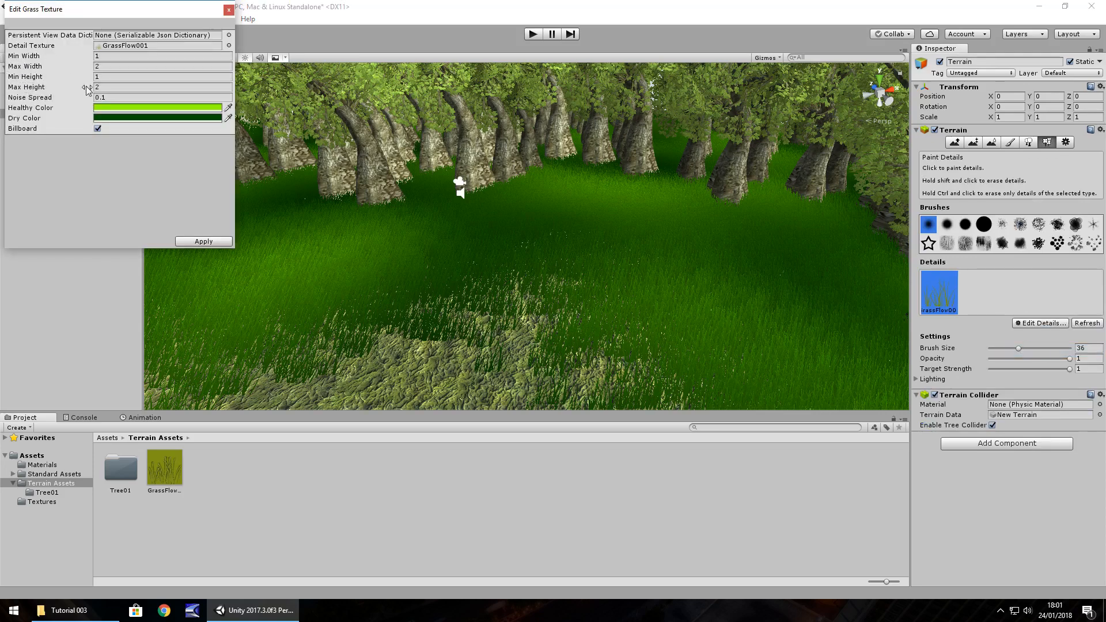
pyautogui.click(162, 76)
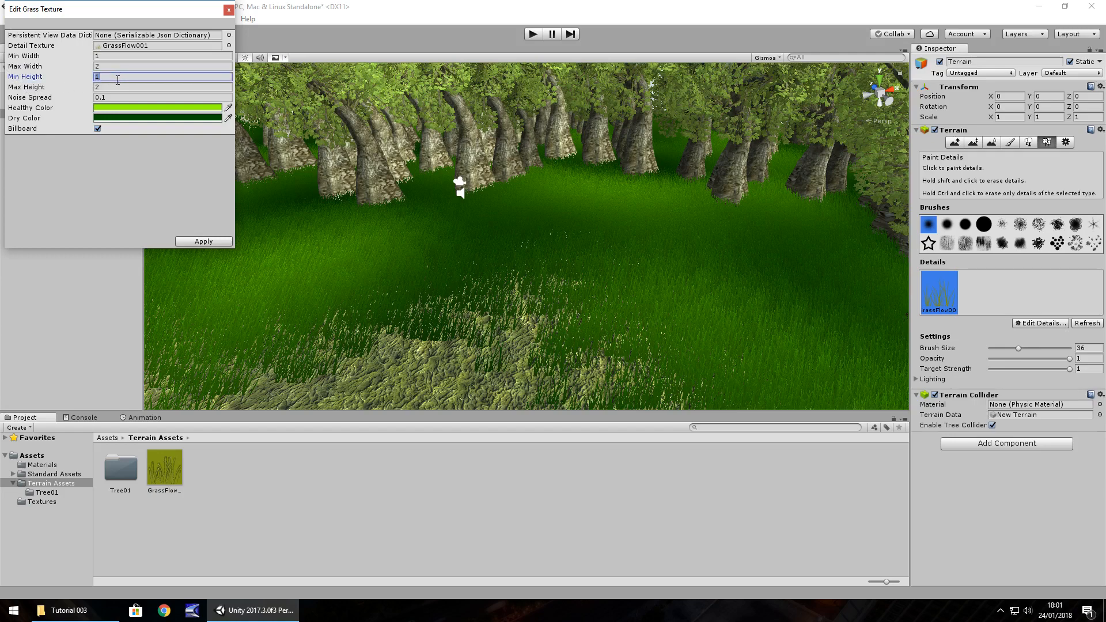
pyautogui.write('0.5')
pyautogui.click(162, 86)
pyautogui.write('1')
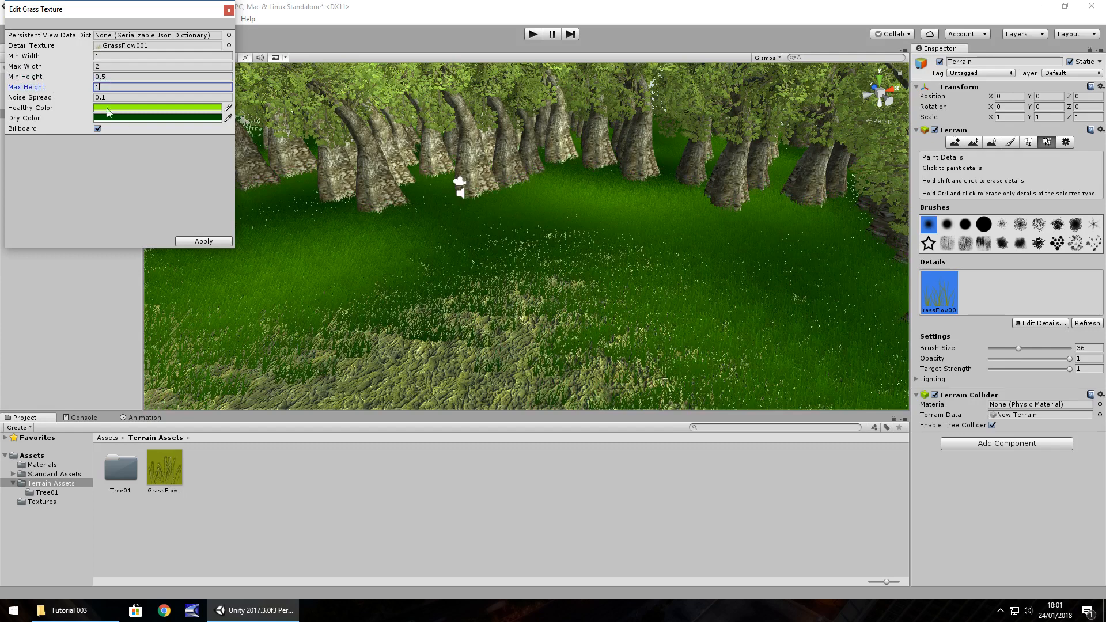
pyautogui.click(203, 241)
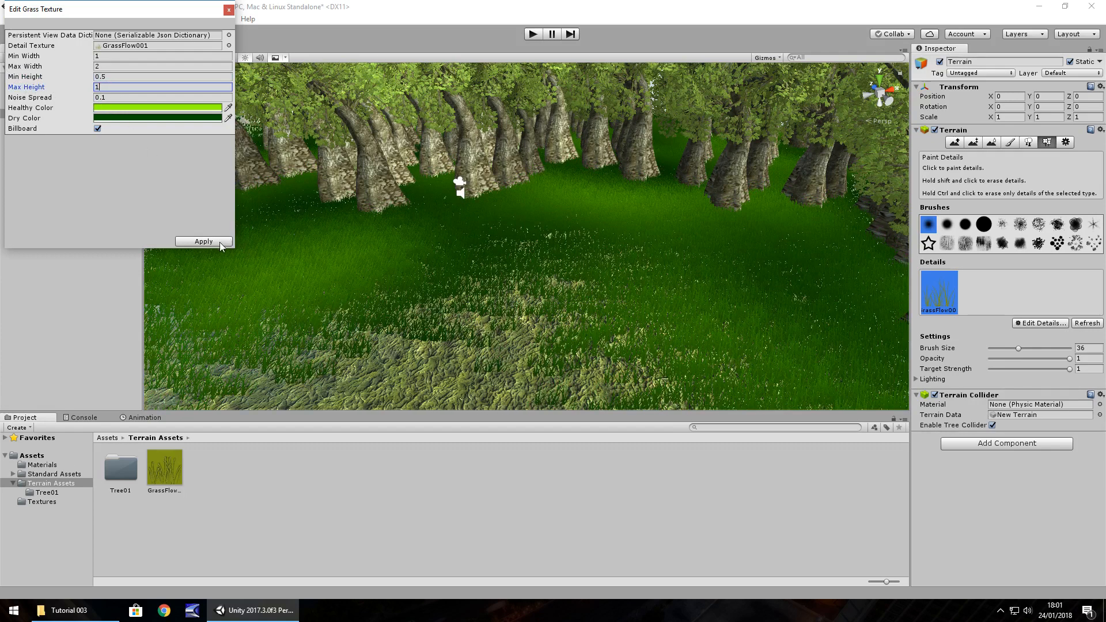
pyautogui.click(204, 241)
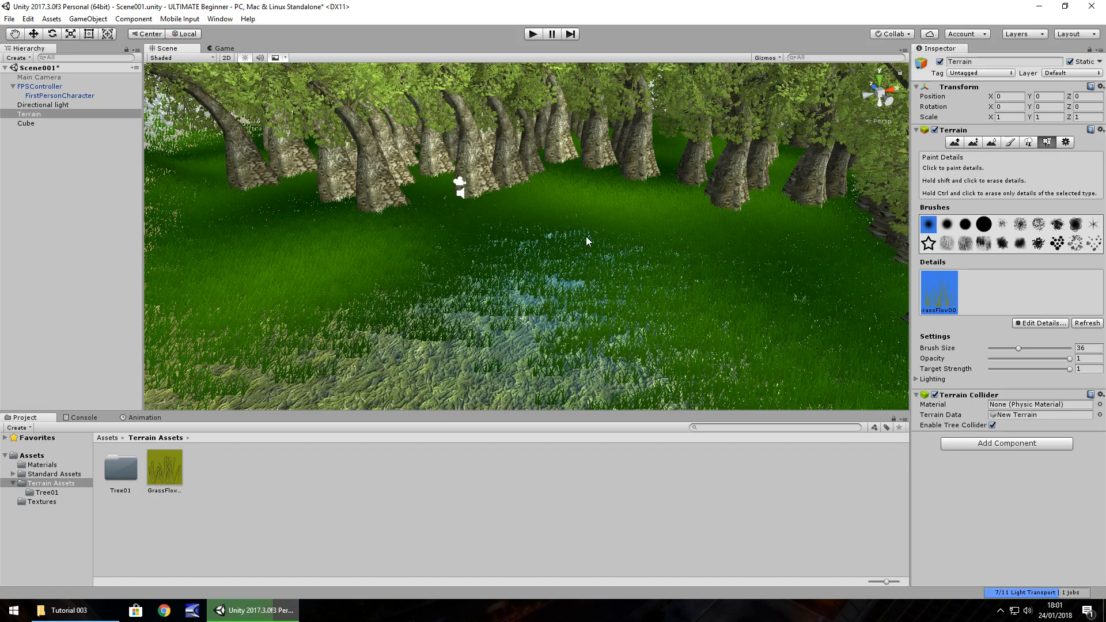
pyautogui.moveTo(480, 242)
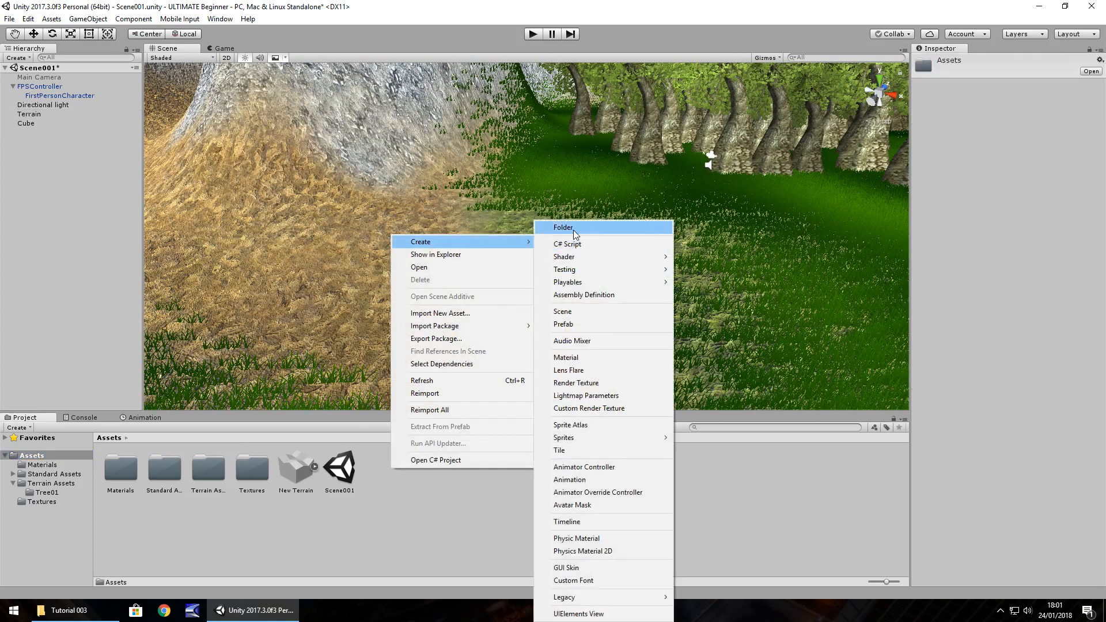
# Step: Create an Objects folder in Assets and drop the tutorial Gem folder into it
pyautogui.click(562, 227)
pyautogui.write('Objects')
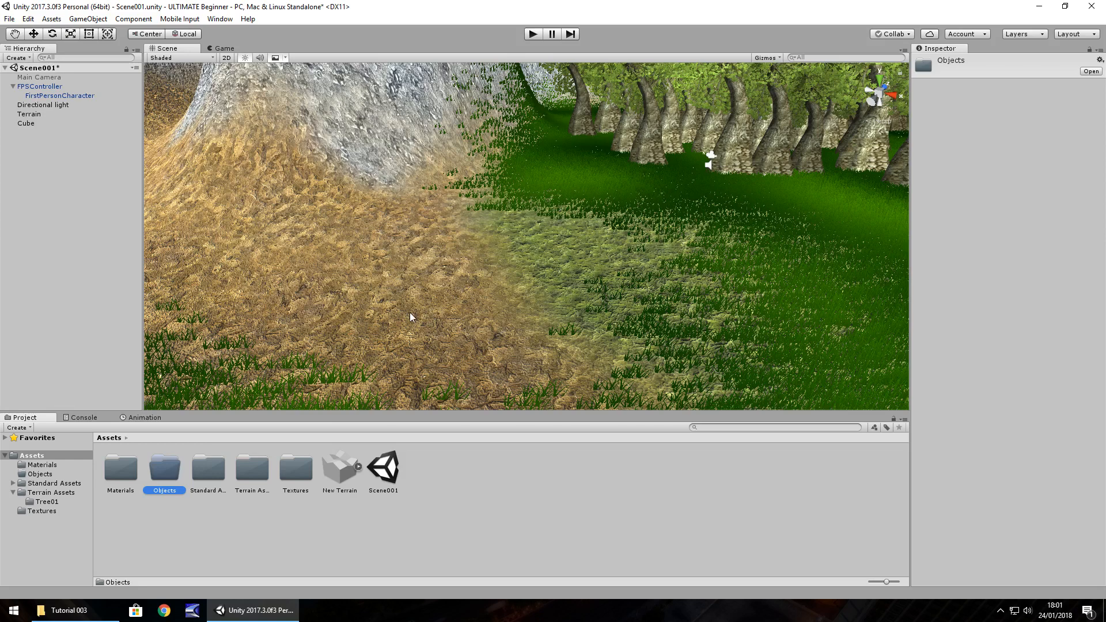
pyautogui.moveTo(405, 314)
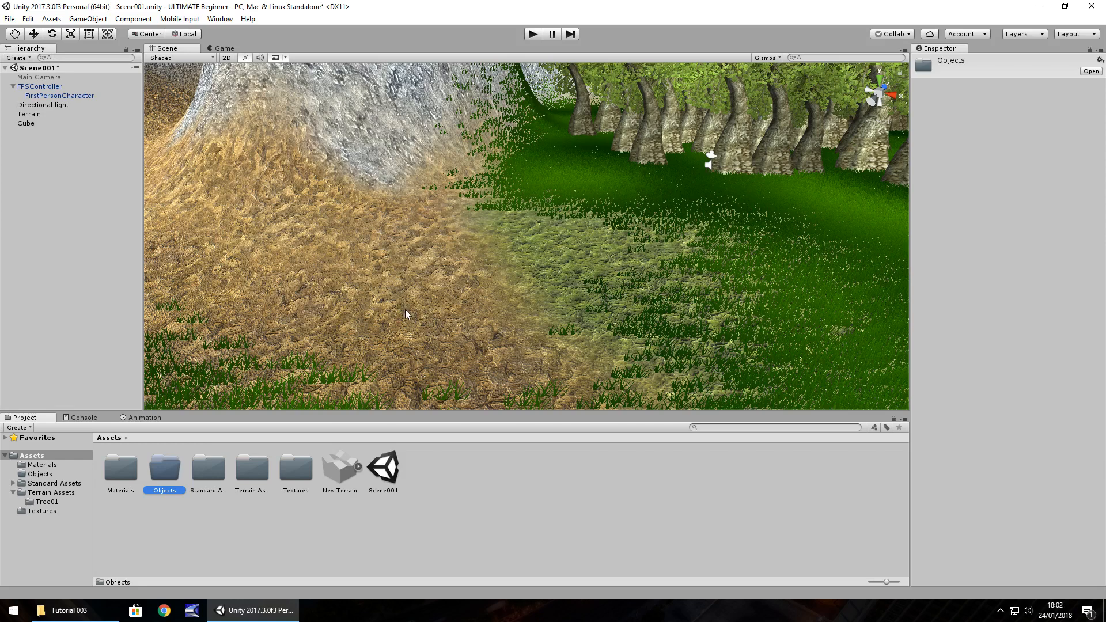
pyautogui.moveTo(414, 282)
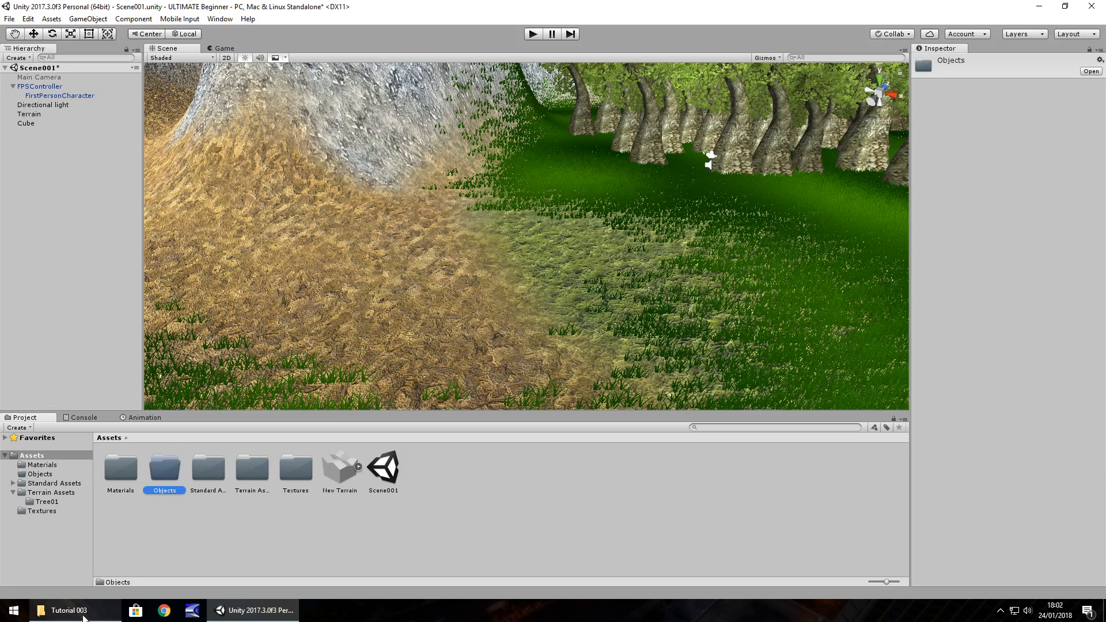
pyautogui.click(66, 610)
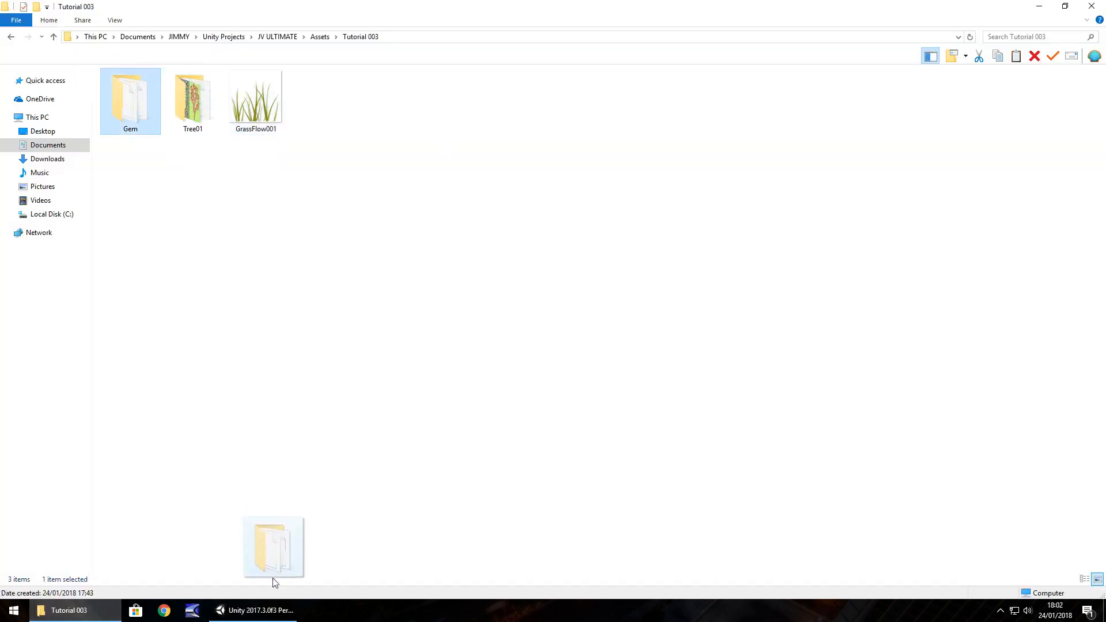
pyautogui.click(254, 610)
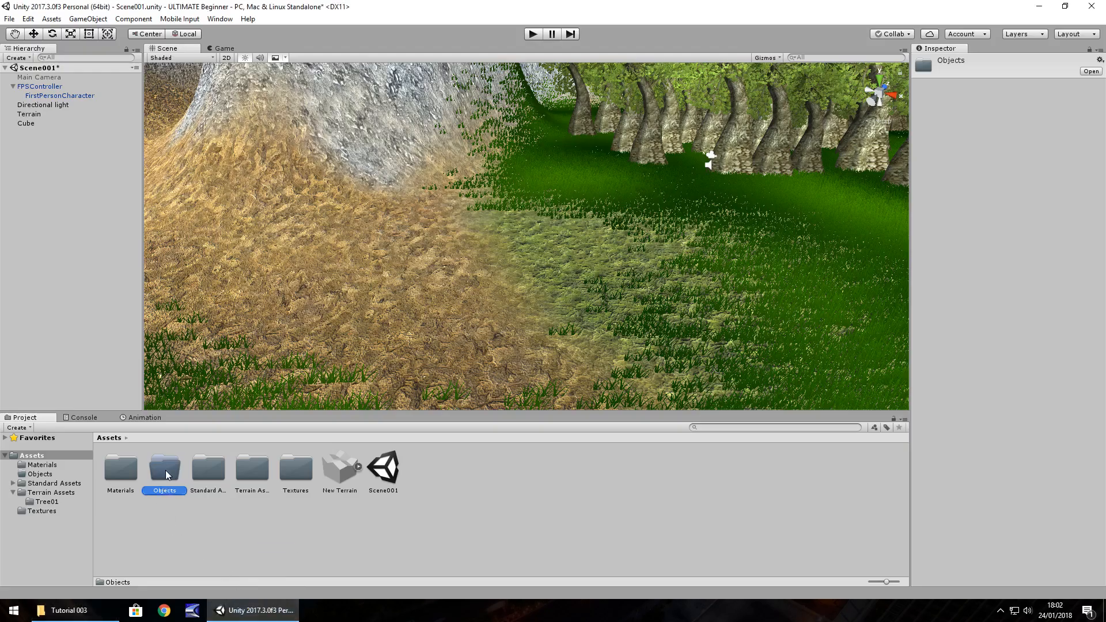
pyautogui.doubleClick(163, 468)
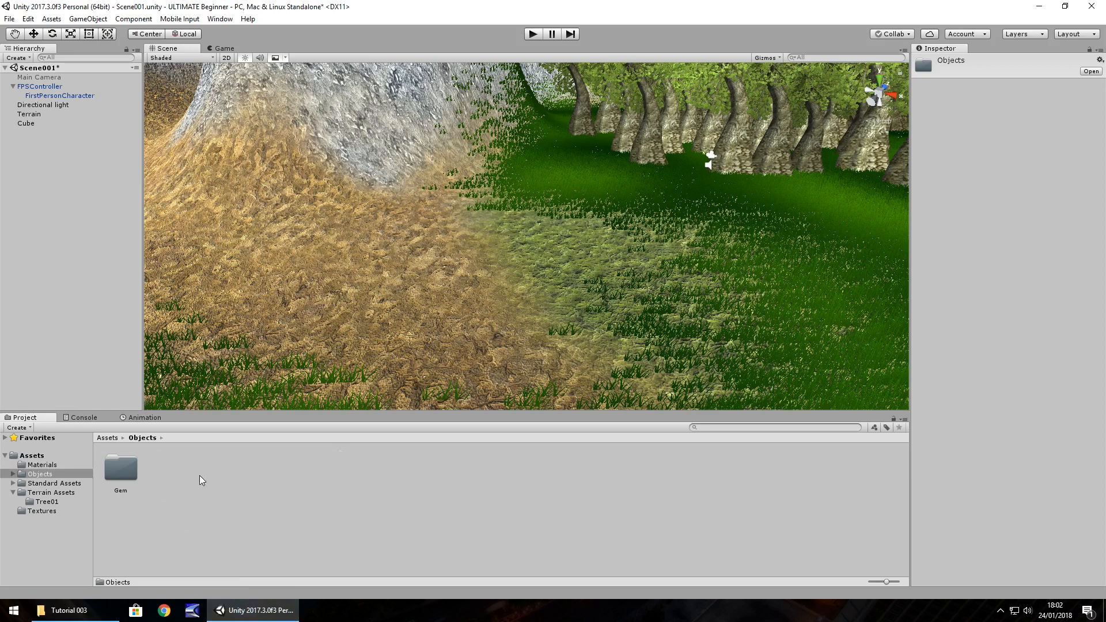
# Step: Open Gem > Prefabs and scale the OldSingleCut gem to 25 on every axis
pyautogui.doubleClick(120, 469)
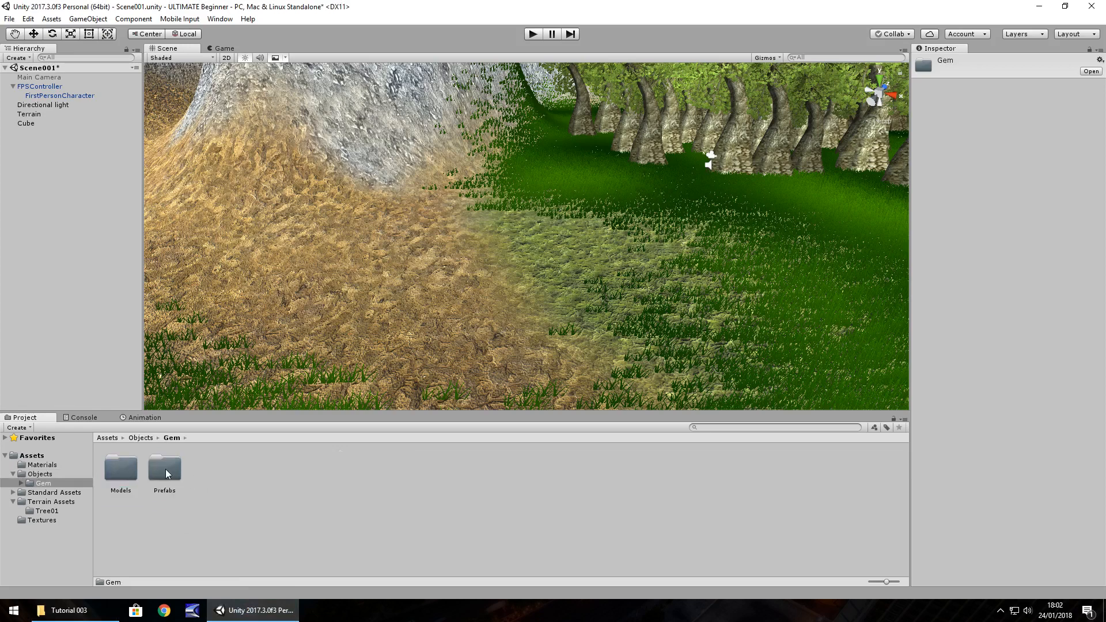
pyautogui.doubleClick(164, 467)
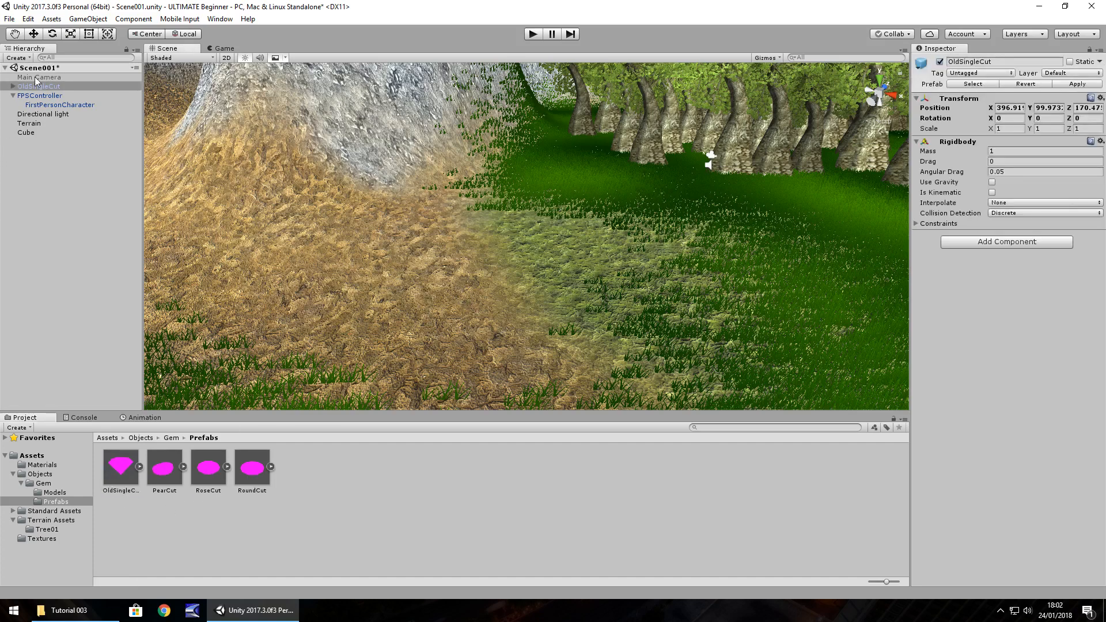
pyautogui.click(1009, 128)
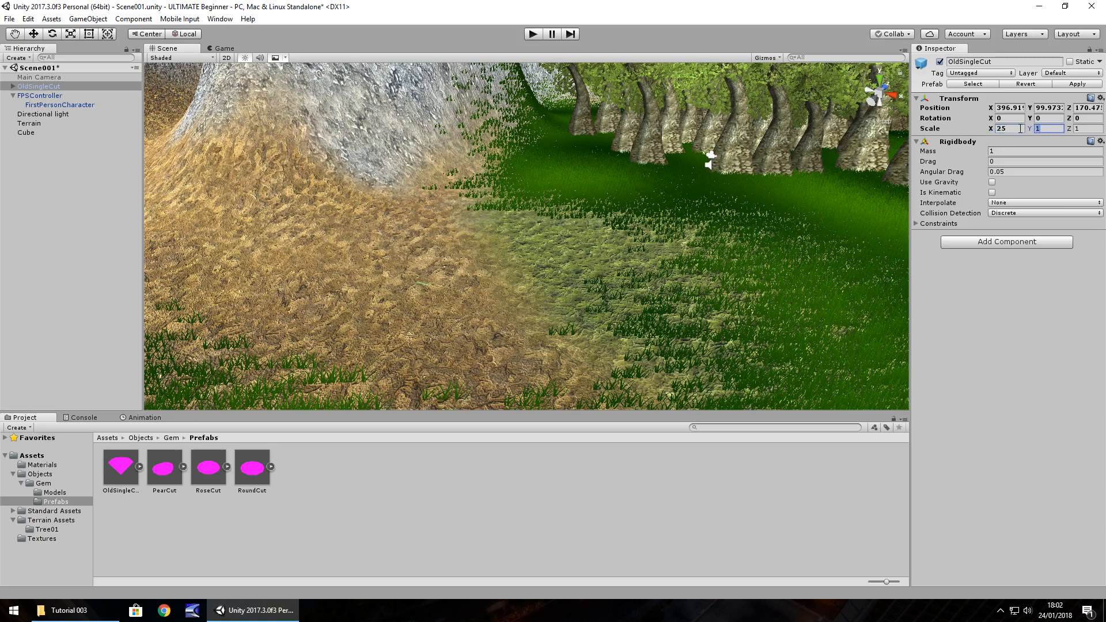
pyautogui.write('25')
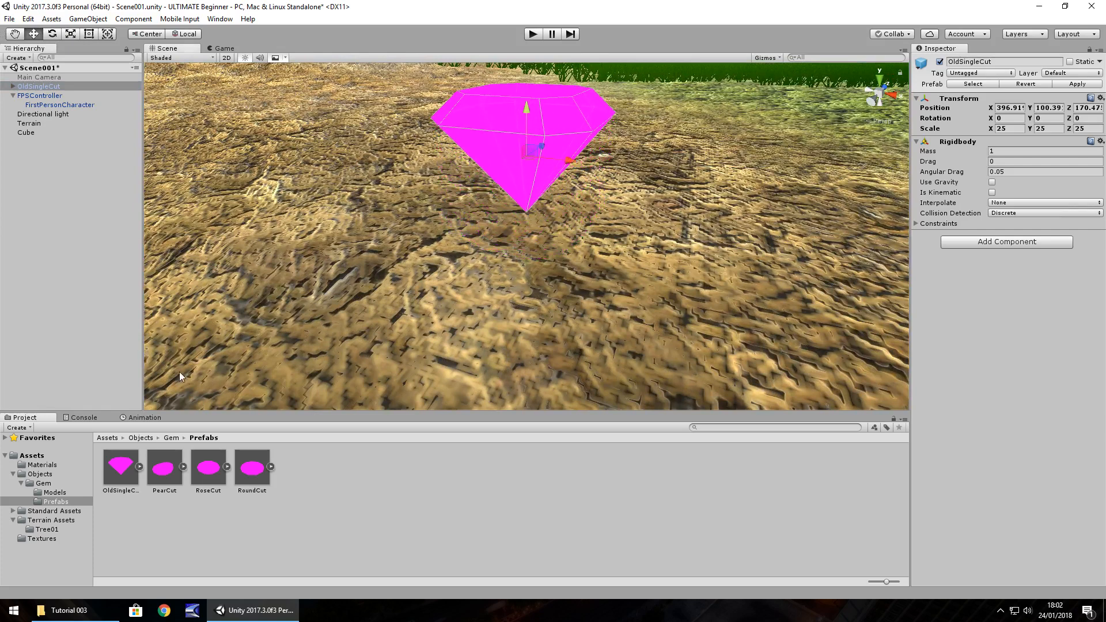
pyautogui.moveTo(302, 465)
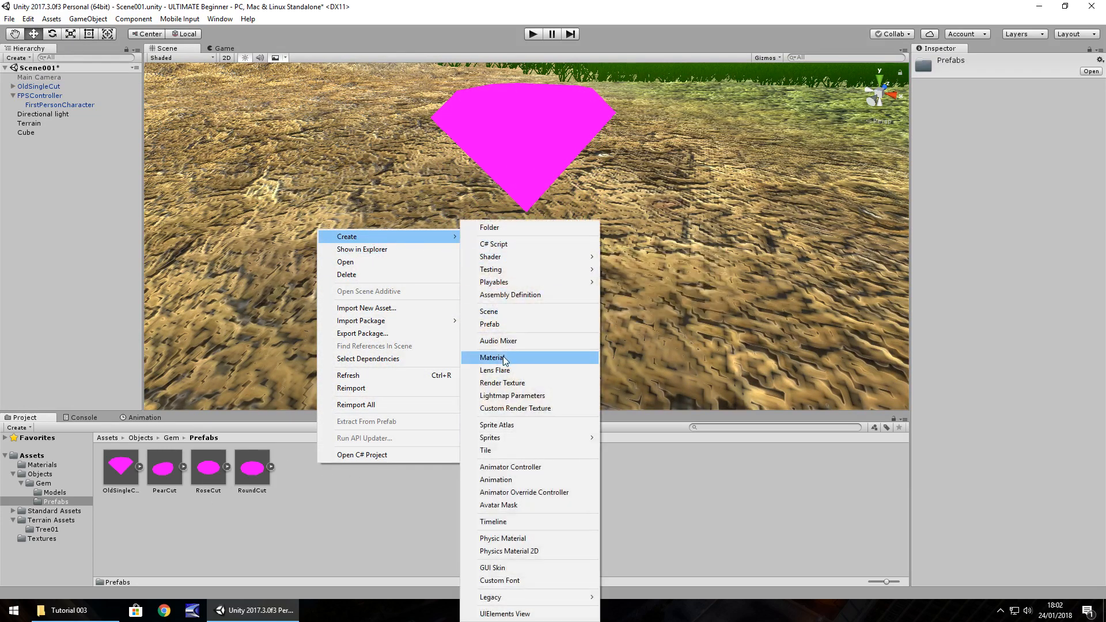
# Step: Create a GemMat material with blue Albedo, Metallic 1 and adjusted Smoothness
pyautogui.click(493, 358)
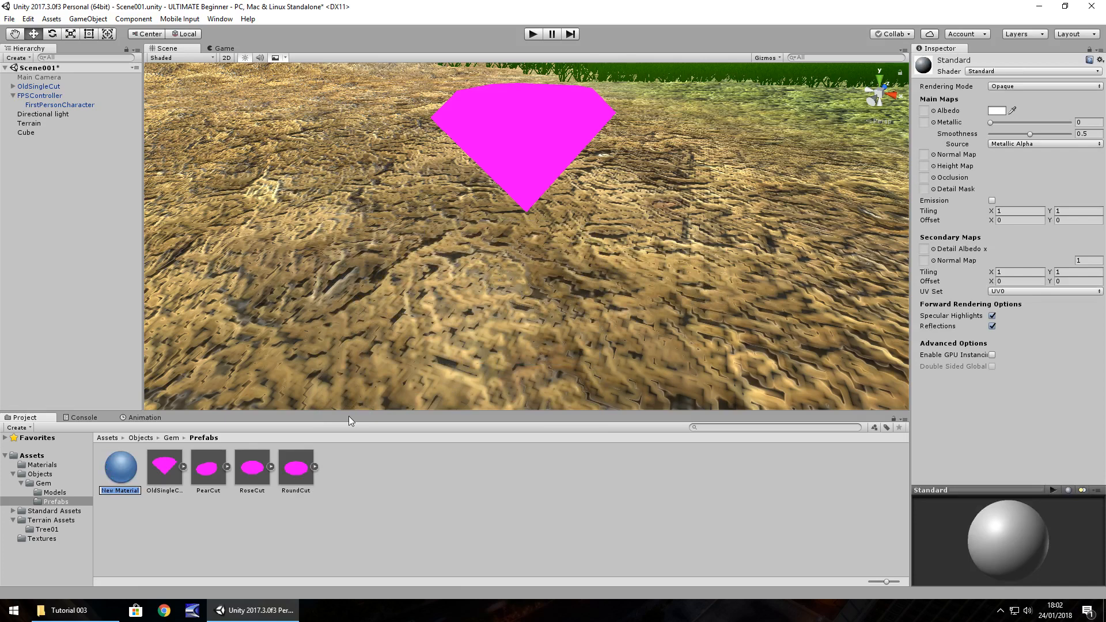
pyautogui.write('GemMat')
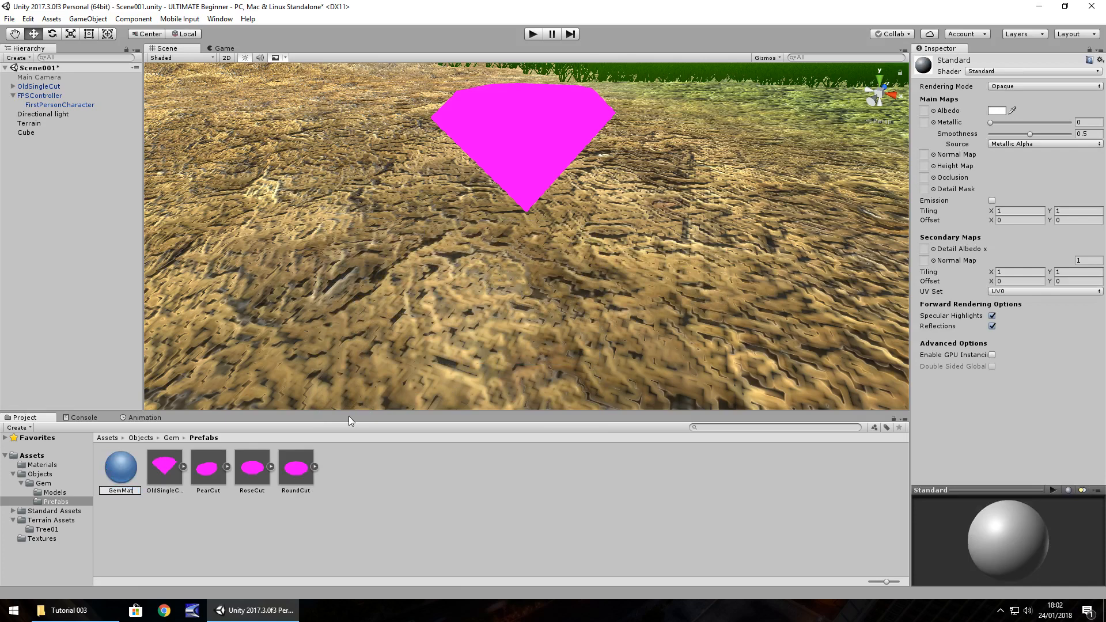
pyautogui.click(120, 467)
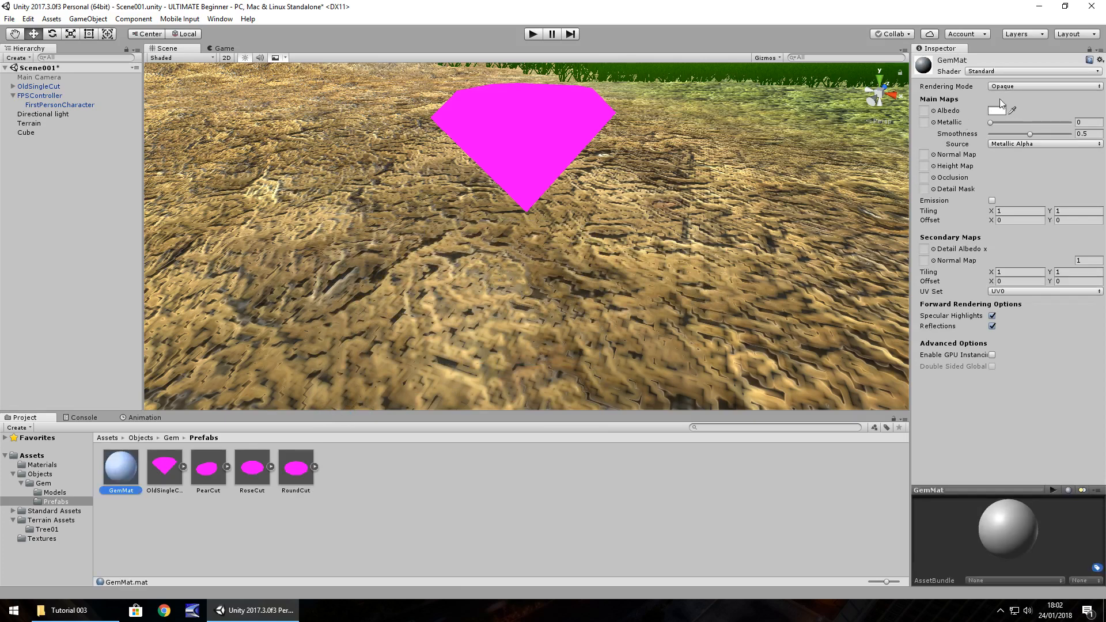
pyautogui.click(997, 110)
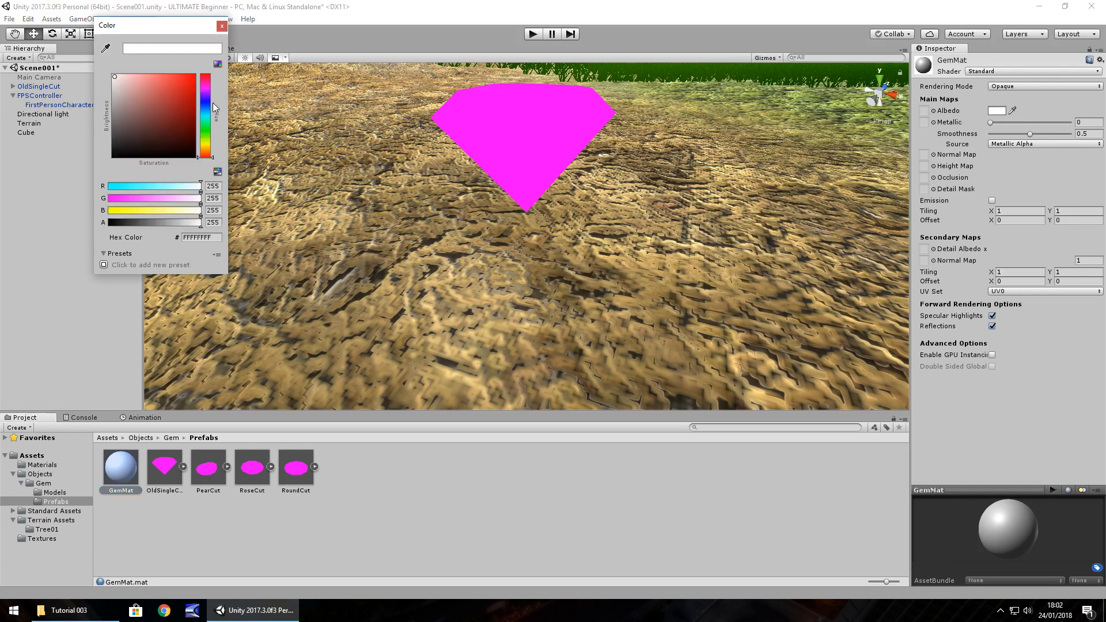
pyautogui.click(175, 78)
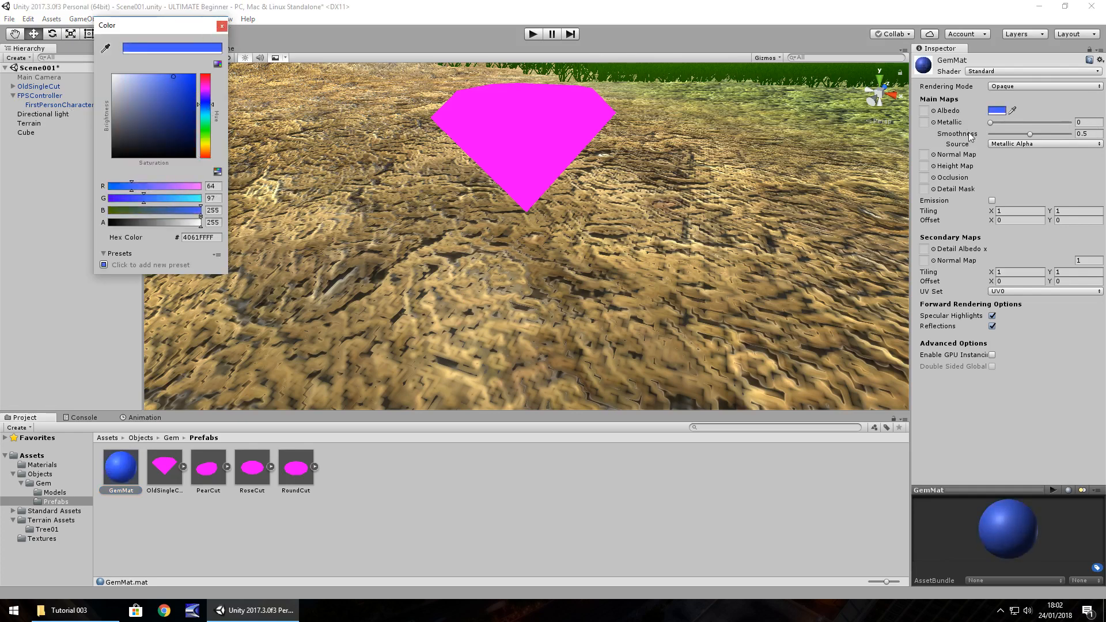
pyautogui.click(221, 26)
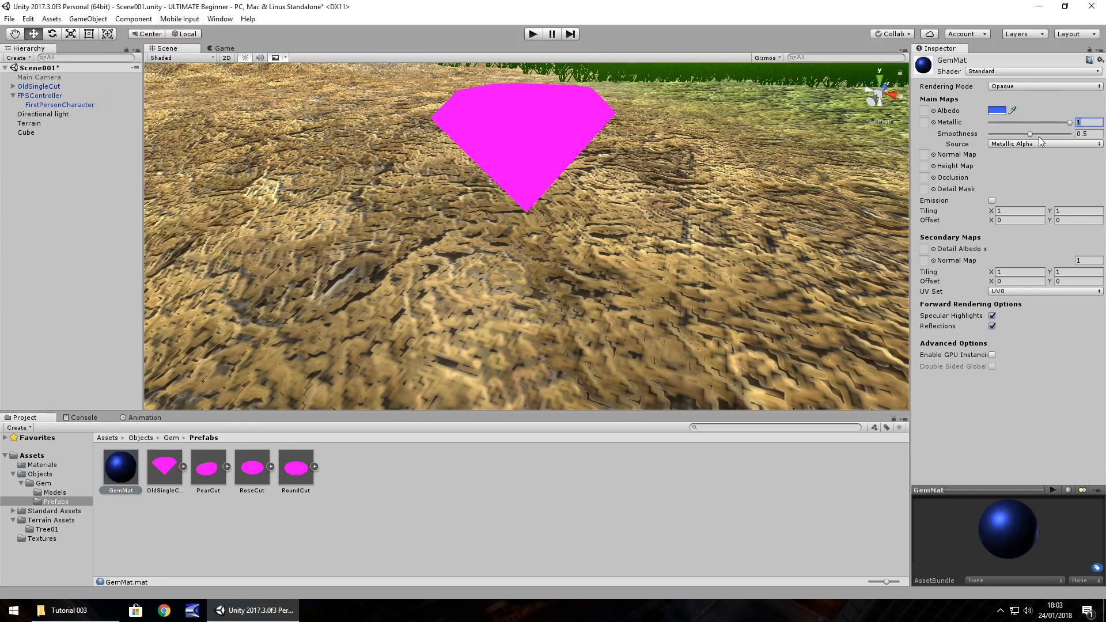
pyautogui.moveTo(1050, 133); pyautogui.dragTo(1027, 133)
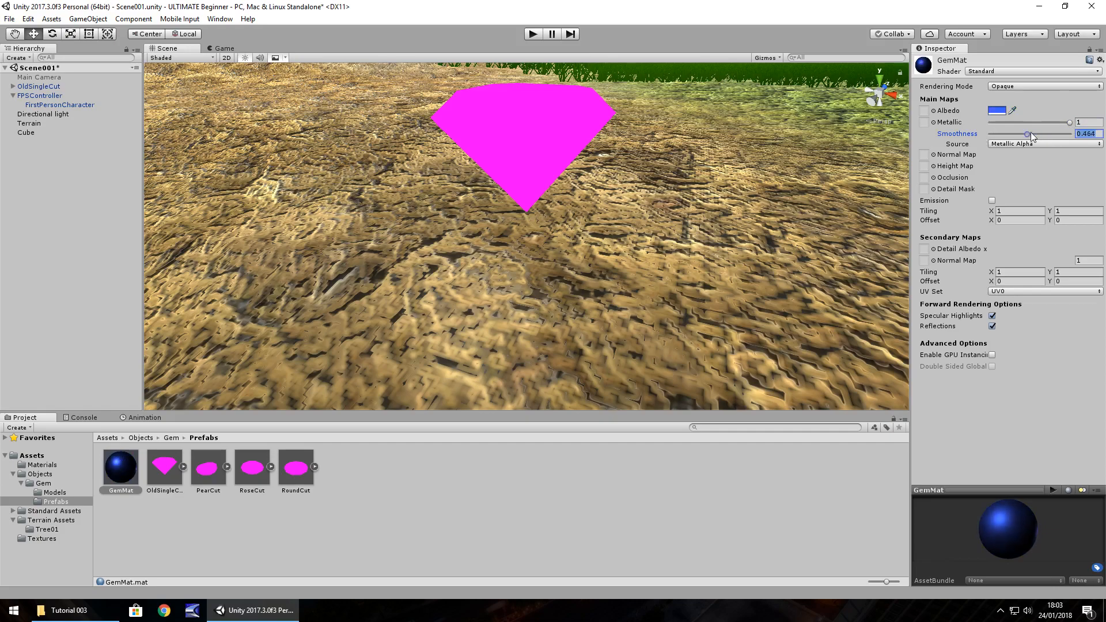
pyautogui.moveTo(1027, 134); pyautogui.dragTo(1051, 134)
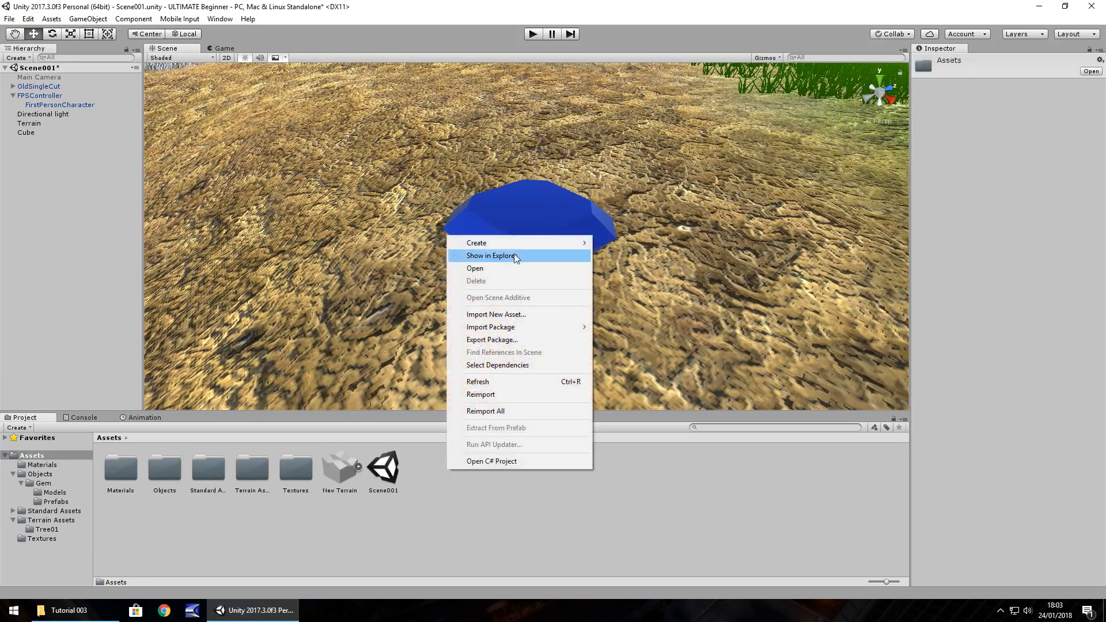
pyautogui.moveTo(476, 243)
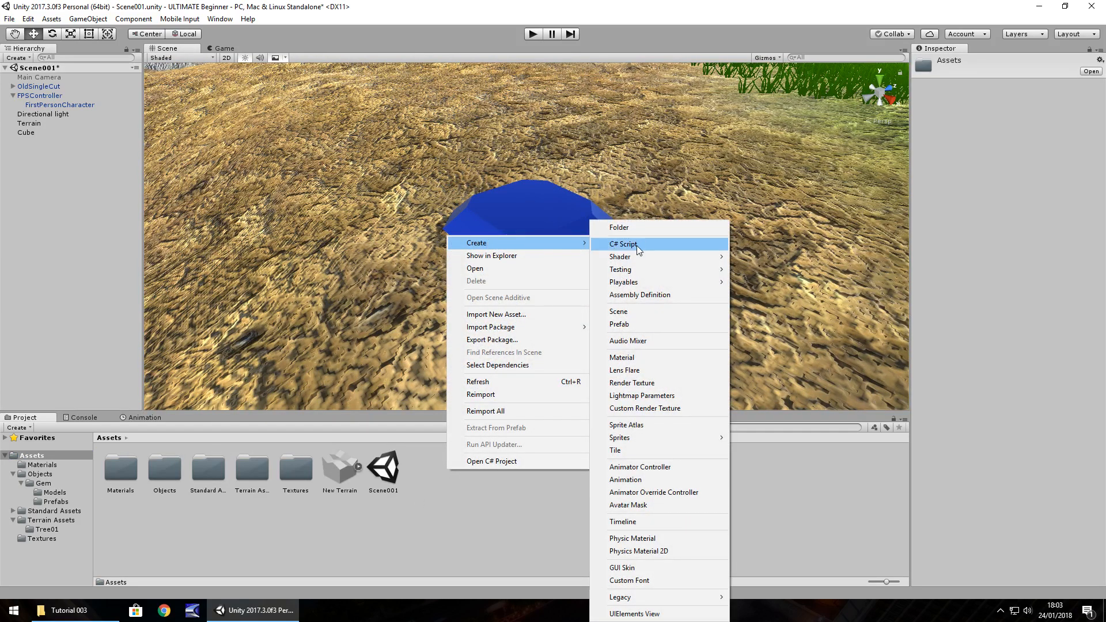
# Step: Create a C# script named GemRotate in the Assets folder
pyautogui.click(622, 245)
pyautogui.write('GemRotate')
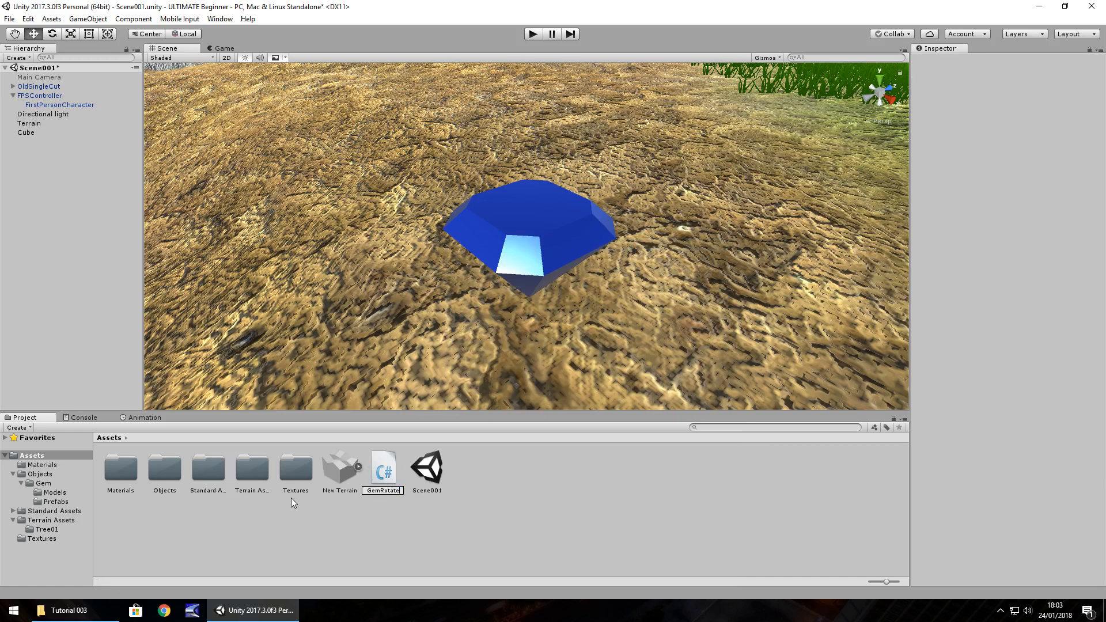
pyautogui.click(340, 469)
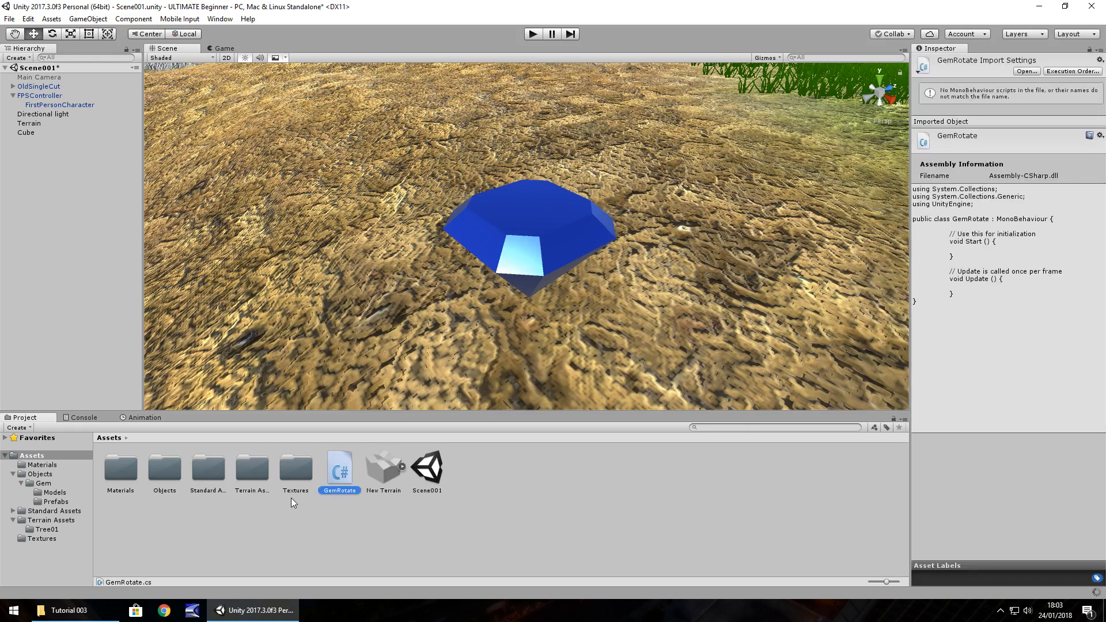
pyautogui.moveTo(471, 492)
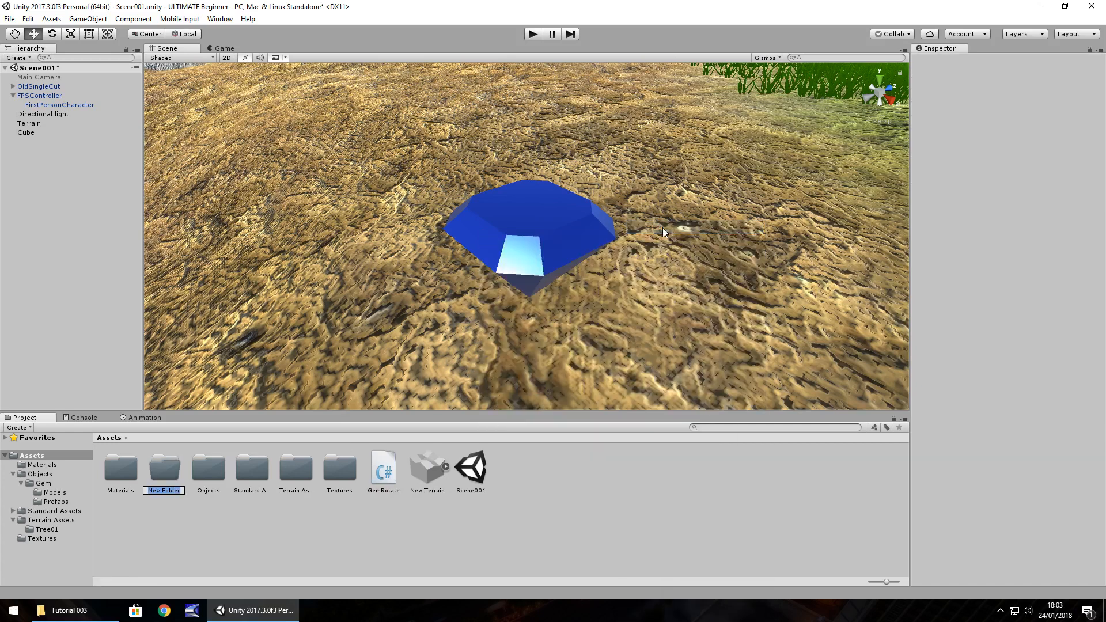
# Step: Create a Script folder holding GemRotate and open it
pyautogui.write('Script')
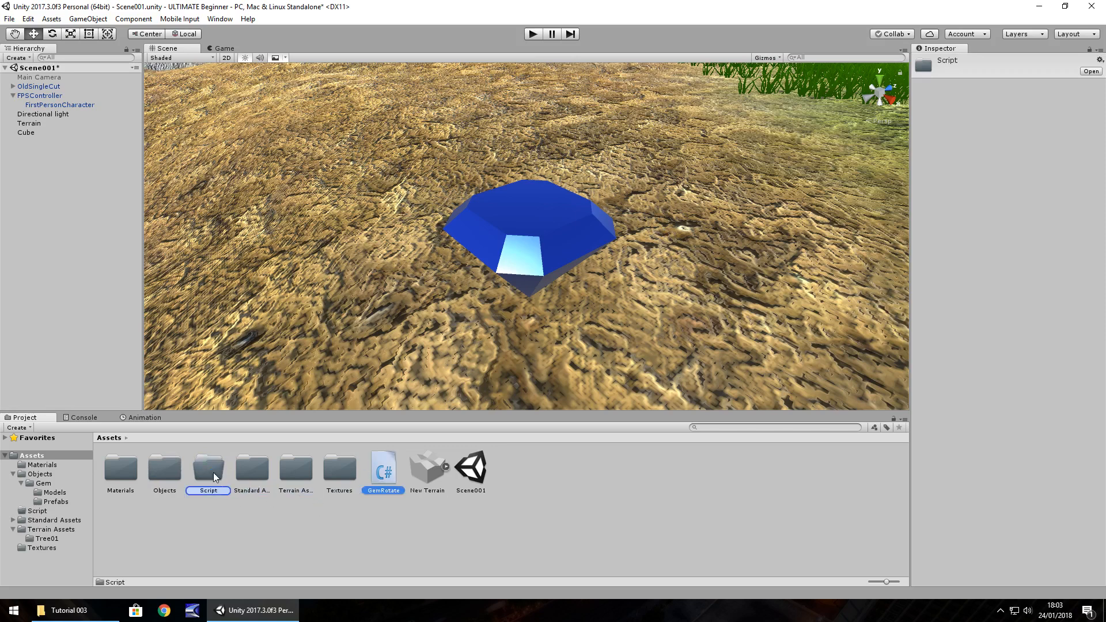
pyautogui.doubleClick(207, 469)
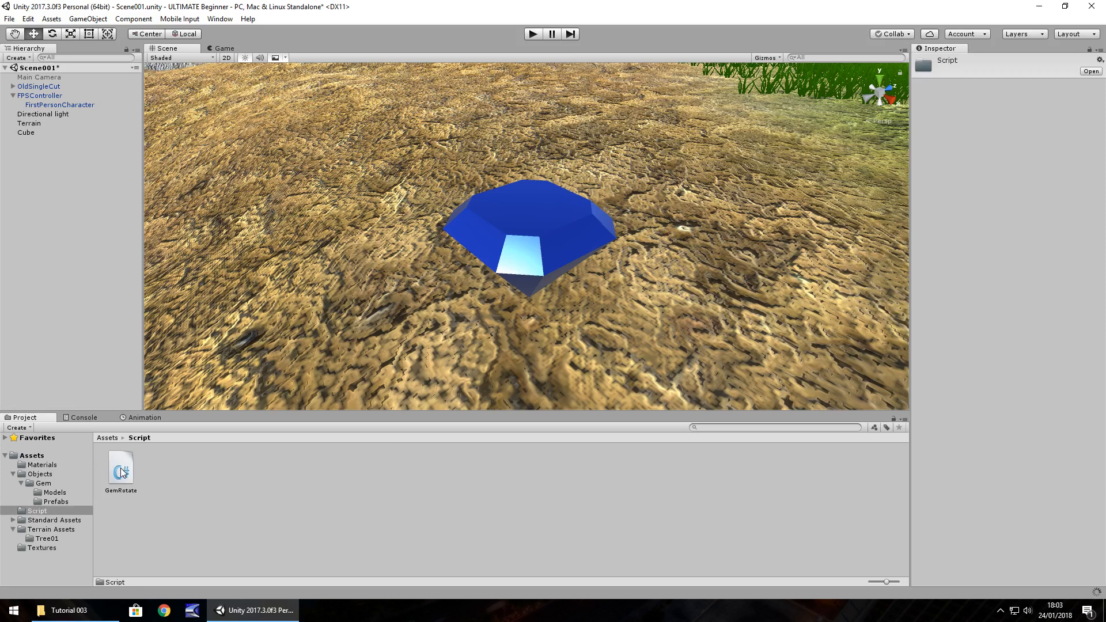
pyautogui.doubleClick(120, 467)
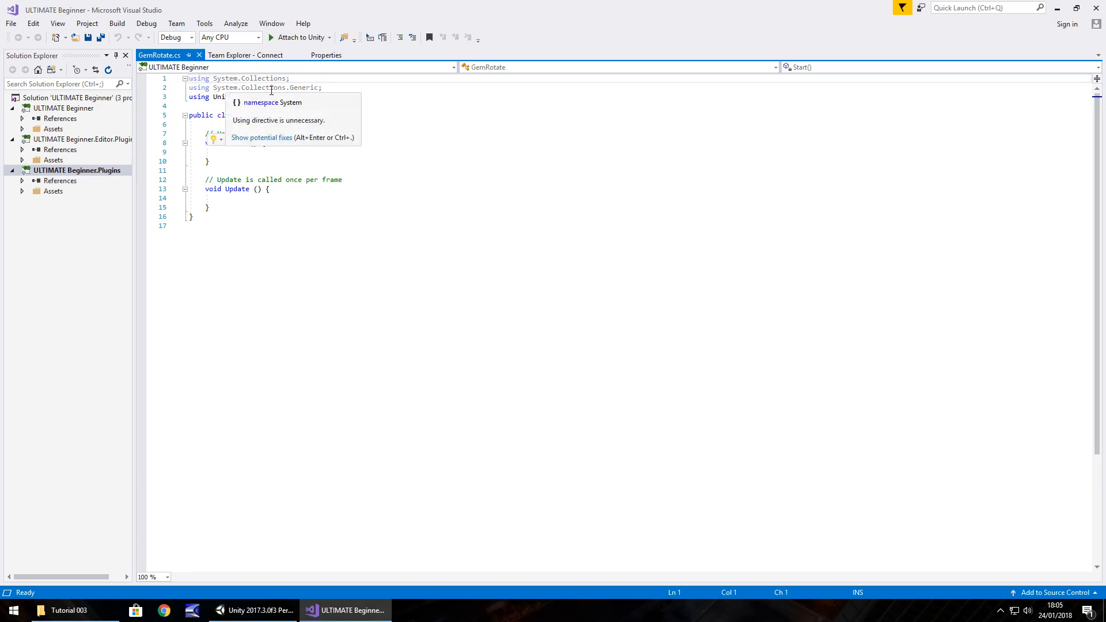
# Step: Dismiss the unnecessary-directive hint and delete the template comment lines in GemRotate
pyautogui.click(380, 104)
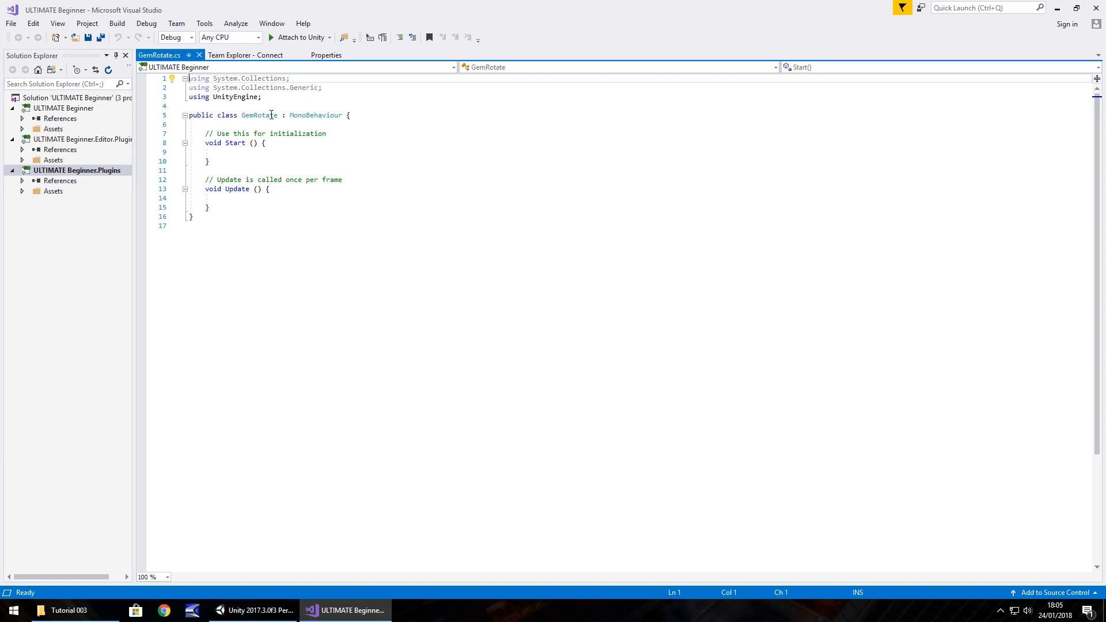
pyautogui.moveTo(271, 115)
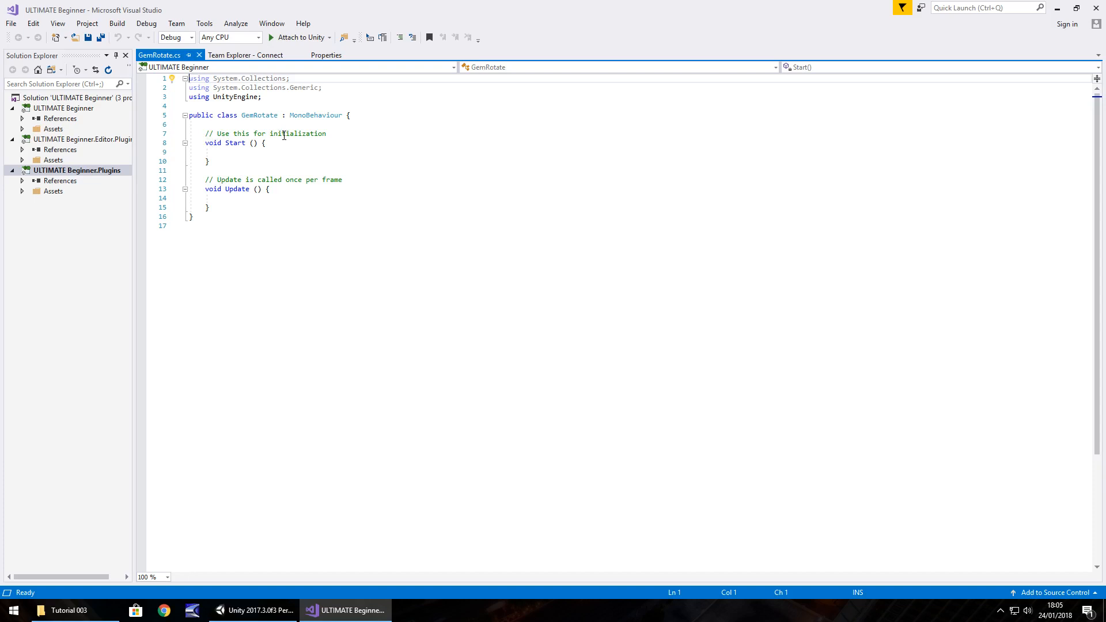
pyautogui.doubleClick(296, 133)
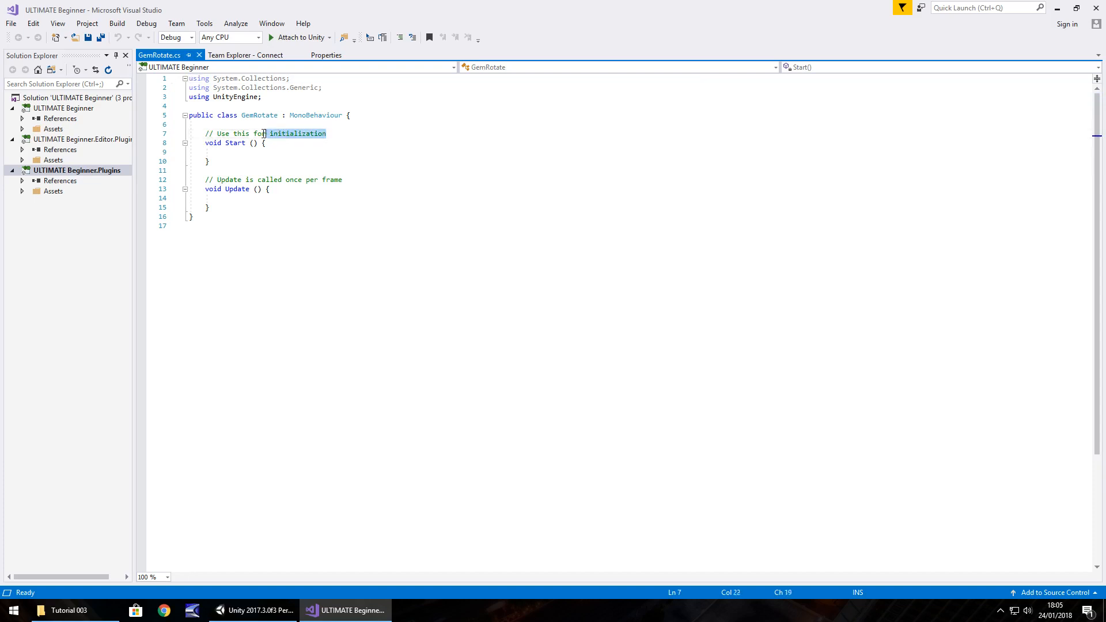
pyautogui.press('Delete')
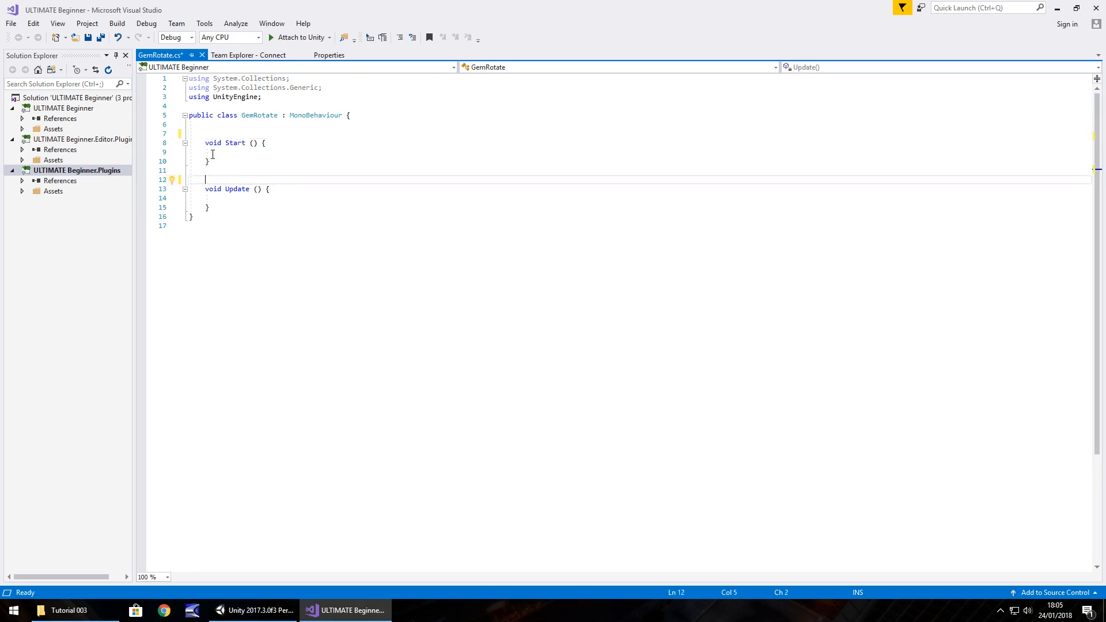
# Step: Select and delete the empty Start method
pyautogui.click(223, 198)
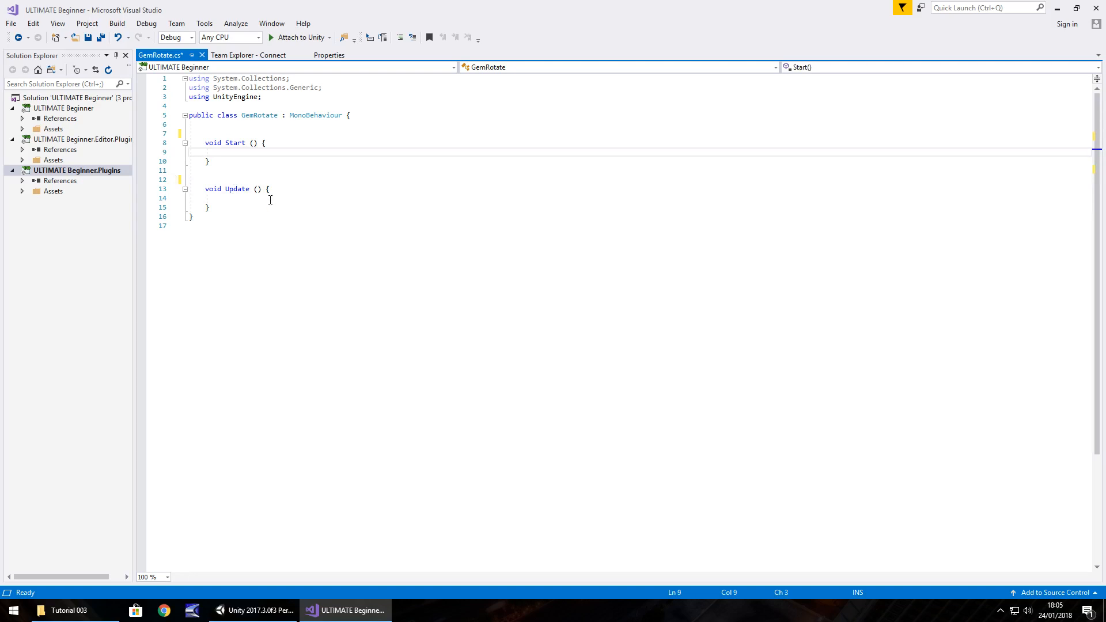
pyautogui.moveTo(229, 188)
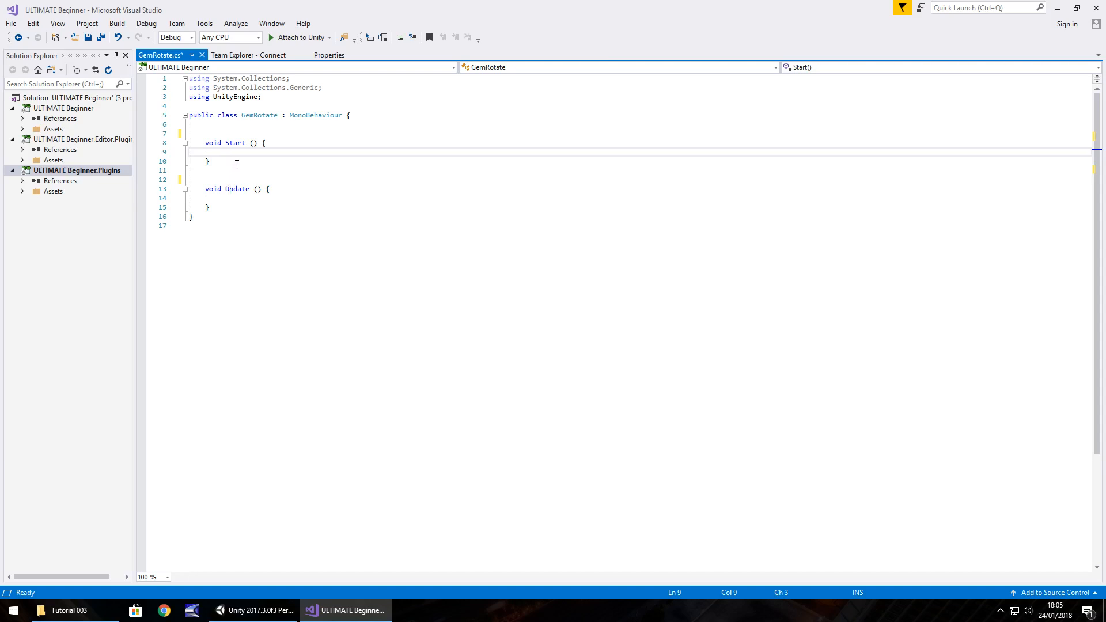
pyautogui.moveTo(219, 172)
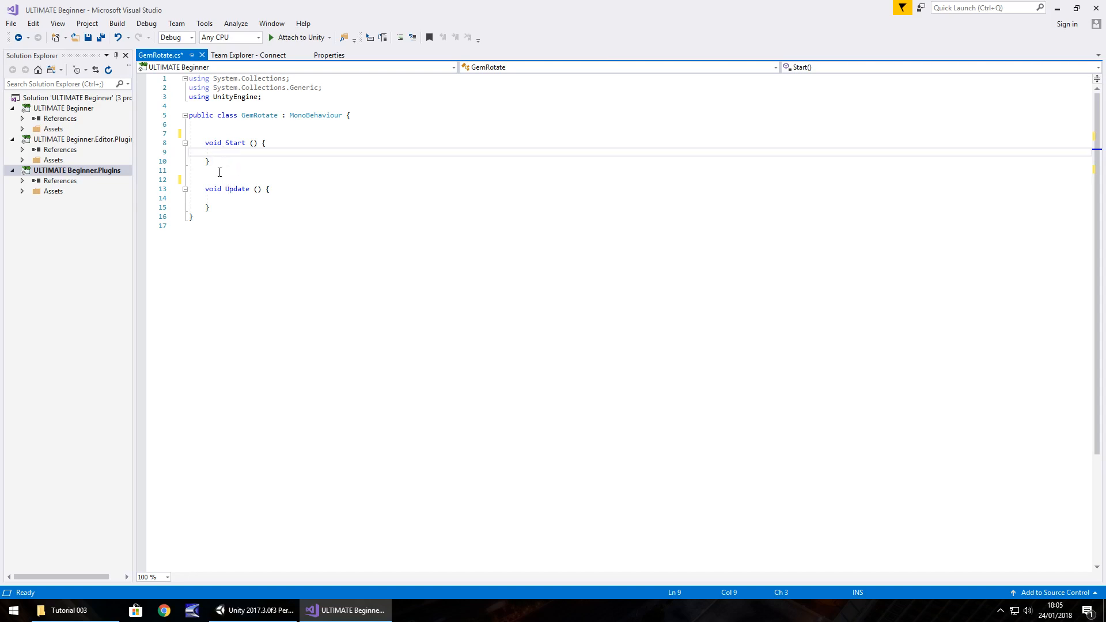
pyautogui.moveTo(205, 142); pyautogui.dragTo(209, 161)
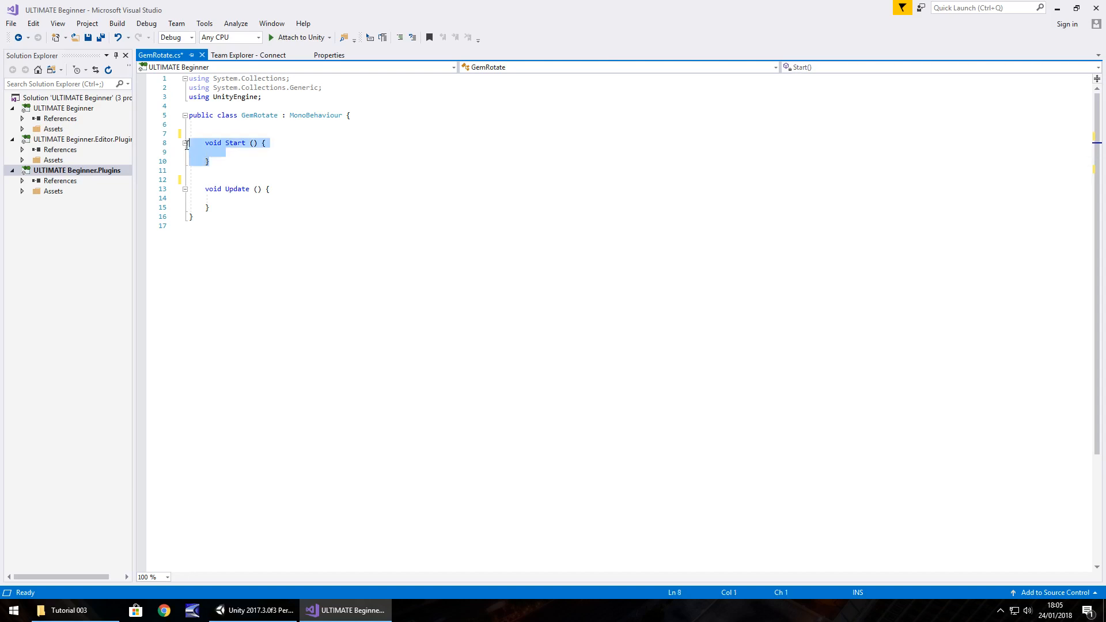
pyautogui.press('Delete')
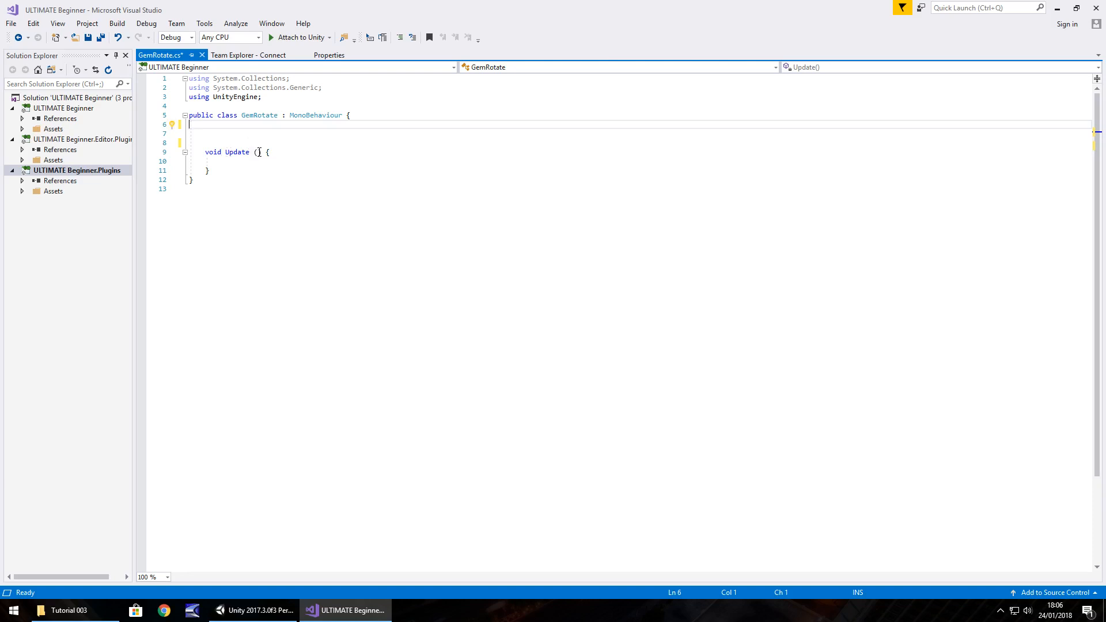
# Step: Declare 'public int RotateSpeed;' on a blank line above Update
pyautogui.click(210, 171)
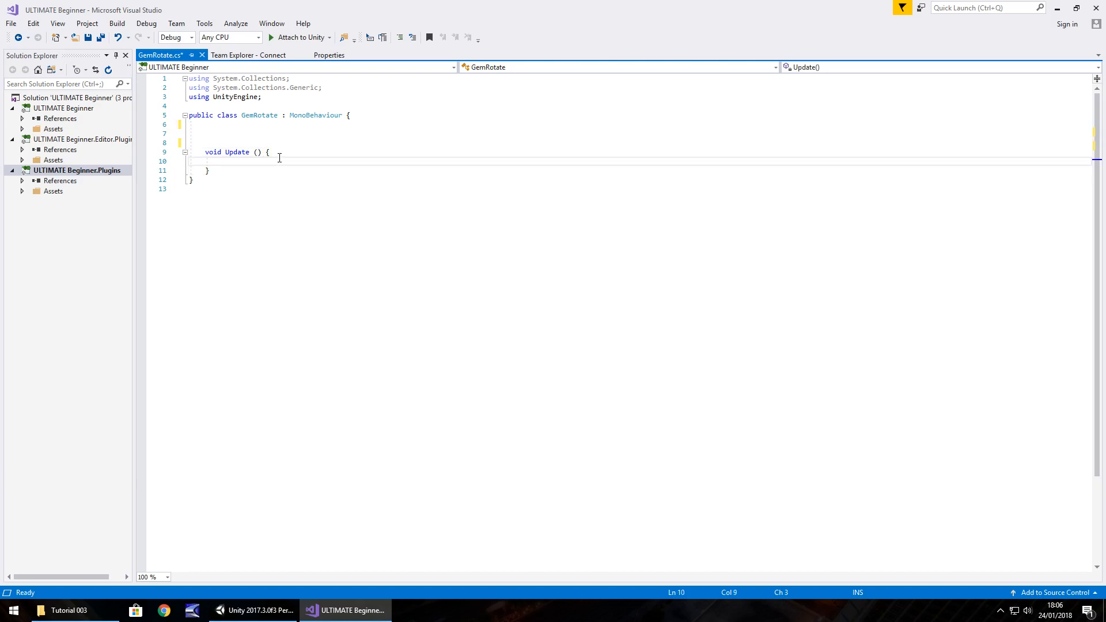
pyautogui.click(271, 152)
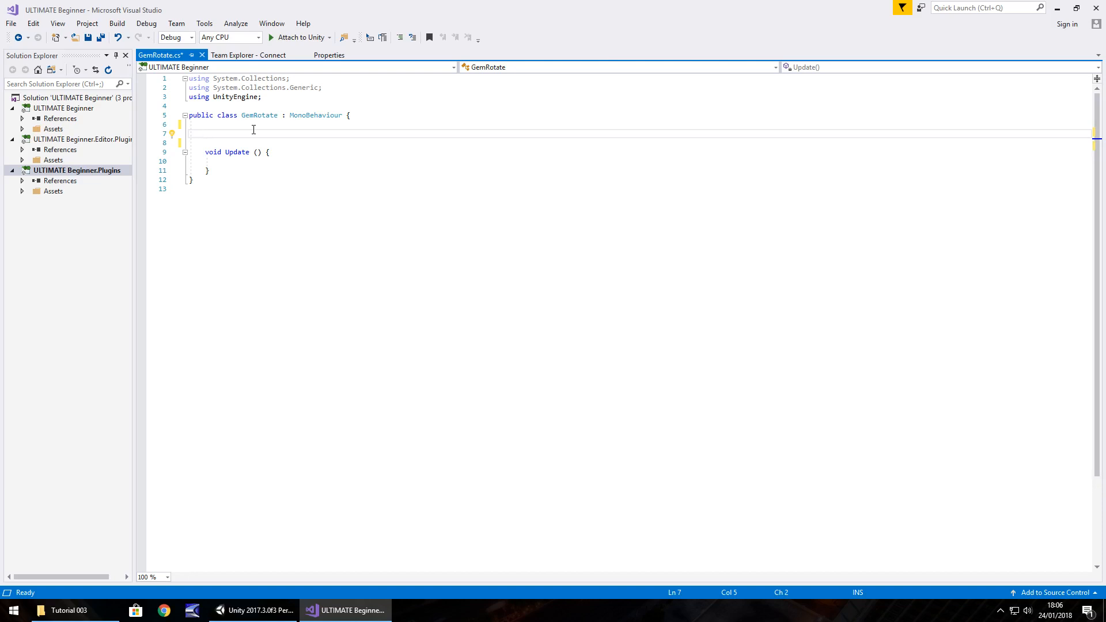
pyautogui.write('publi')
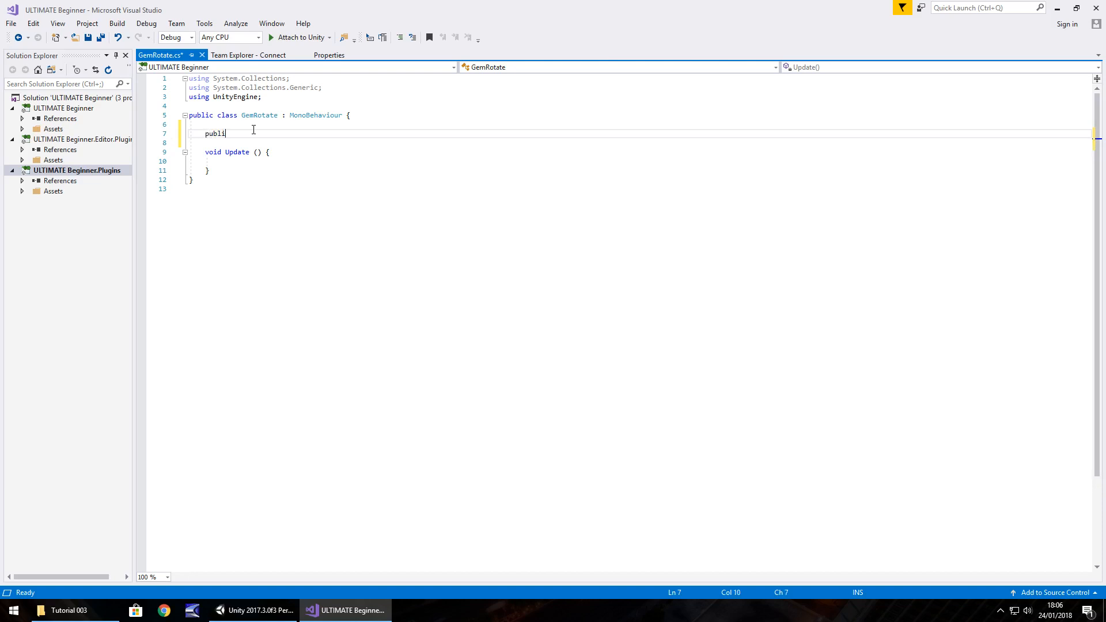
pyautogui.write('c')
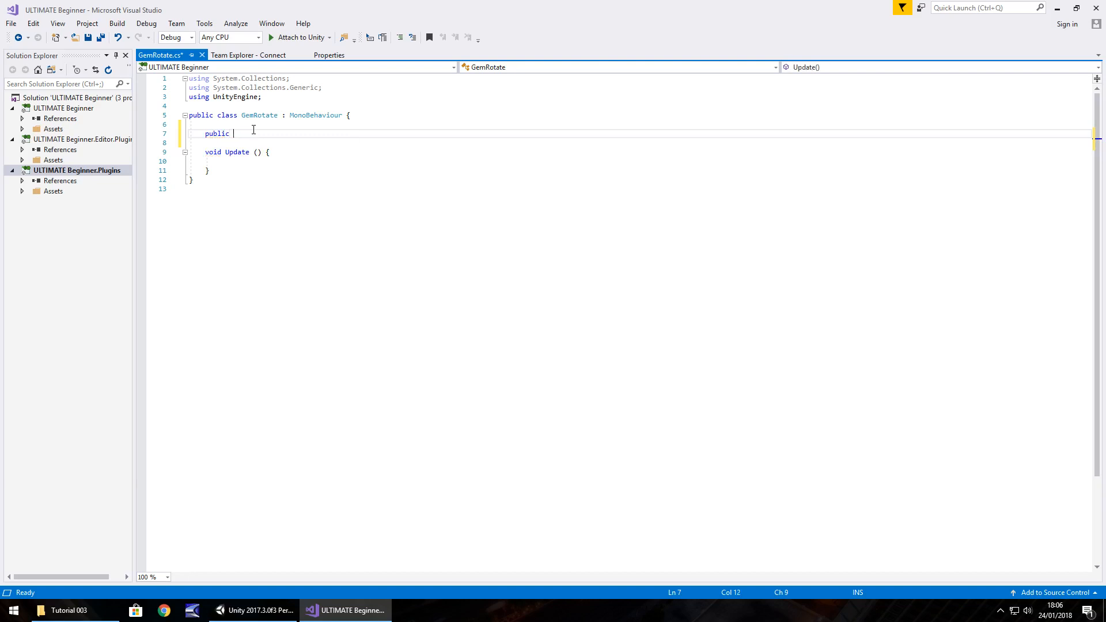
pyautogui.write('int')
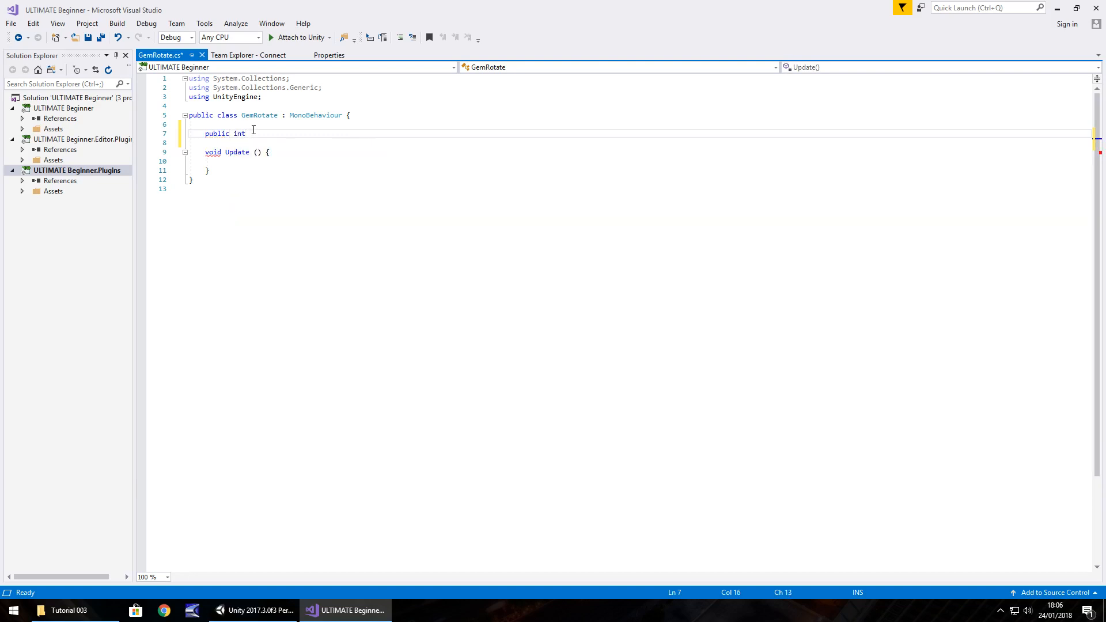
pyautogui.write('Rotat')
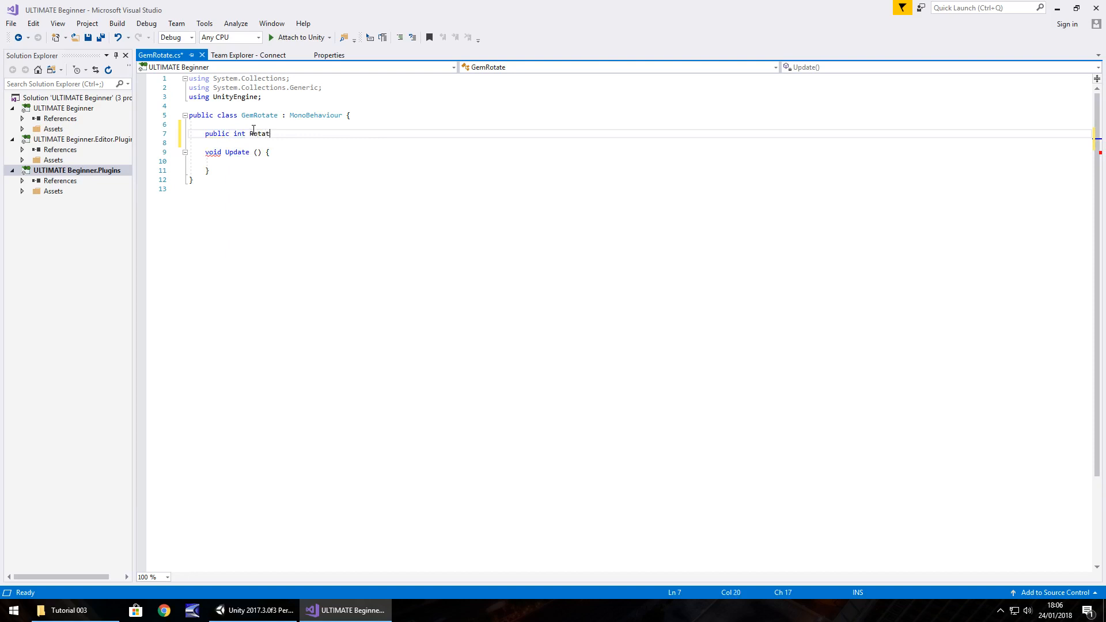
pyautogui.write('eSpeed')
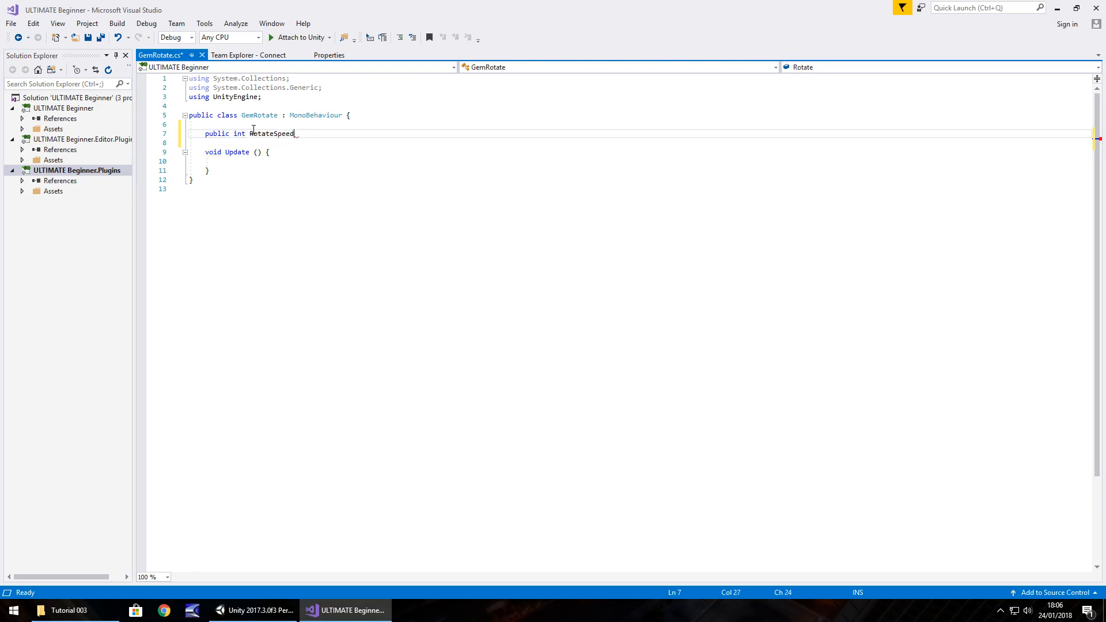
pyautogui.write(';')
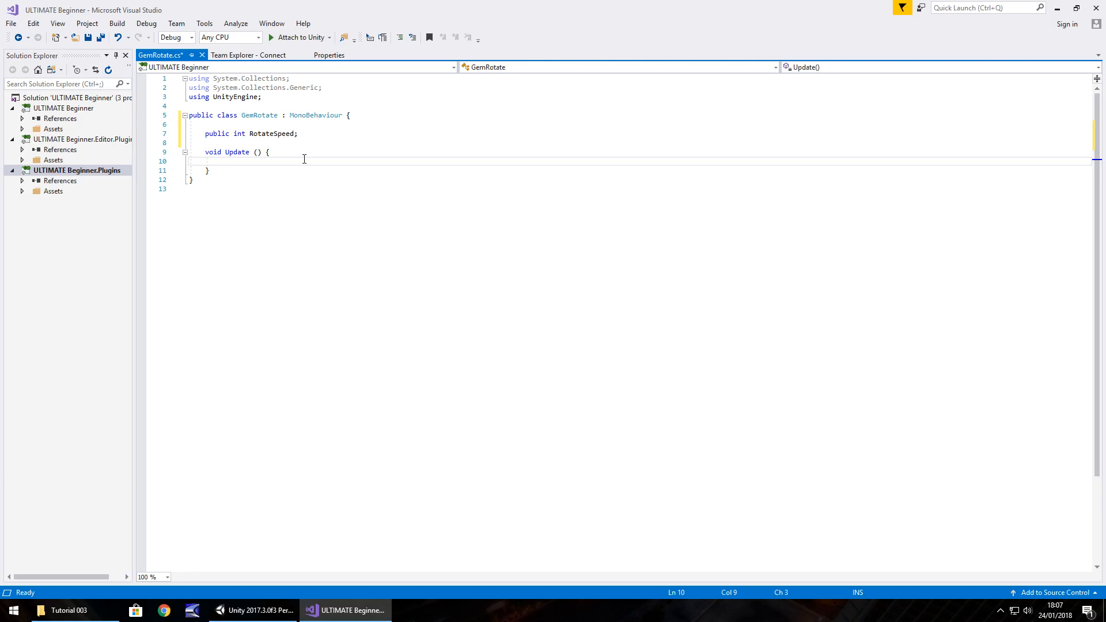
pyautogui.moveTo(308, 163)
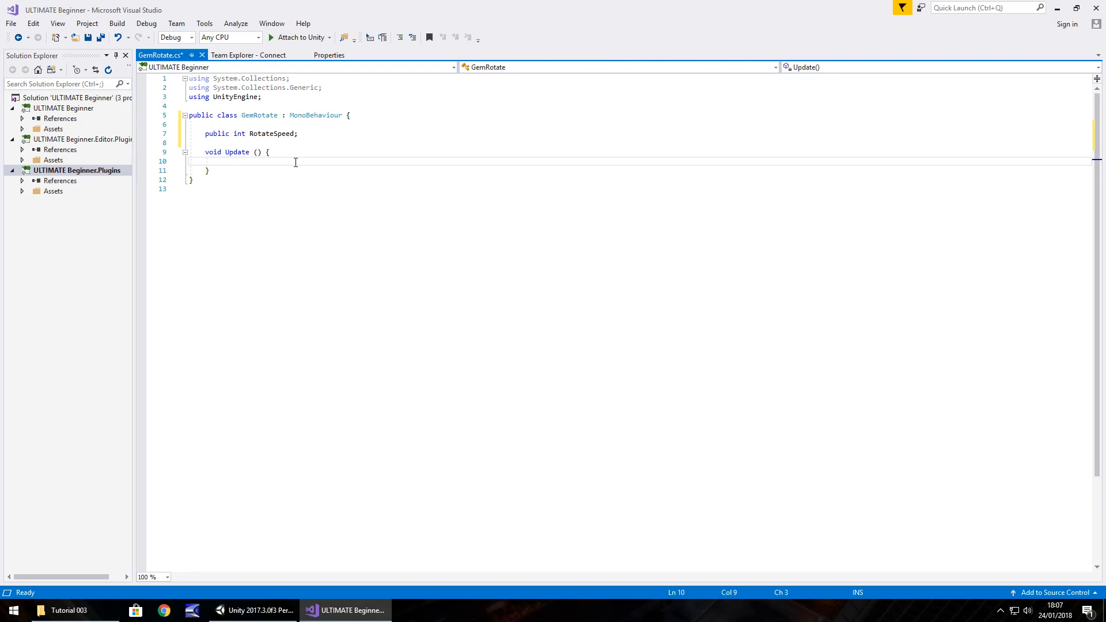
# Step: Add transform.Rotate(0, RotateSpeed, 0, Space.World) in Update, save, and return to Unity
pyautogui.write('transform')
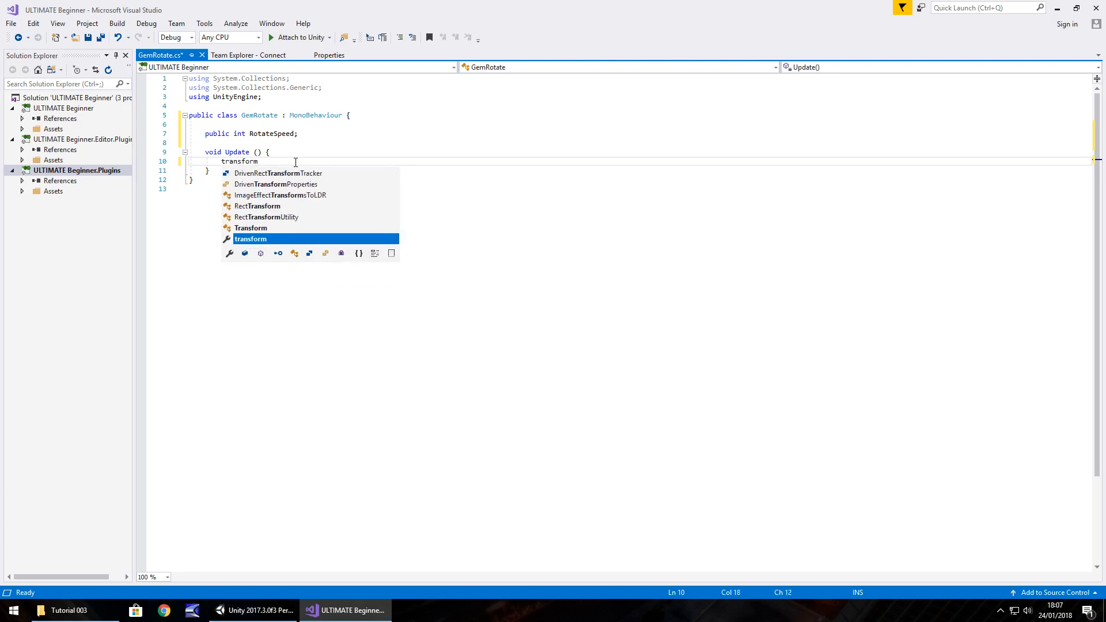
pyautogui.write('.')
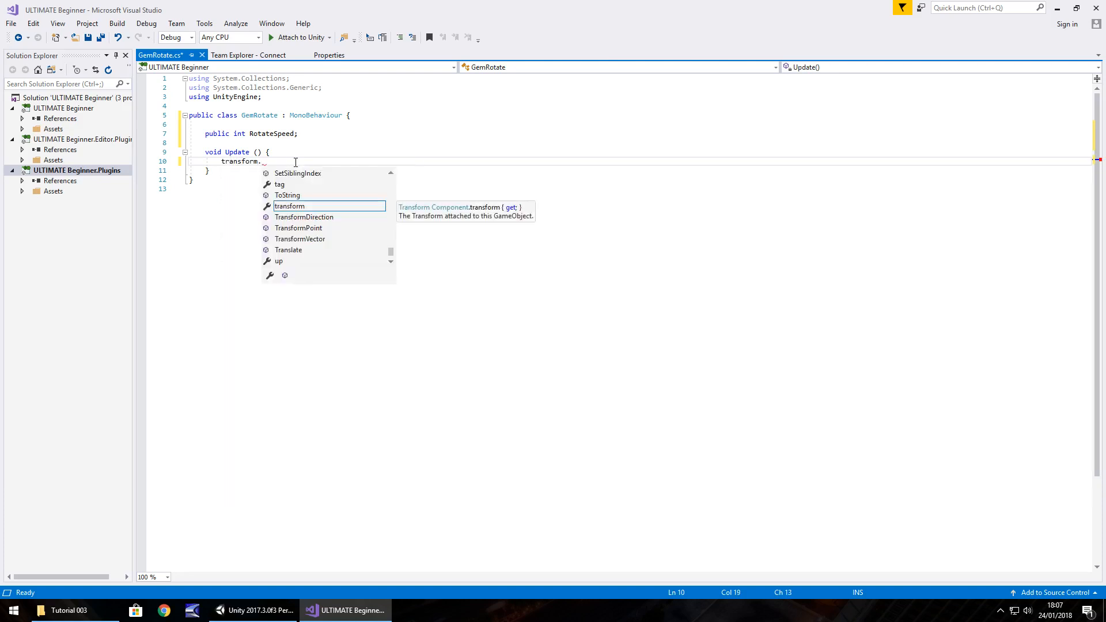
pyautogui.write('Rotate')
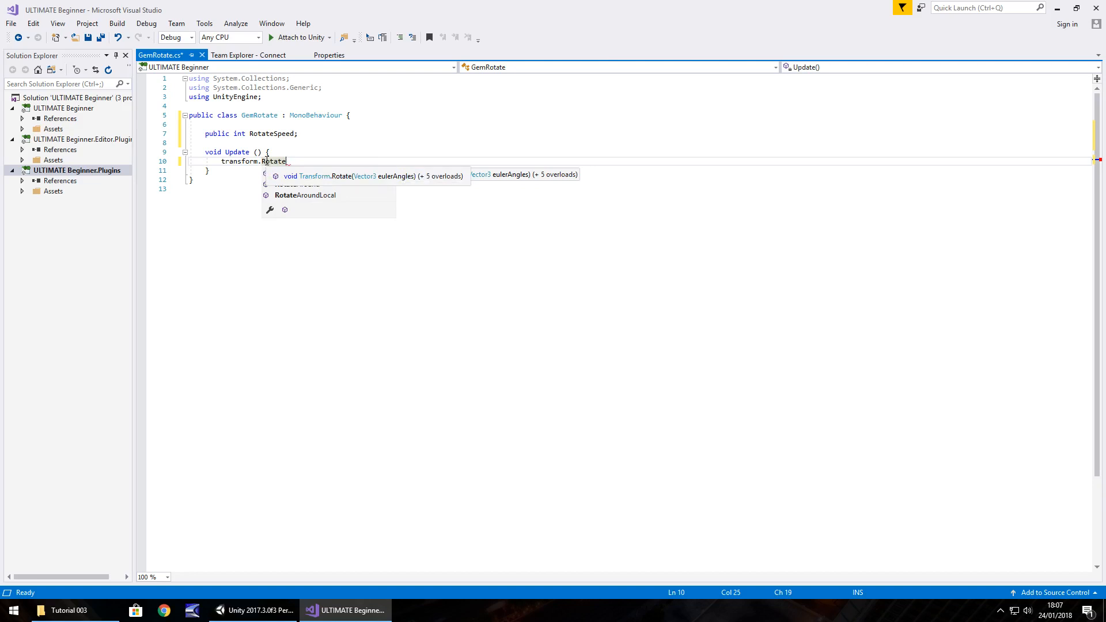
pyautogui.write('(')
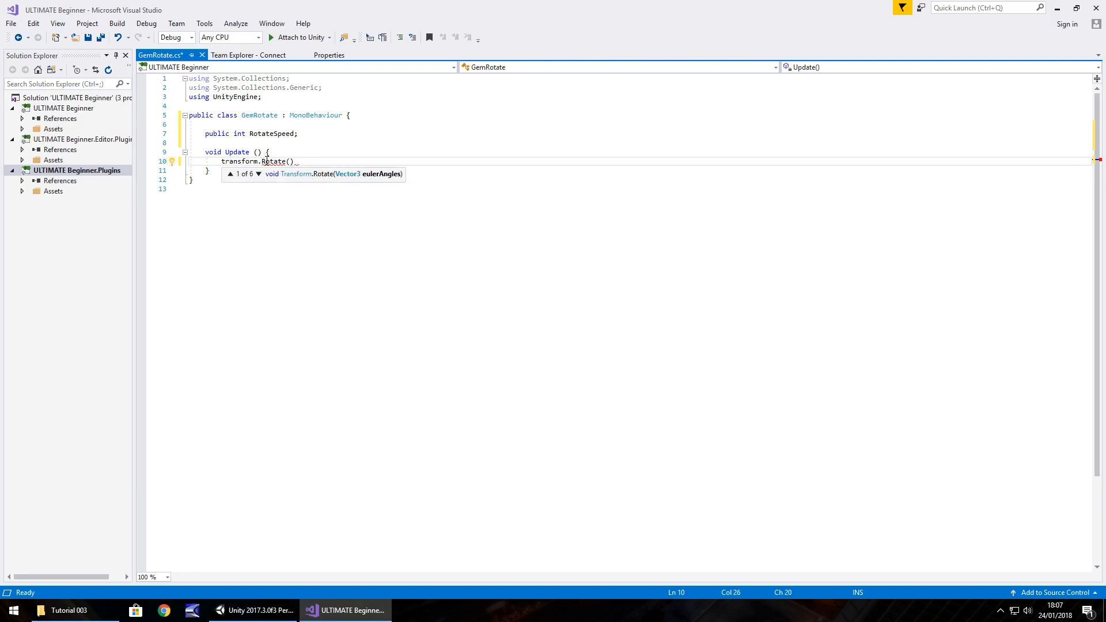
pyautogui.write('0')
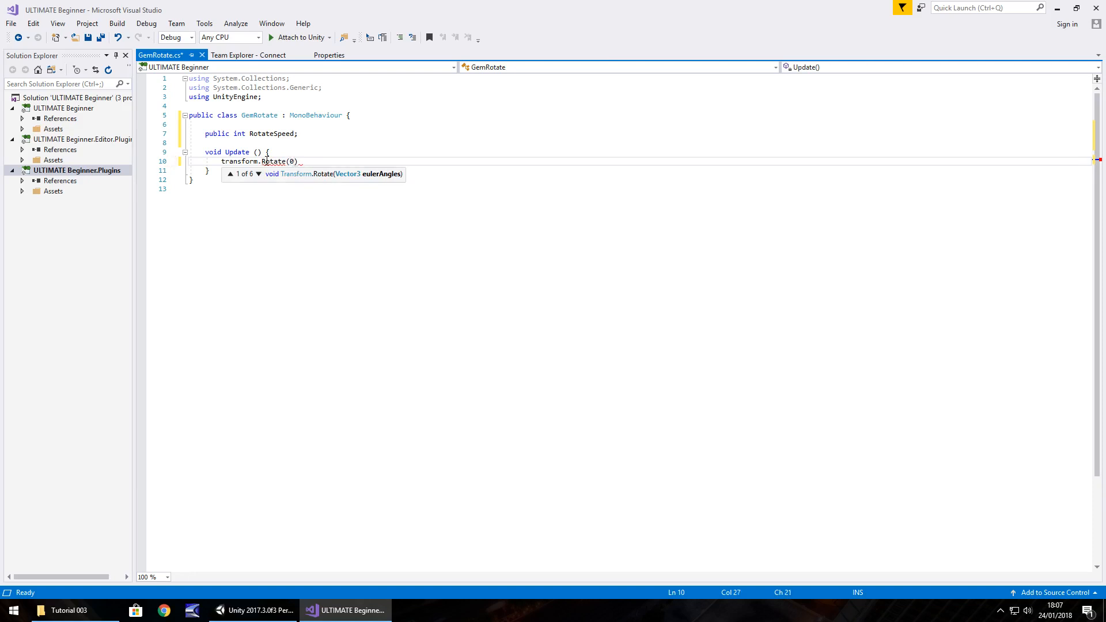
pyautogui.write(',')
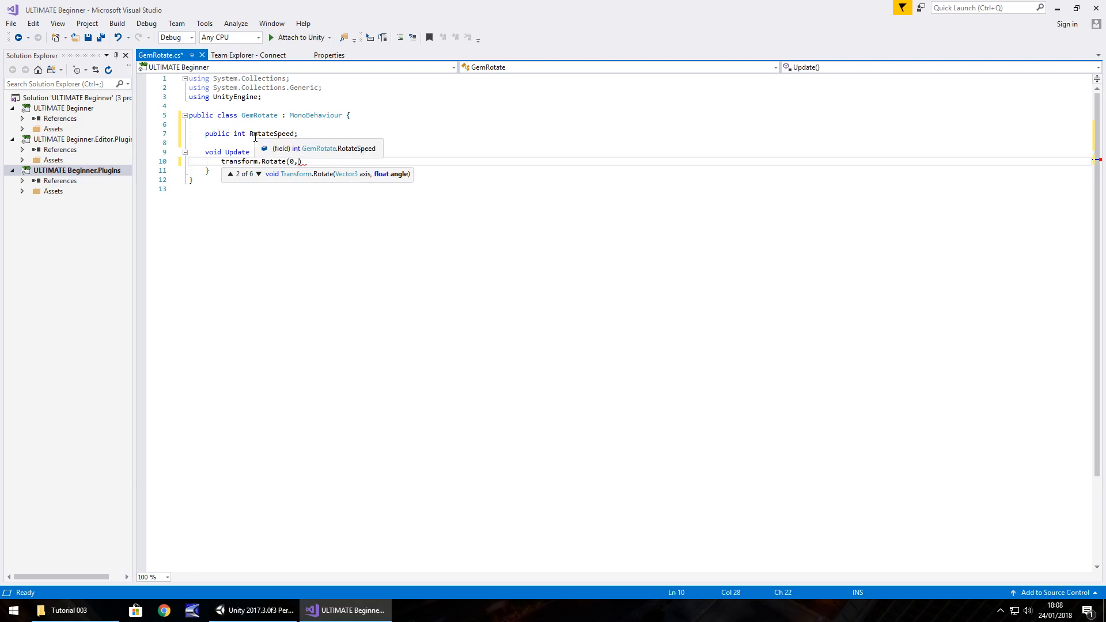
pyautogui.write('RotateSpeed,')
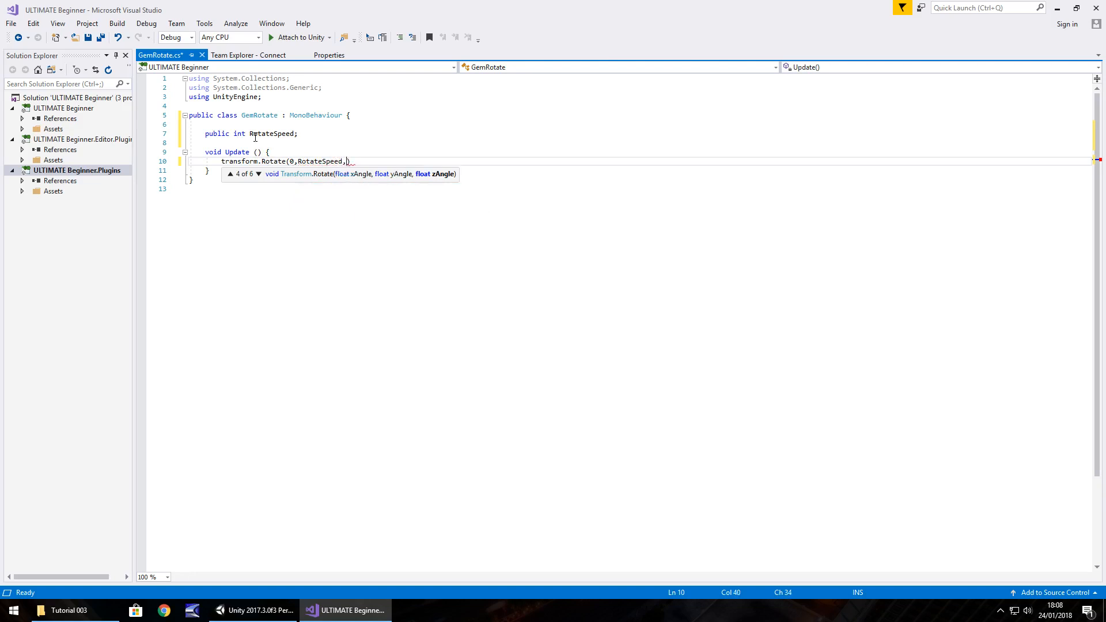
pyautogui.write('0,')
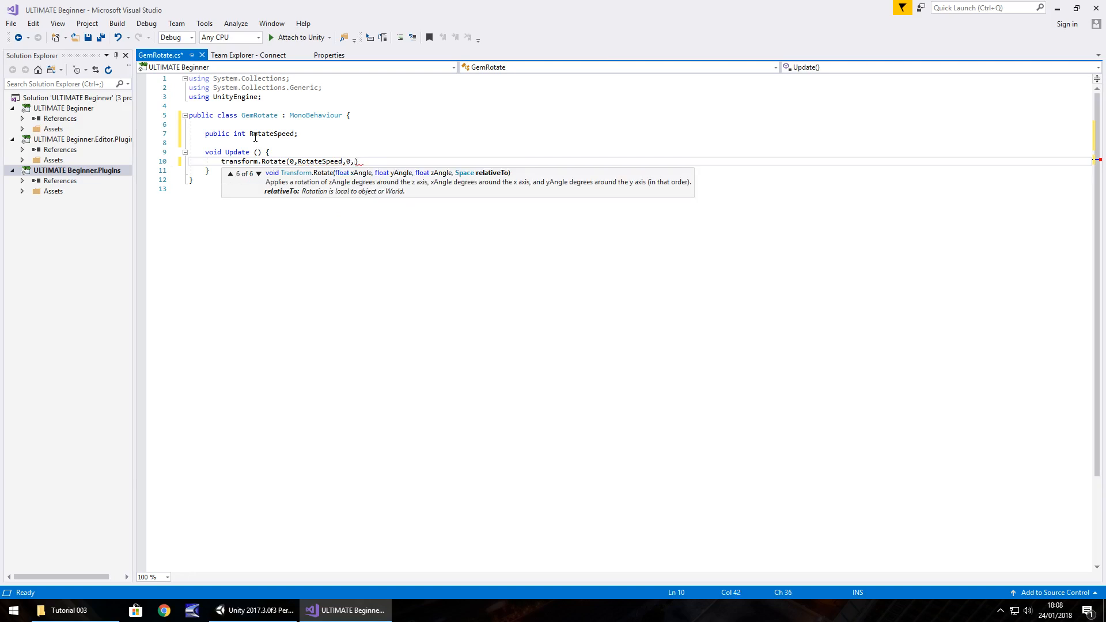
pyautogui.write('Spac')
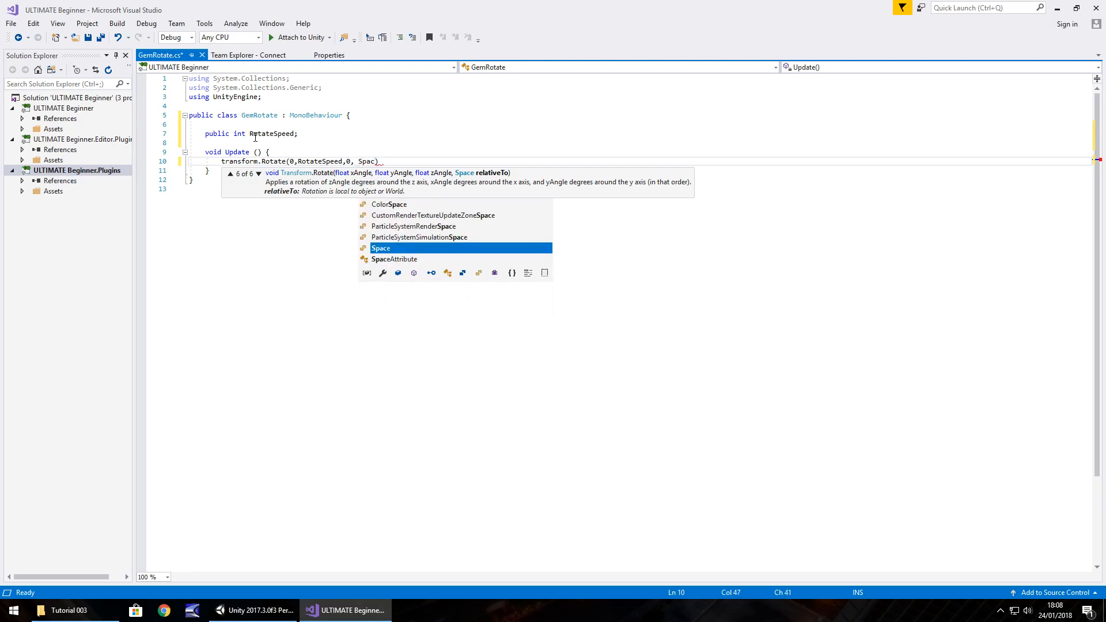
pyautogui.write('.World')
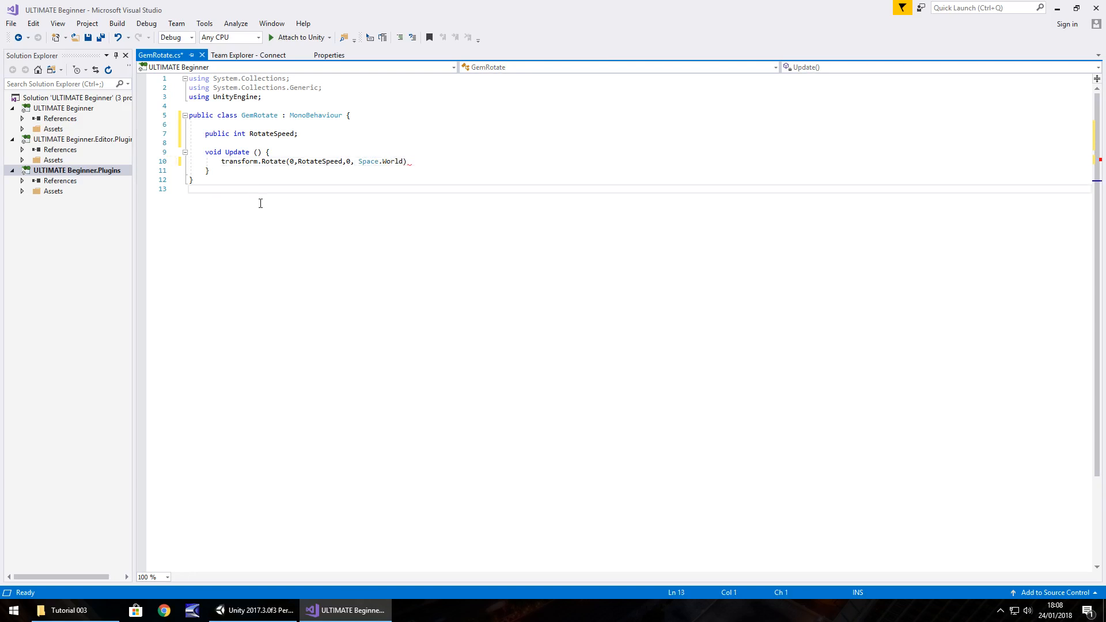
pyautogui.press('ctrl+s')
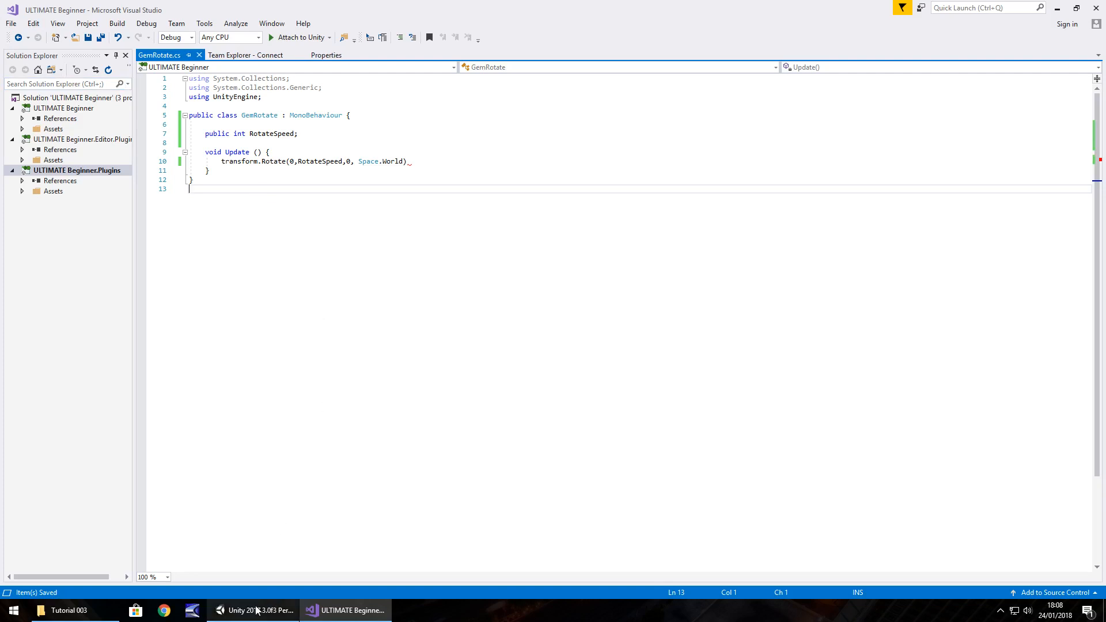
pyautogui.click(241, 610)
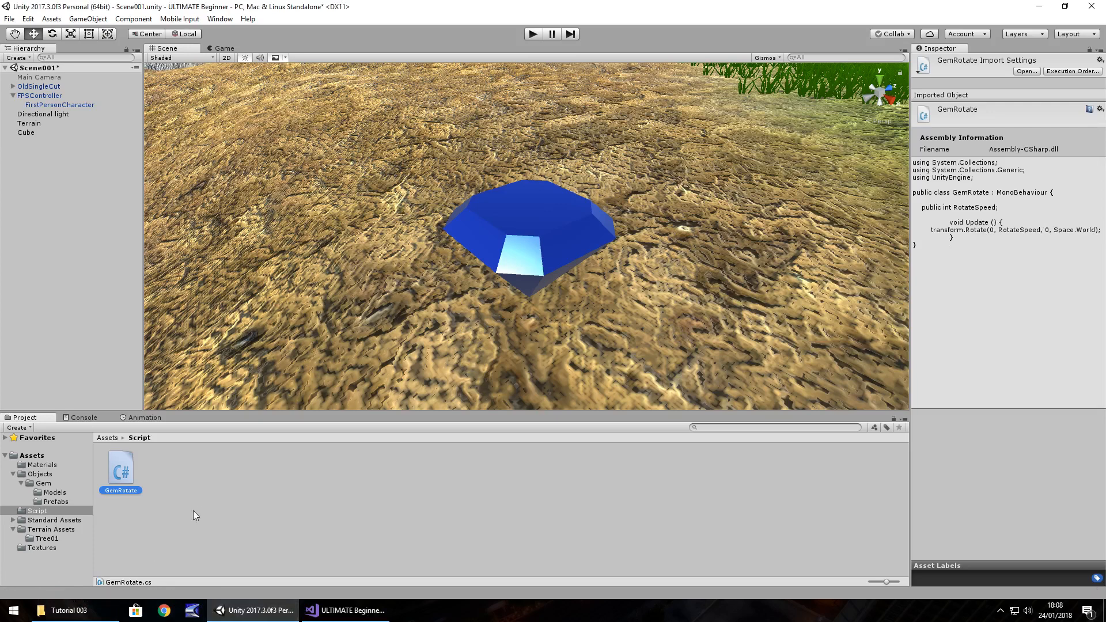
pyautogui.click(83, 417)
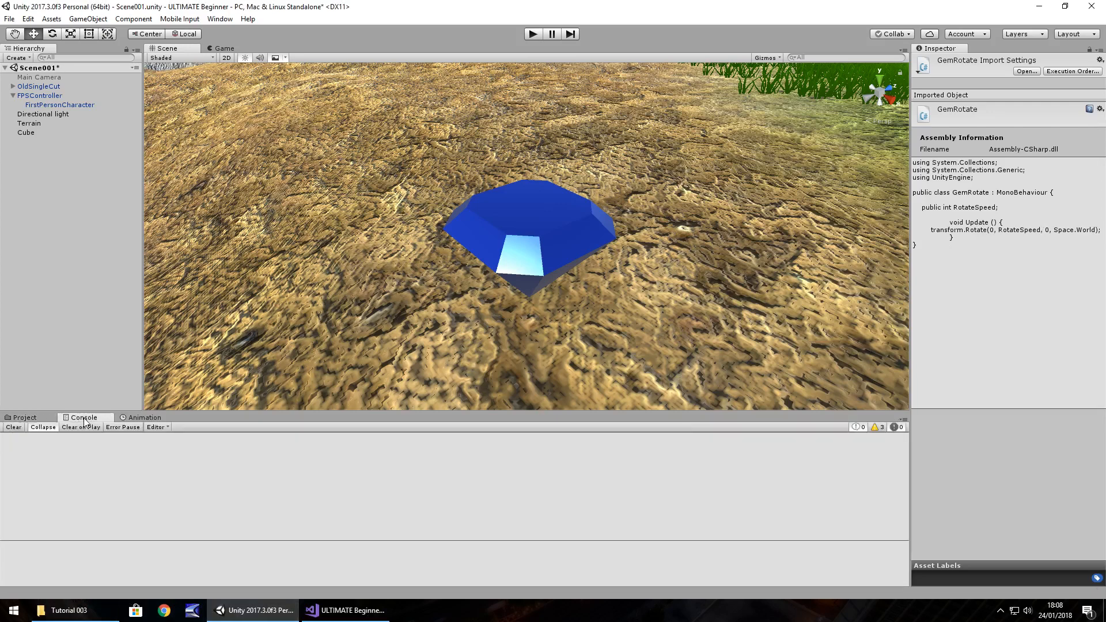
pyautogui.click(25, 416)
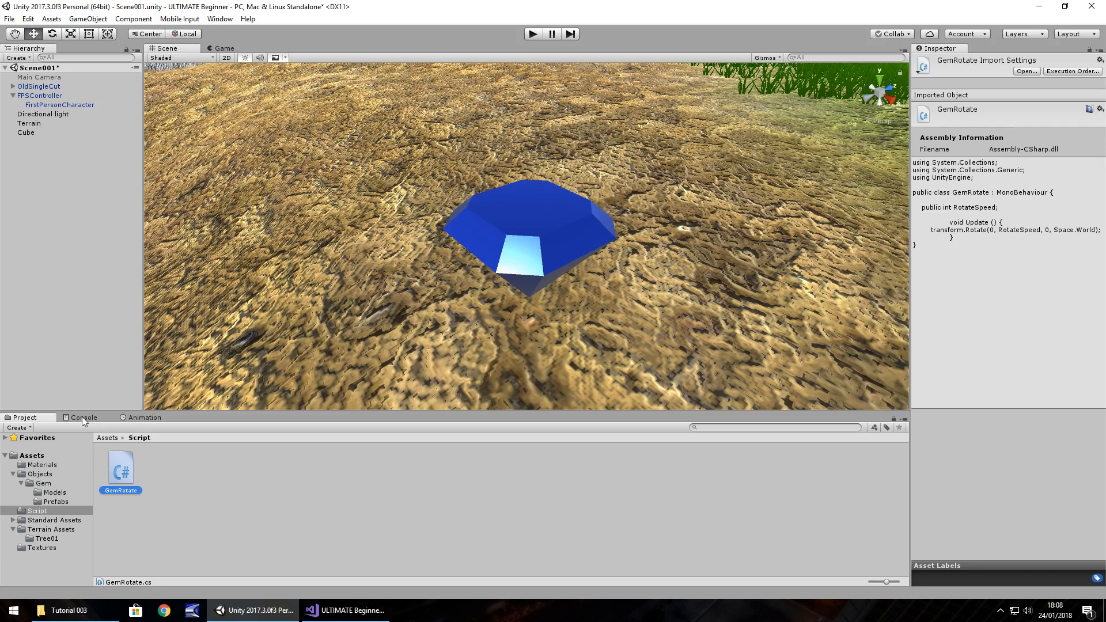
pyautogui.moveTo(122, 471)
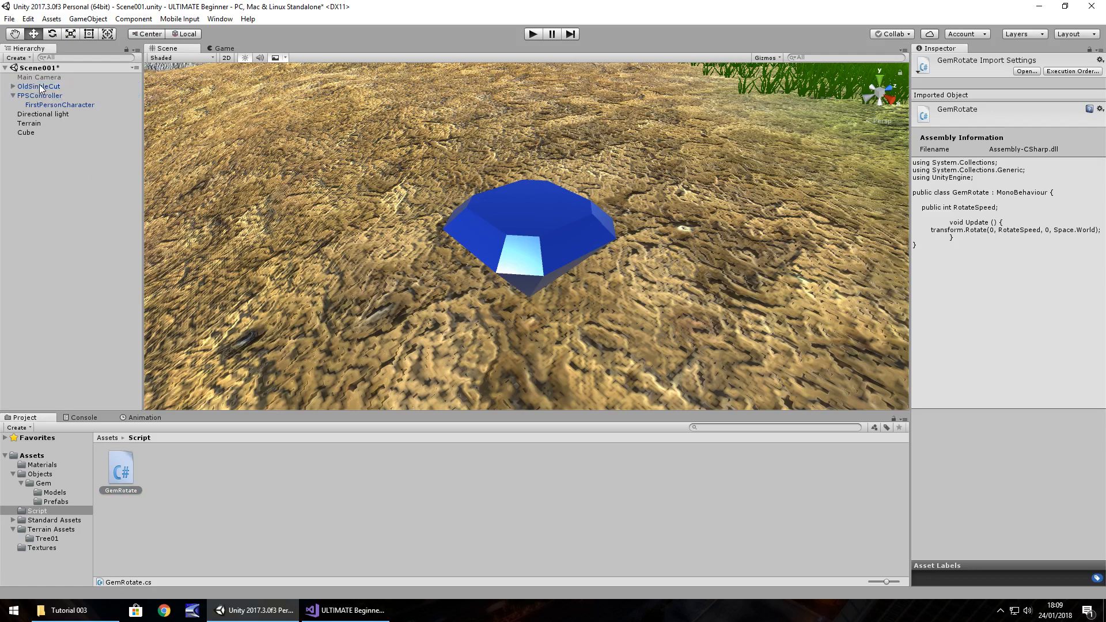
# Step: Select OldSingleCut and enter 1 in the Gem Rotate component's Rotate Speed field
pyautogui.click(39, 86)
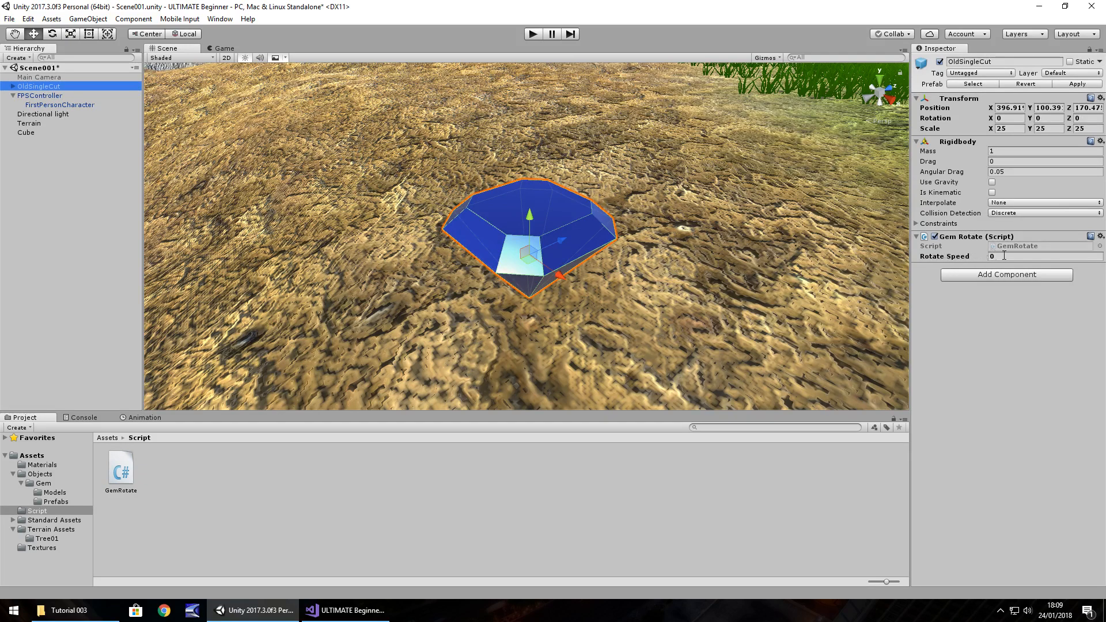
pyautogui.click(1043, 256)
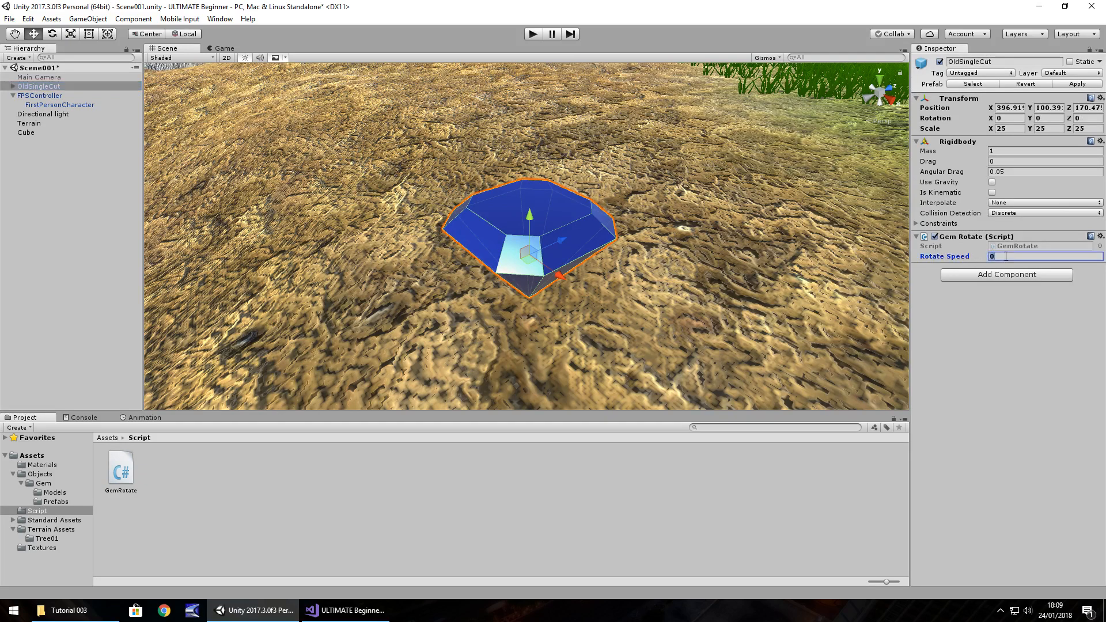
pyautogui.write('1')
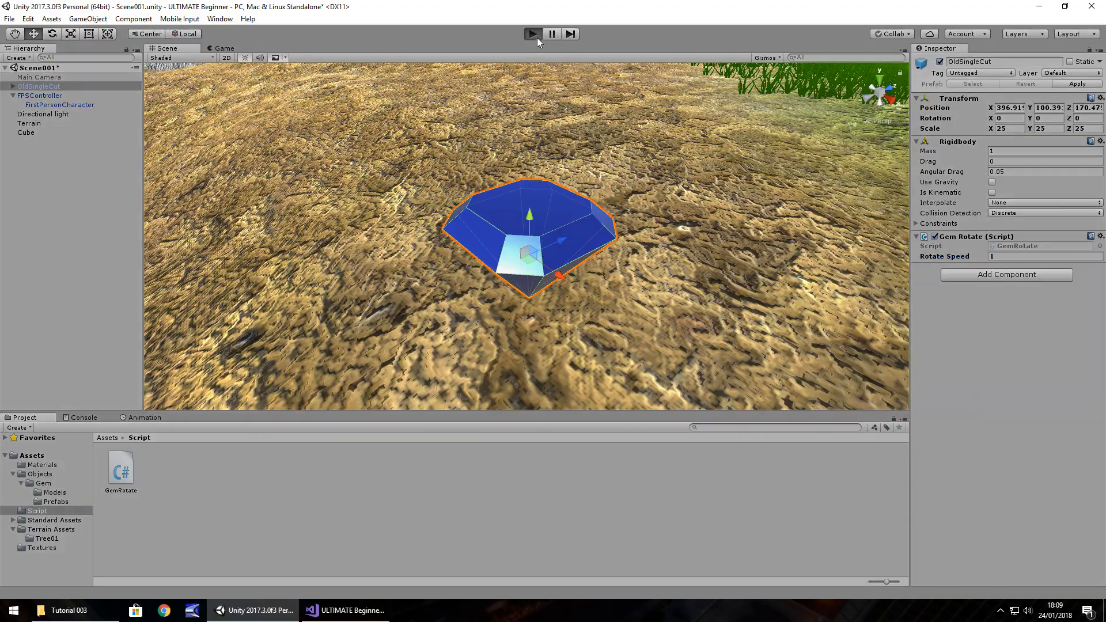
# Step: Enter Play mode and change the spinning gem's Rotate Speed to 10
pyautogui.click(531, 33)
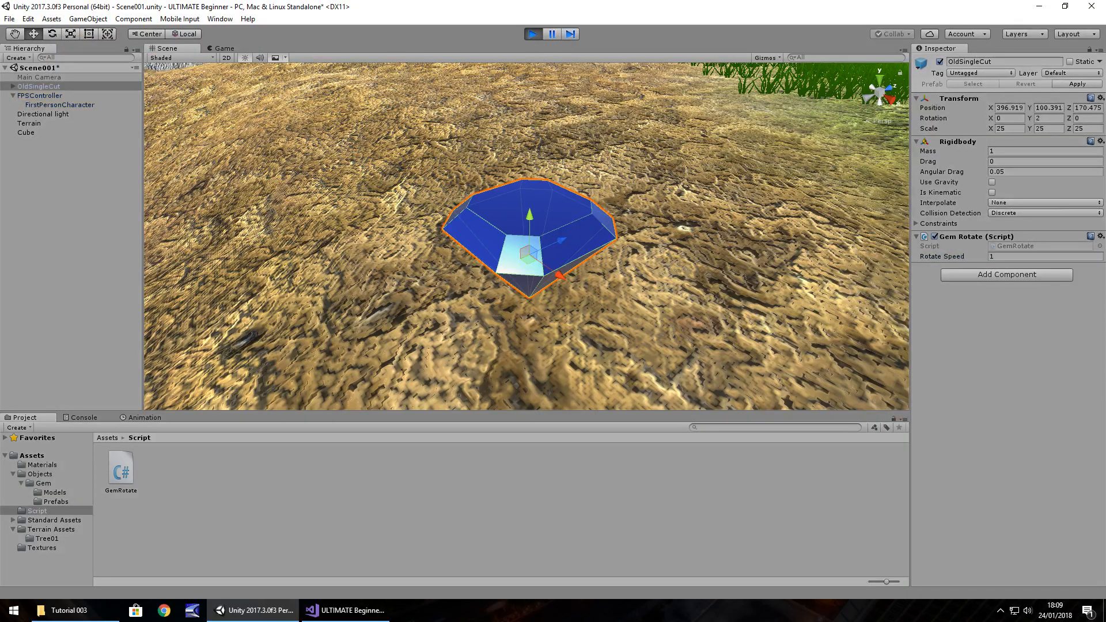
pyautogui.click(221, 48)
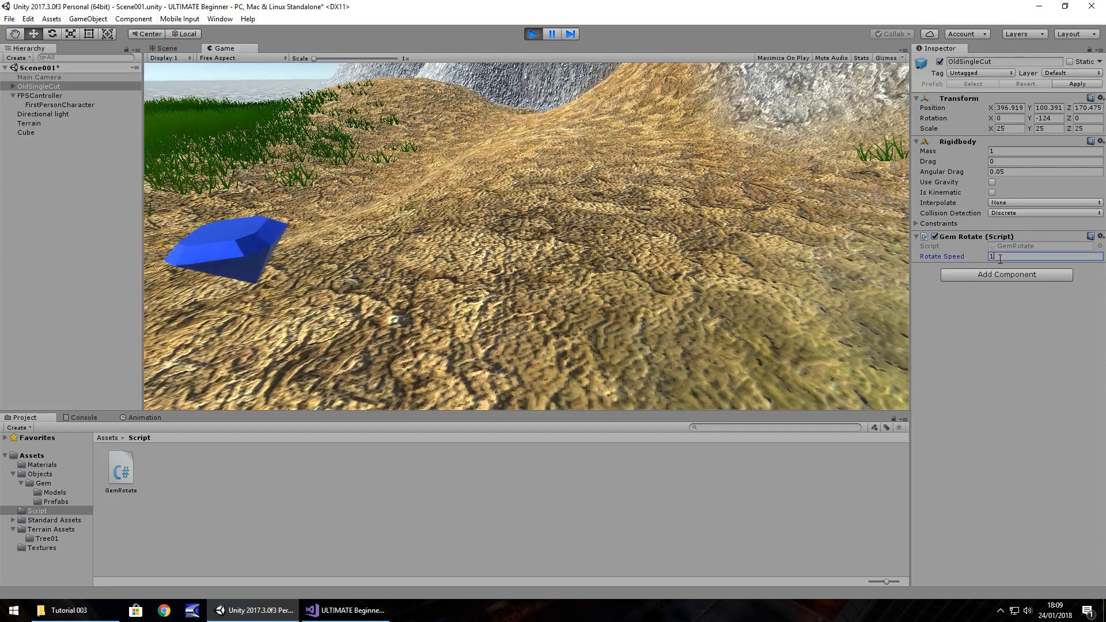
pyautogui.write('0')
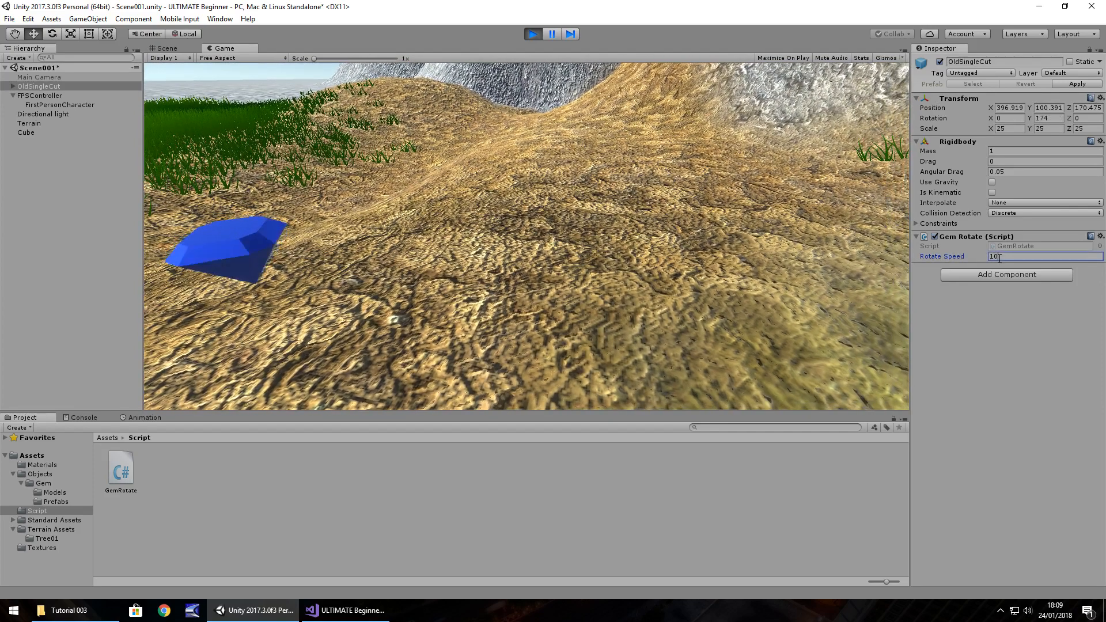